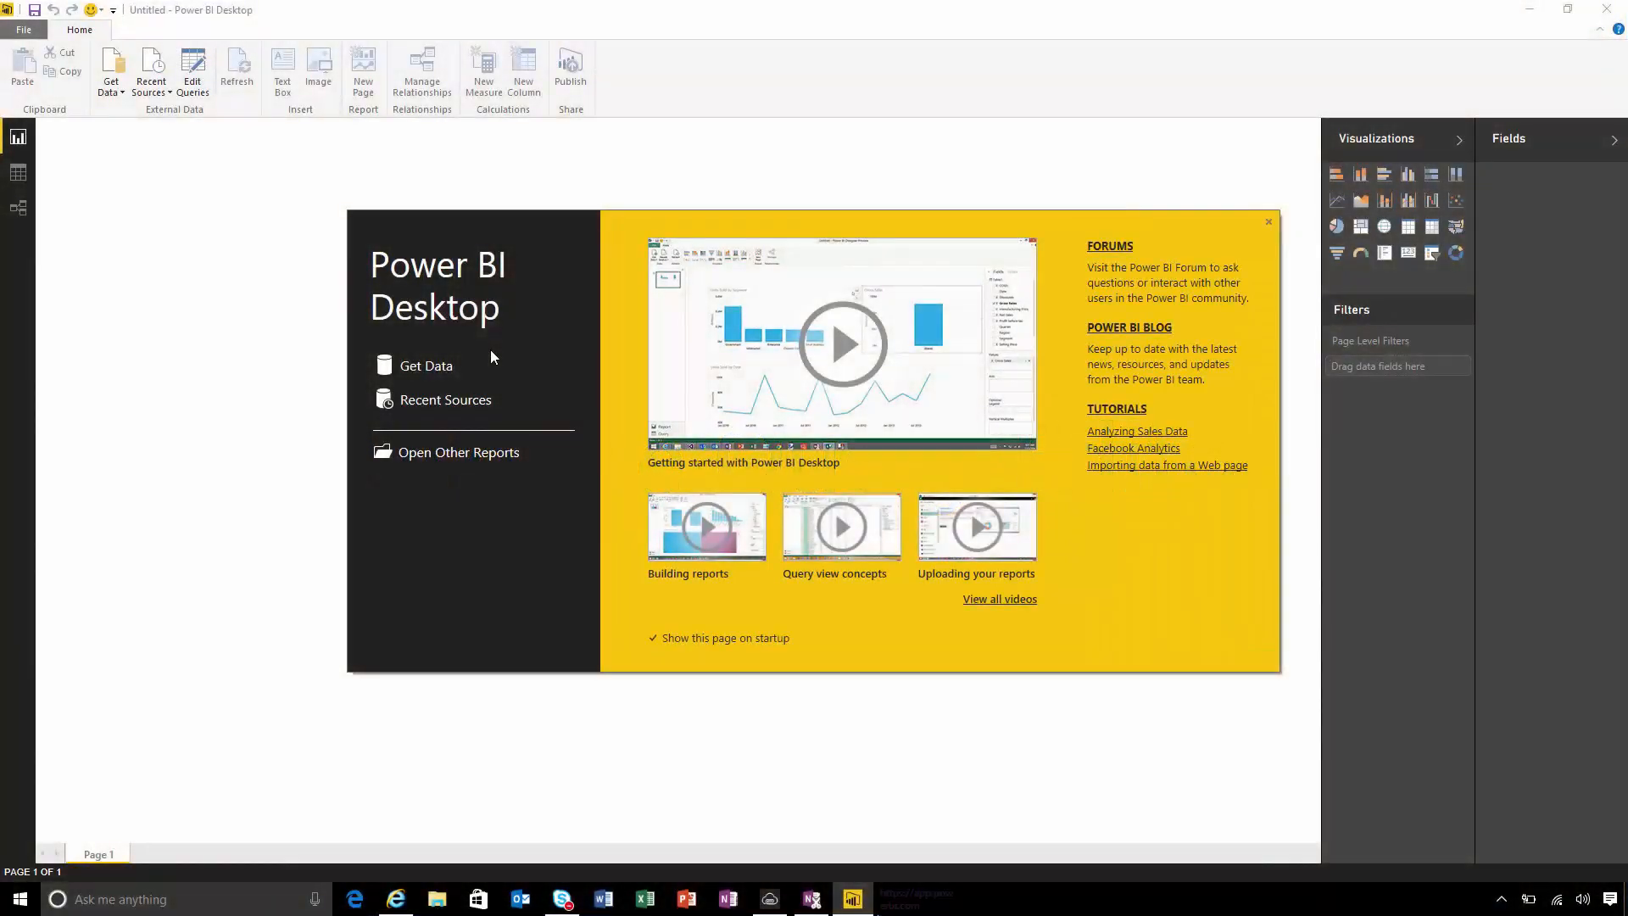
mouse_move(413, 862)
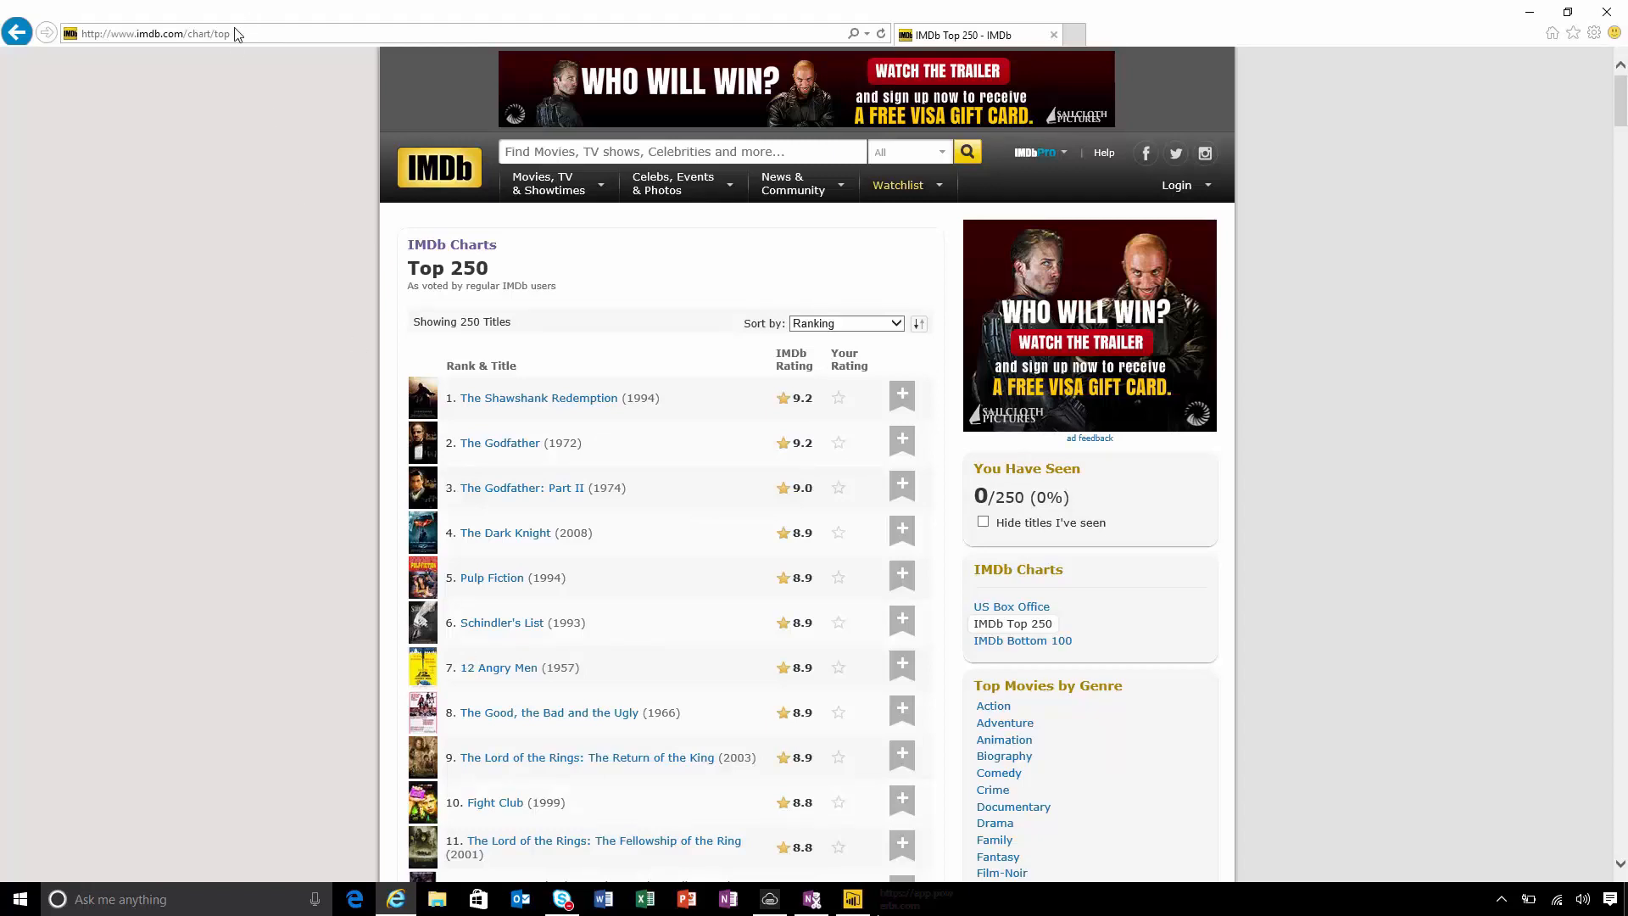
Copy the imdb.com/chart/top address from Internet Explorer and minimize the browser
click(156, 33)
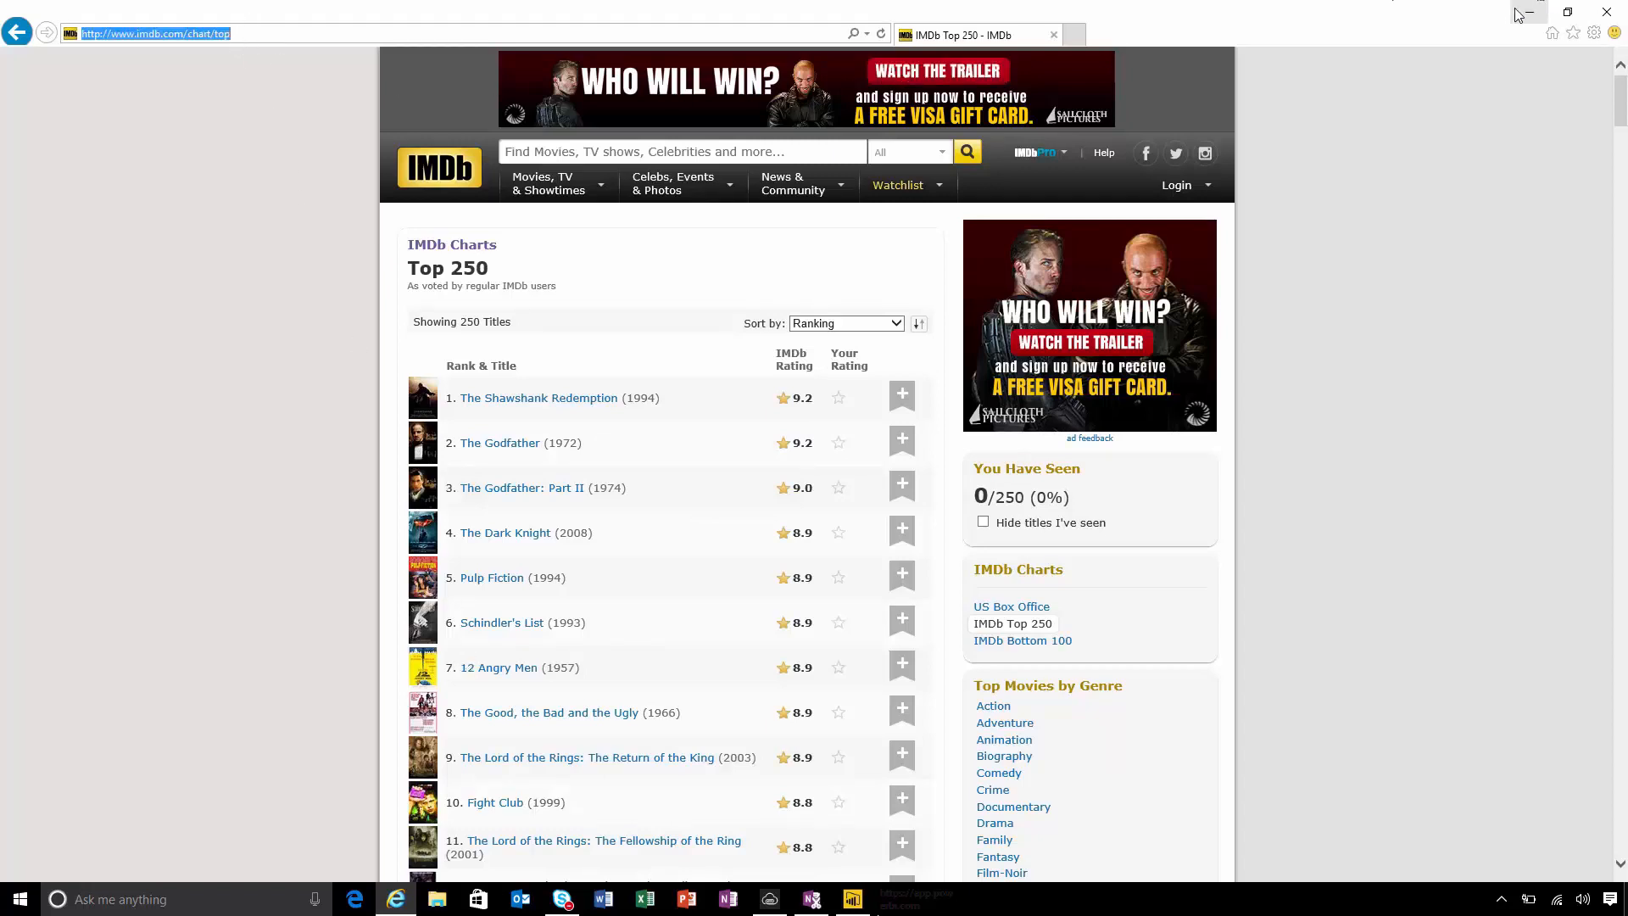
click(852, 898)
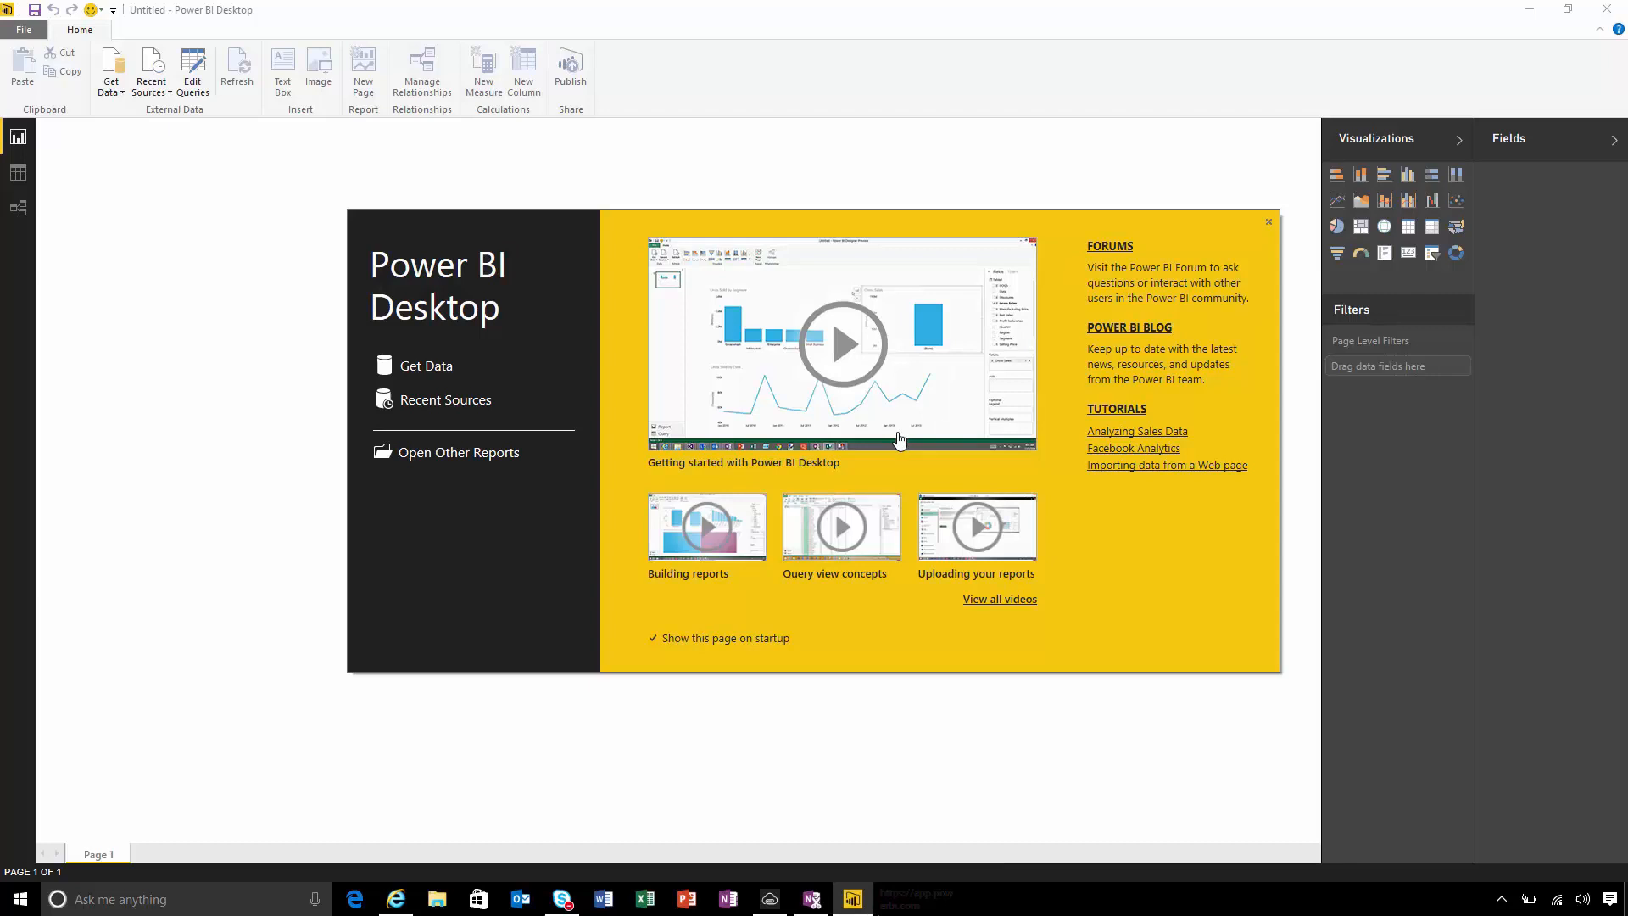
Close the start screen and pick the Web connector from Get Data
click(1268, 222)
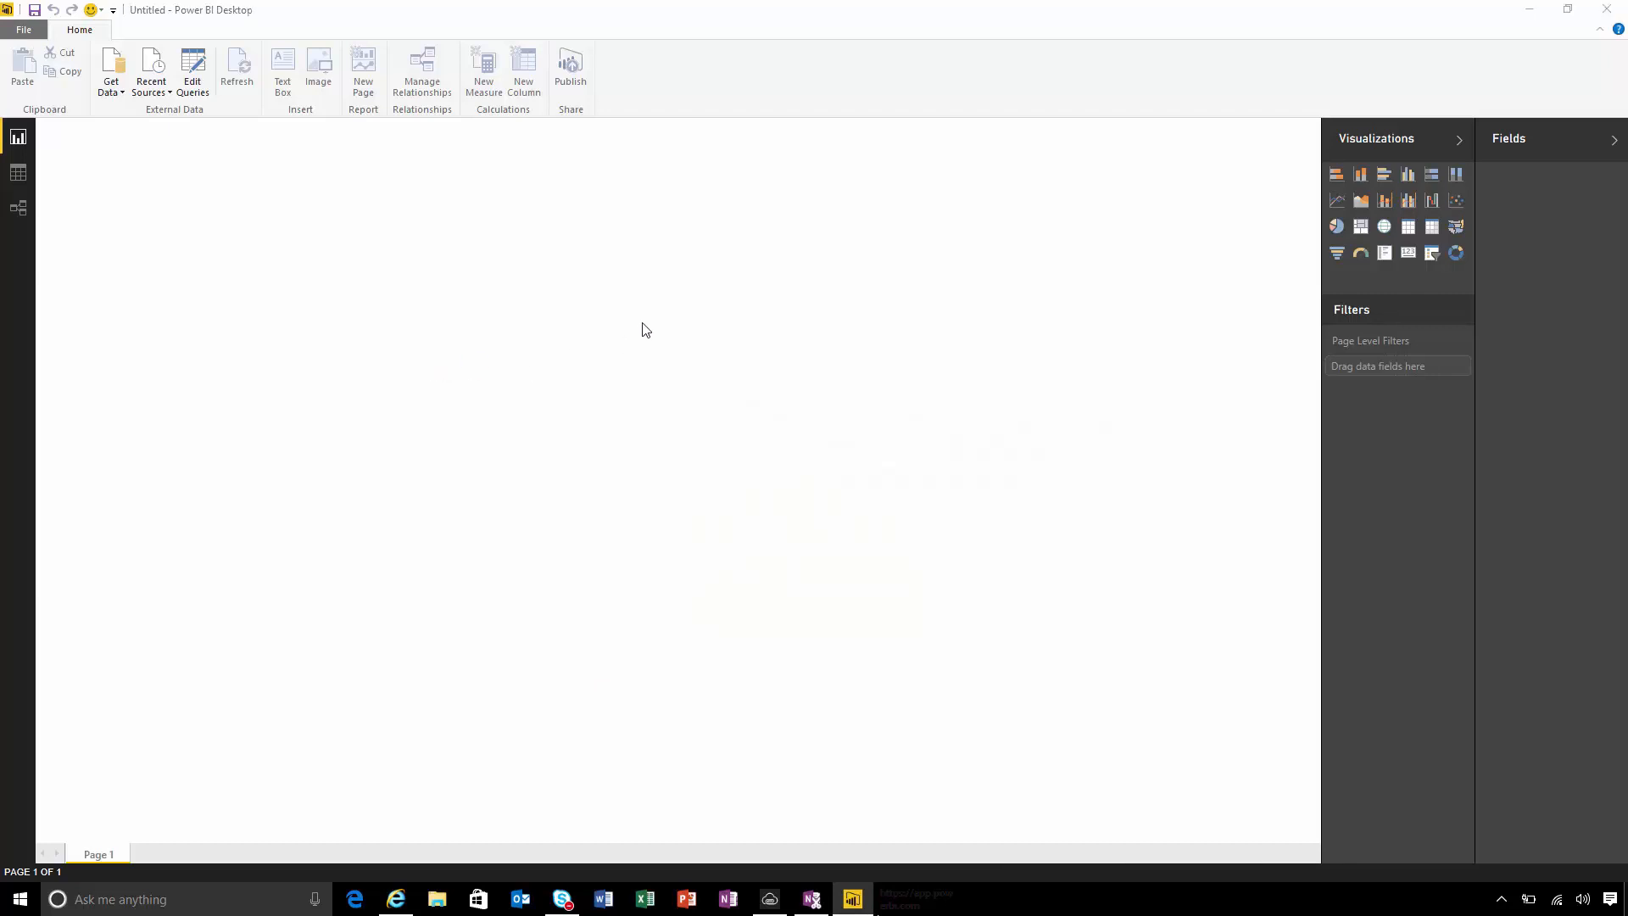
click(110, 68)
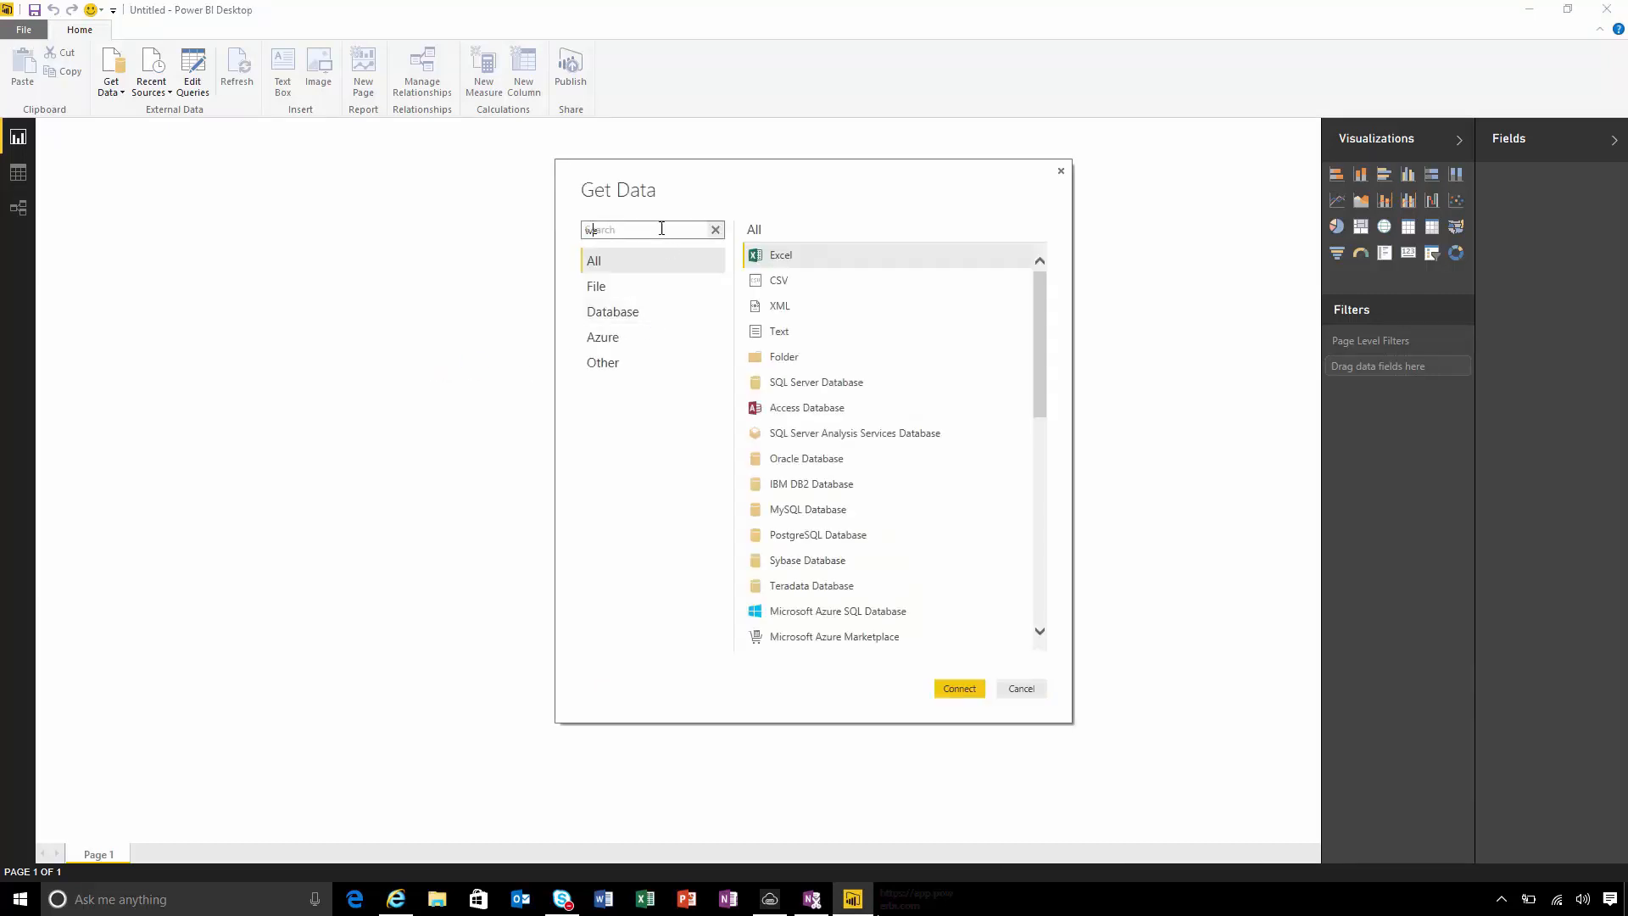
text(eb)
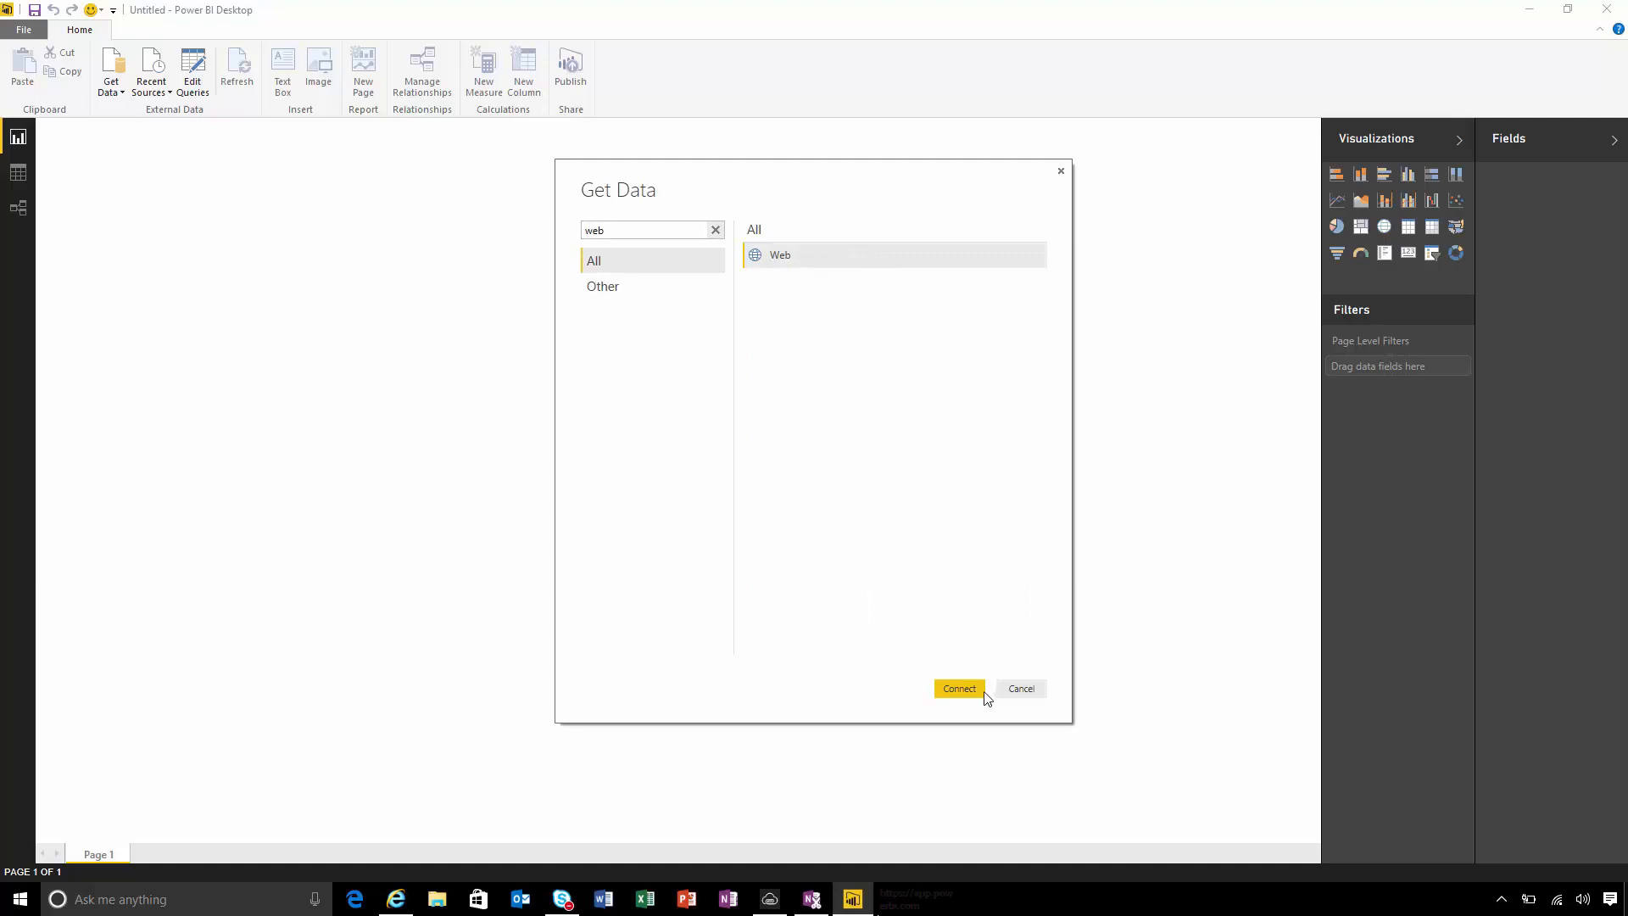
click(958, 688)
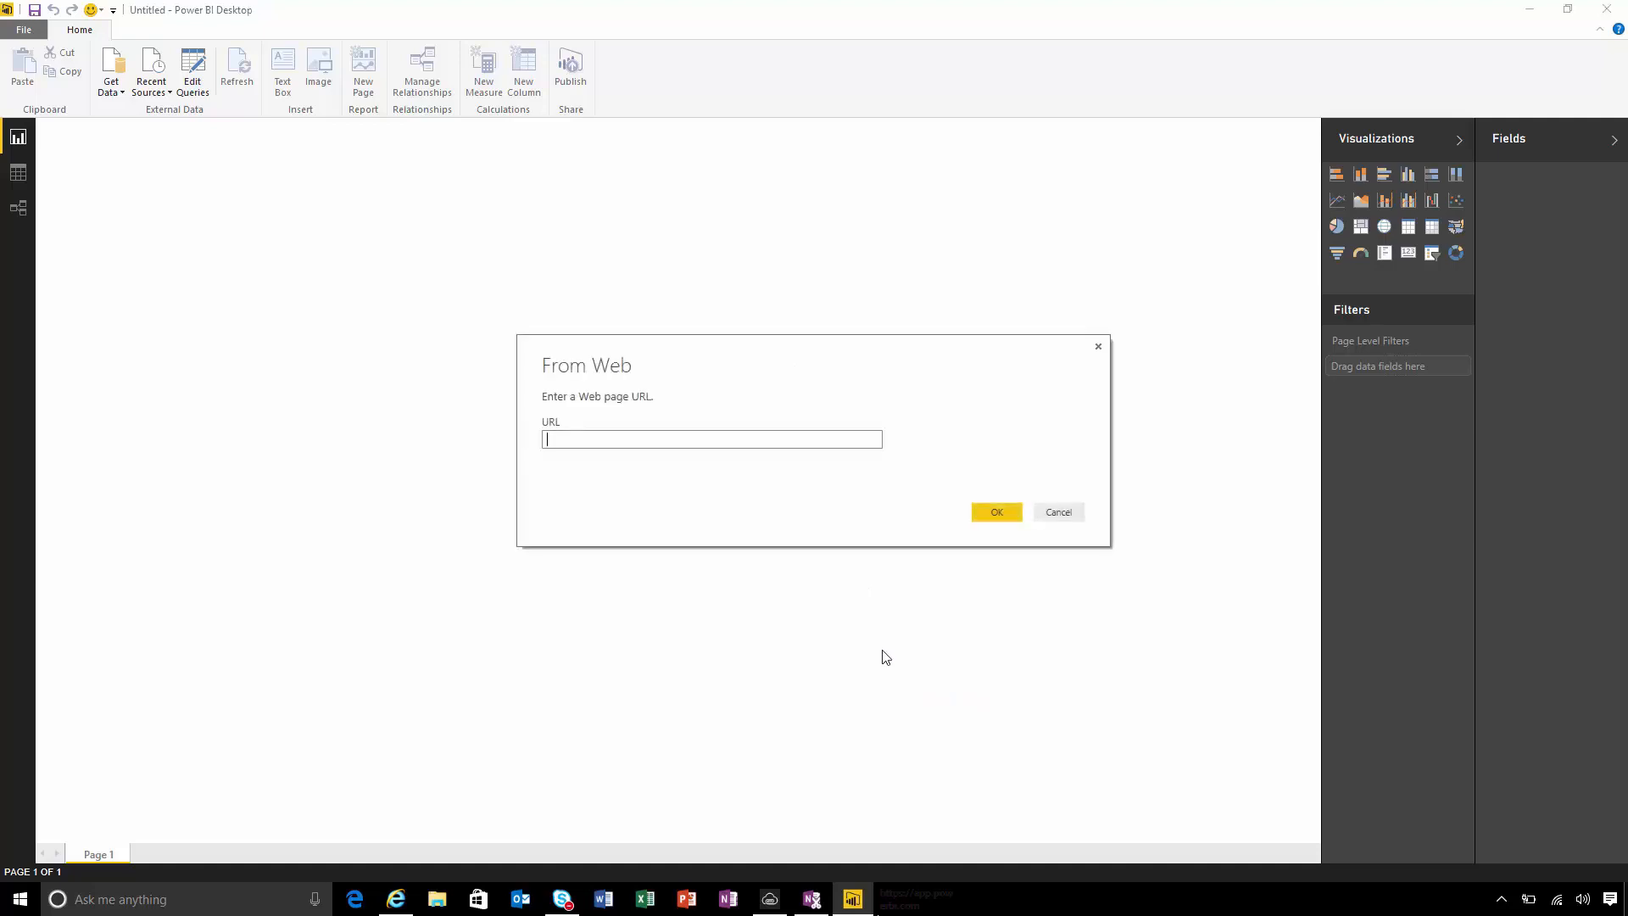
Submit the IMDb chart URL, then preview and tick Table 0 in Navigator
click(994, 511)
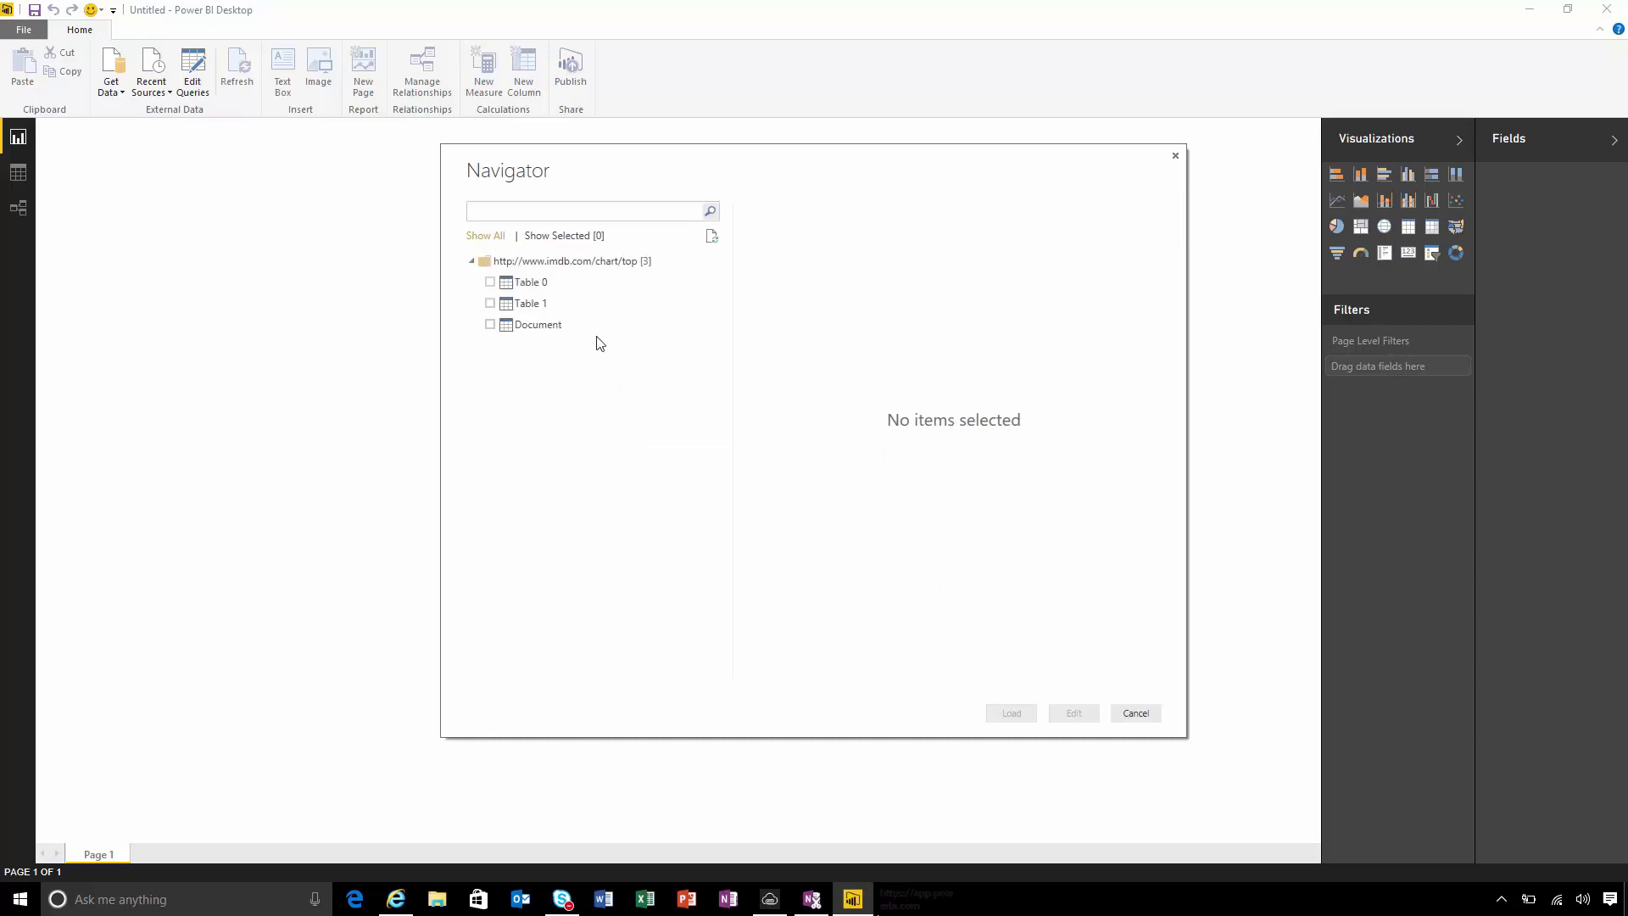
mouse_move(529, 281)
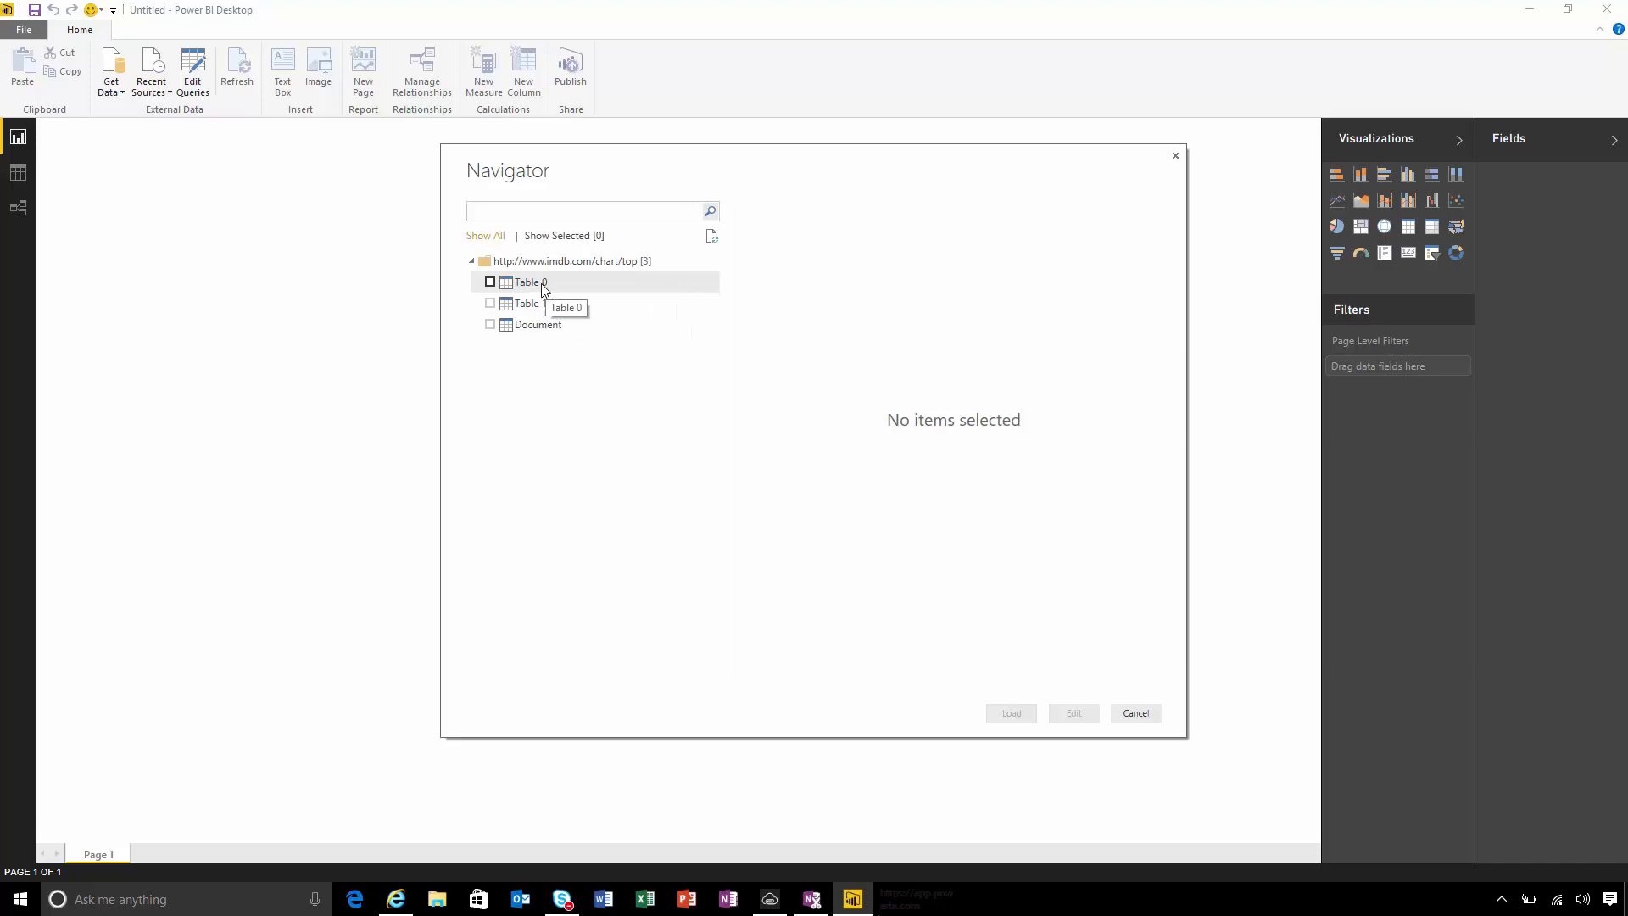
click(526, 281)
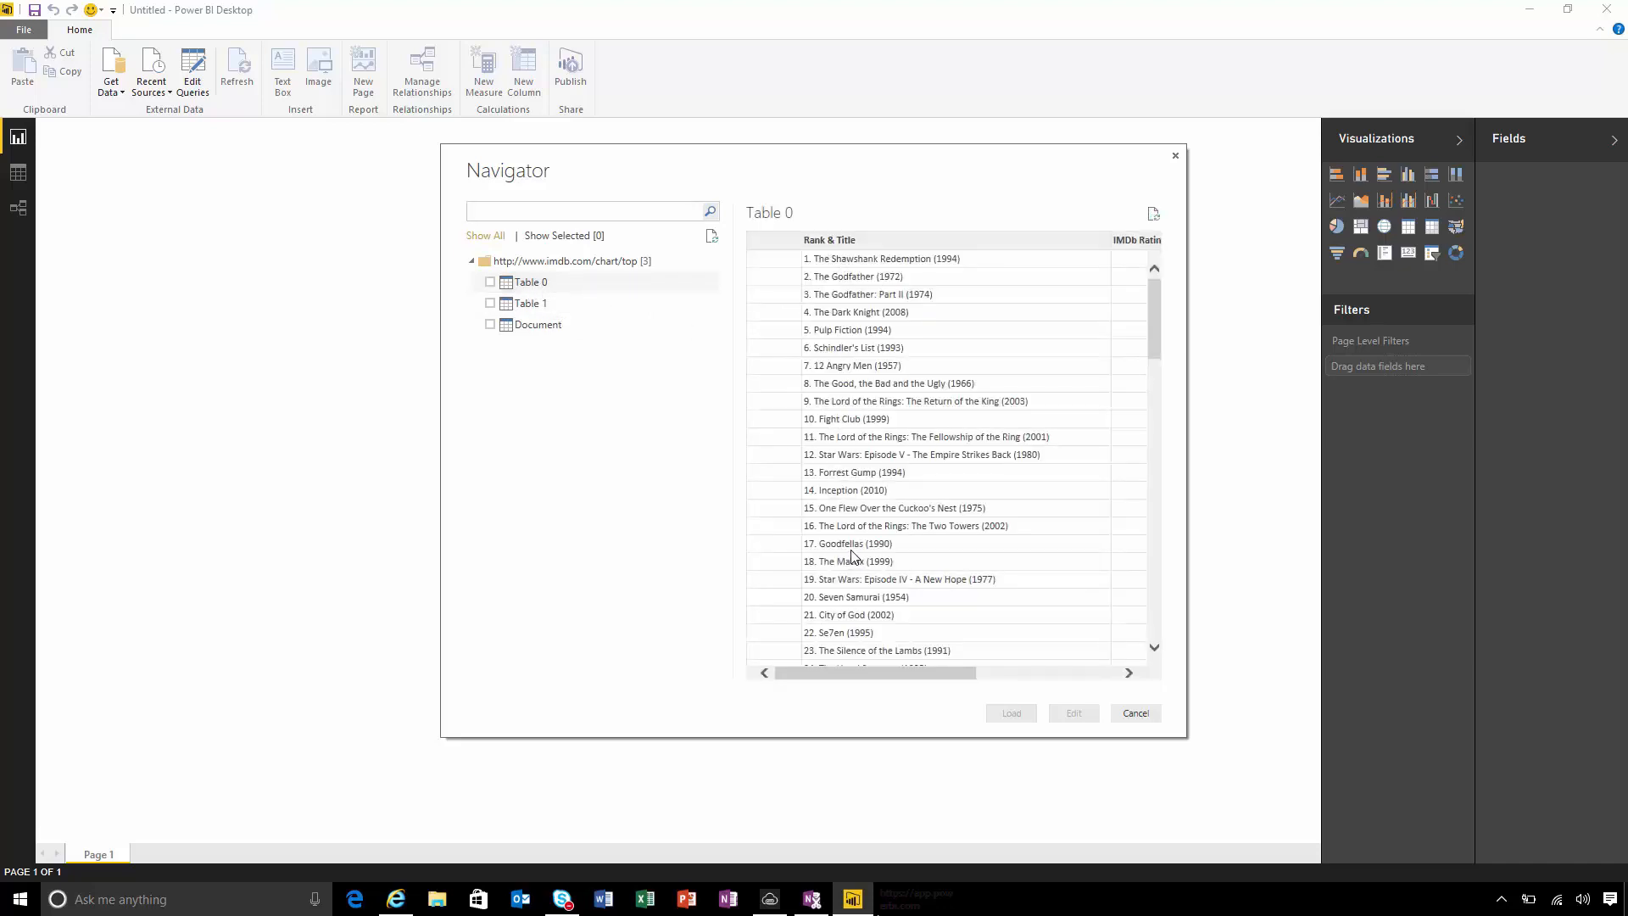
click(489, 282)
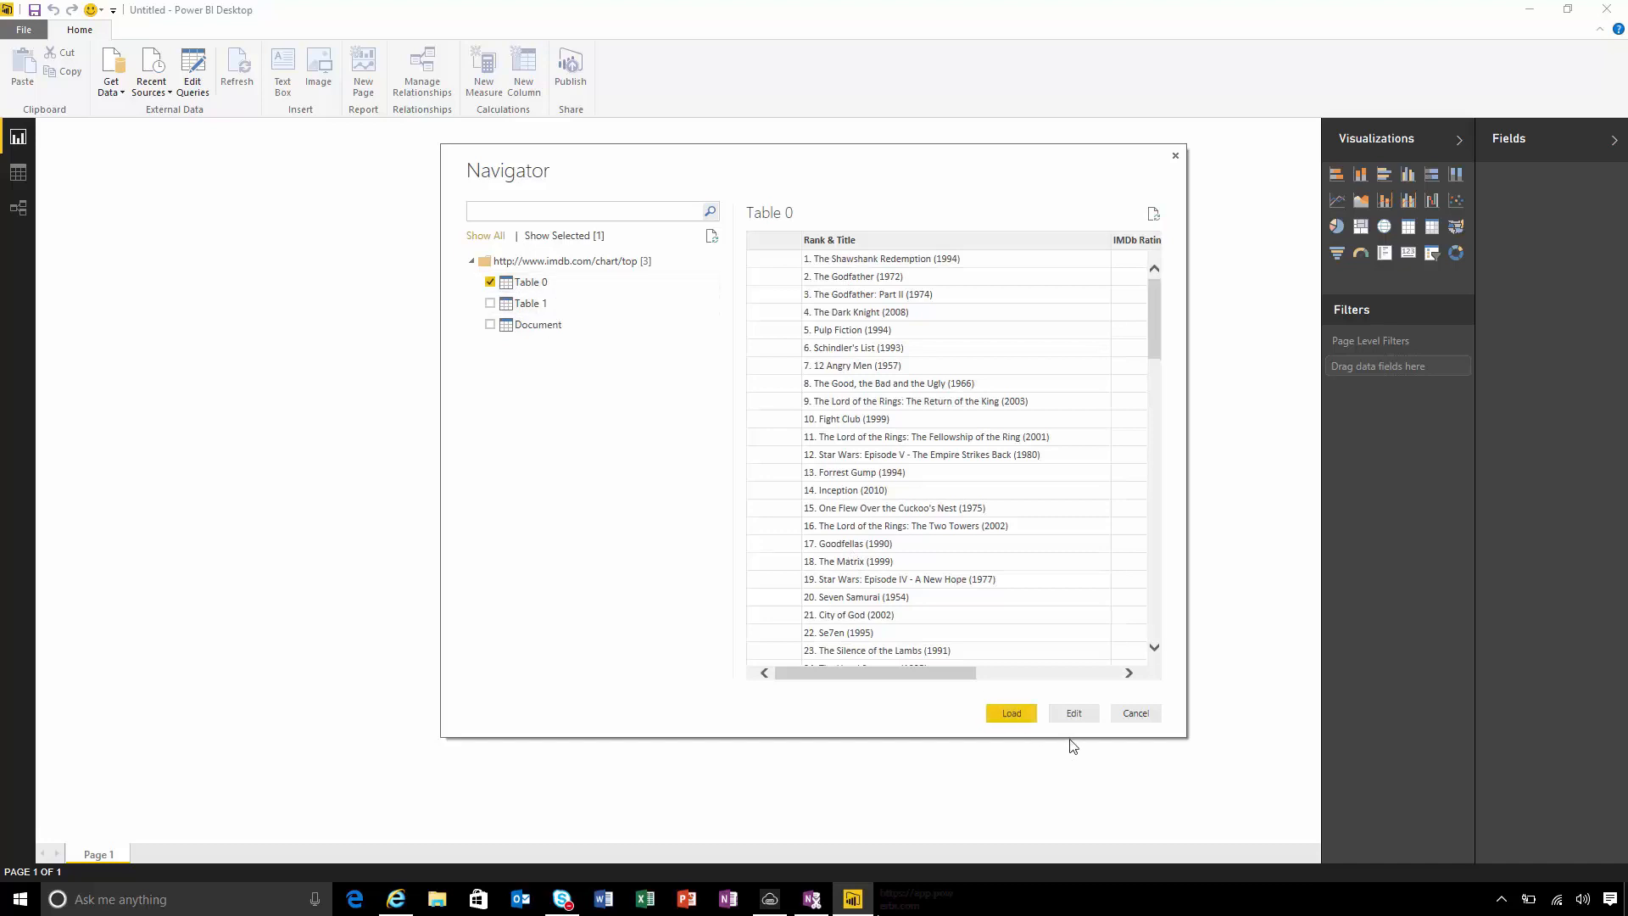
Edit Table 0 and remove all columns except Rank & Title and IMDb Rating
click(1009, 713)
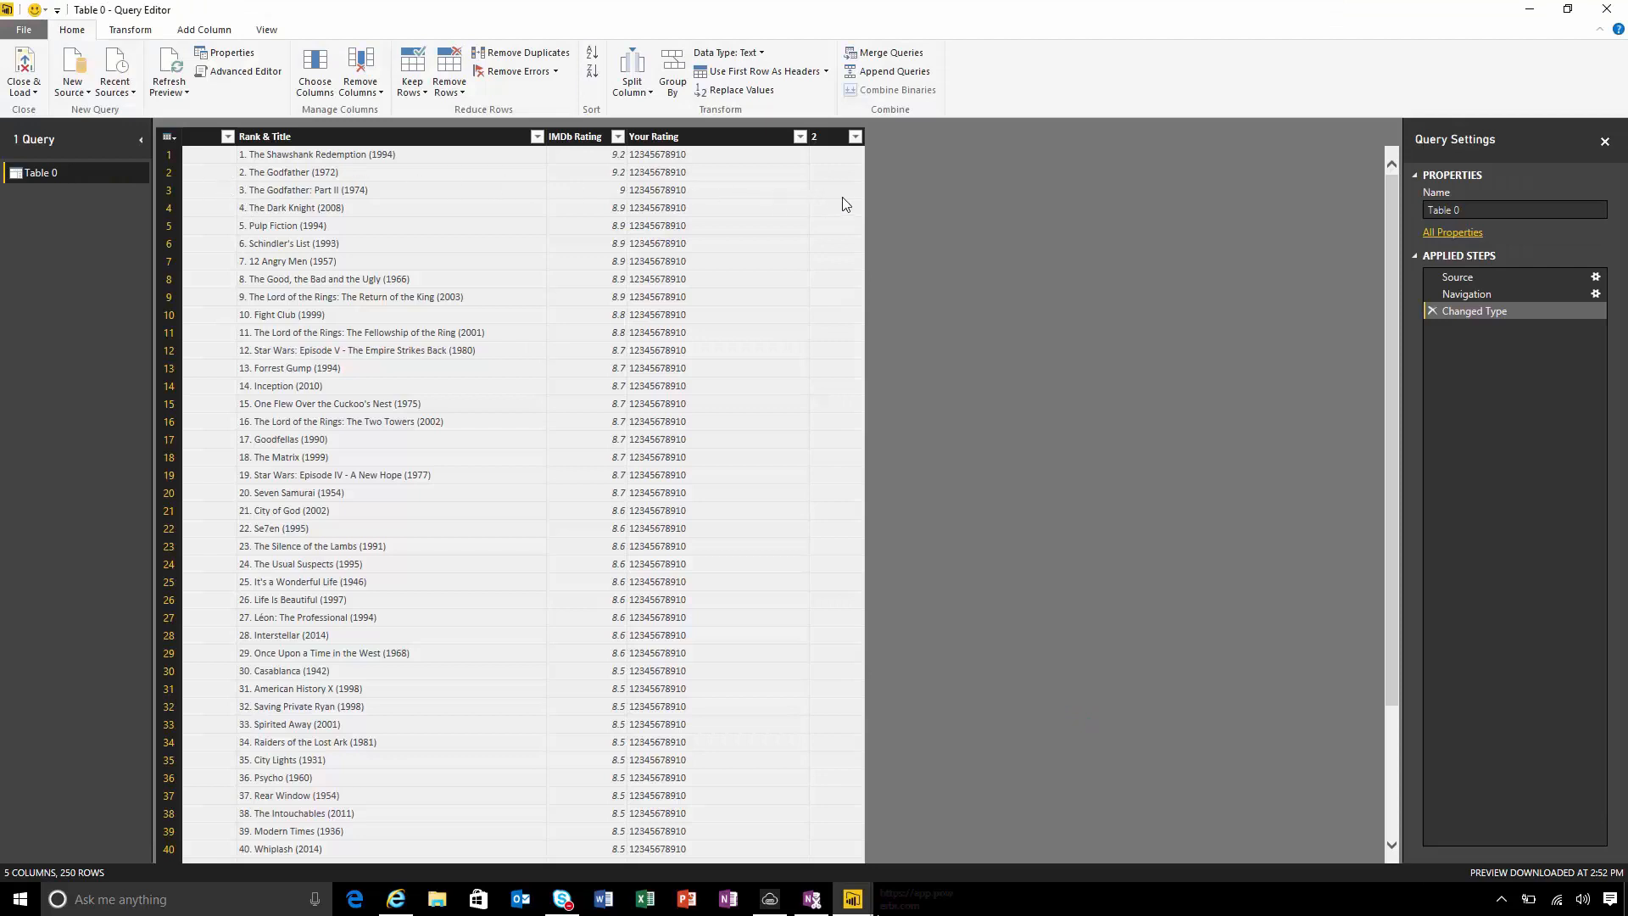
click(311, 136)
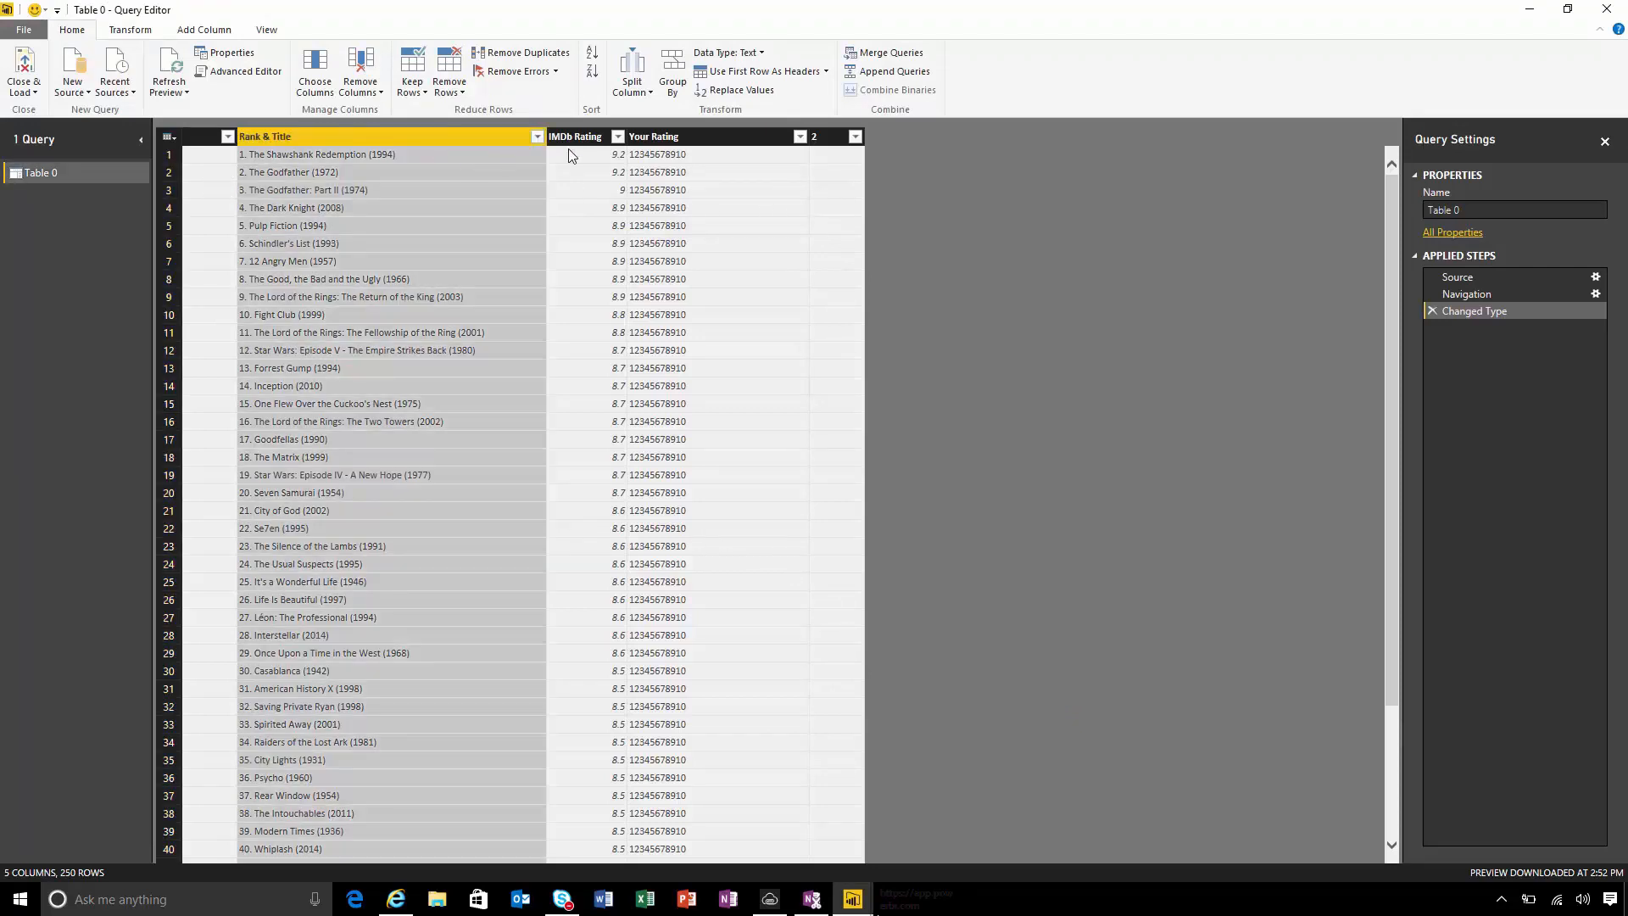
click(574, 136)
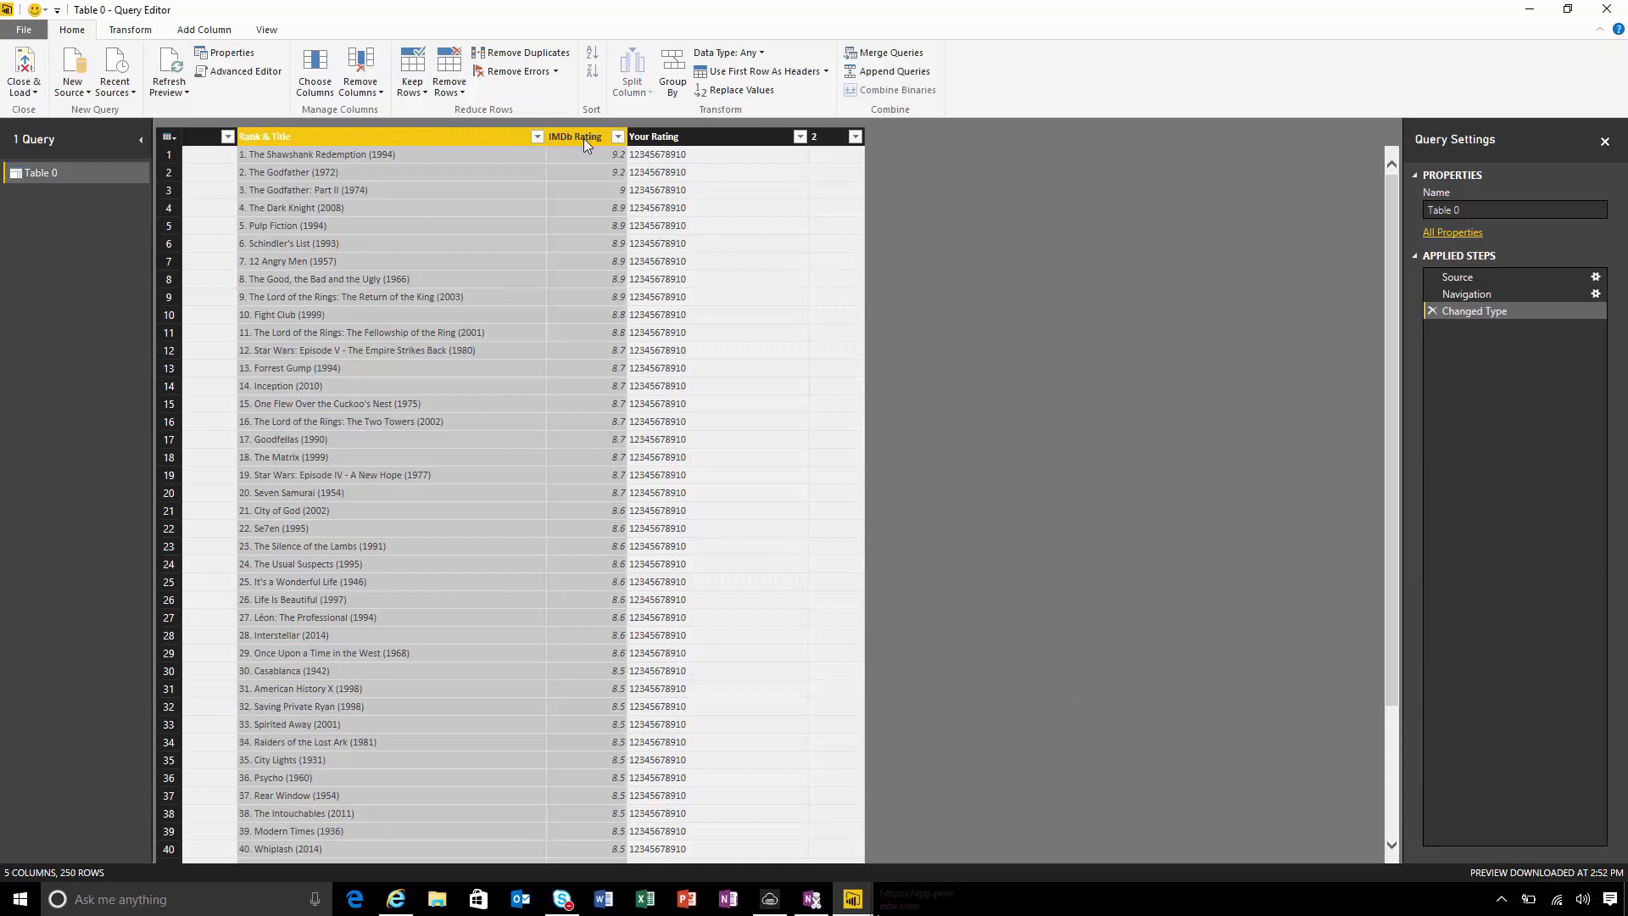
right_click(574, 135)
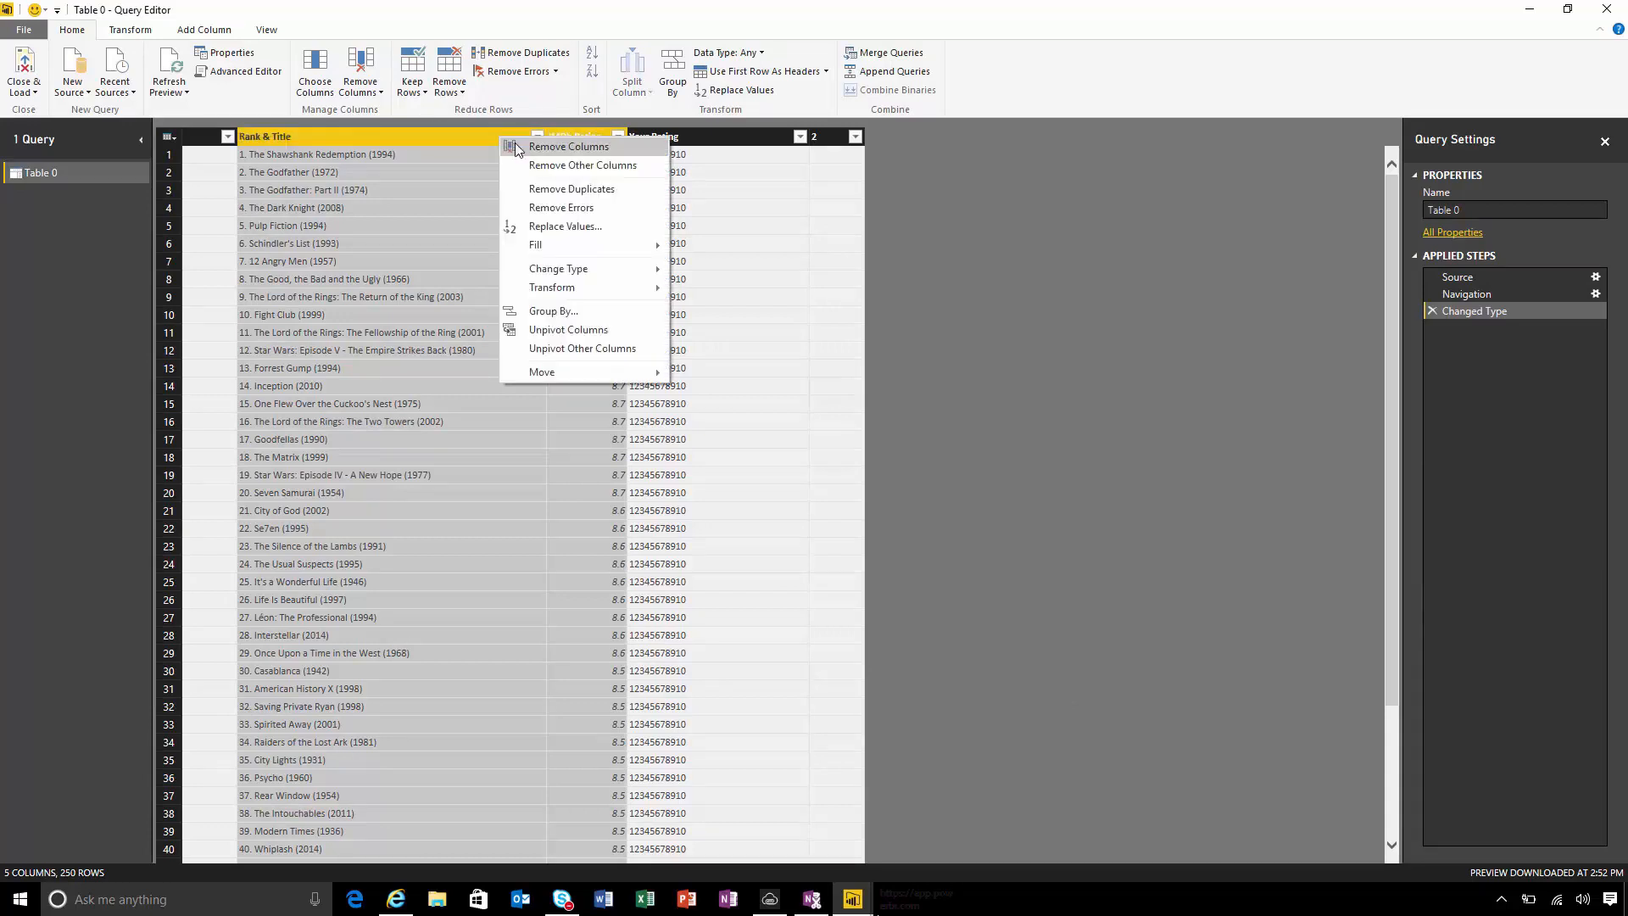
click(582, 165)
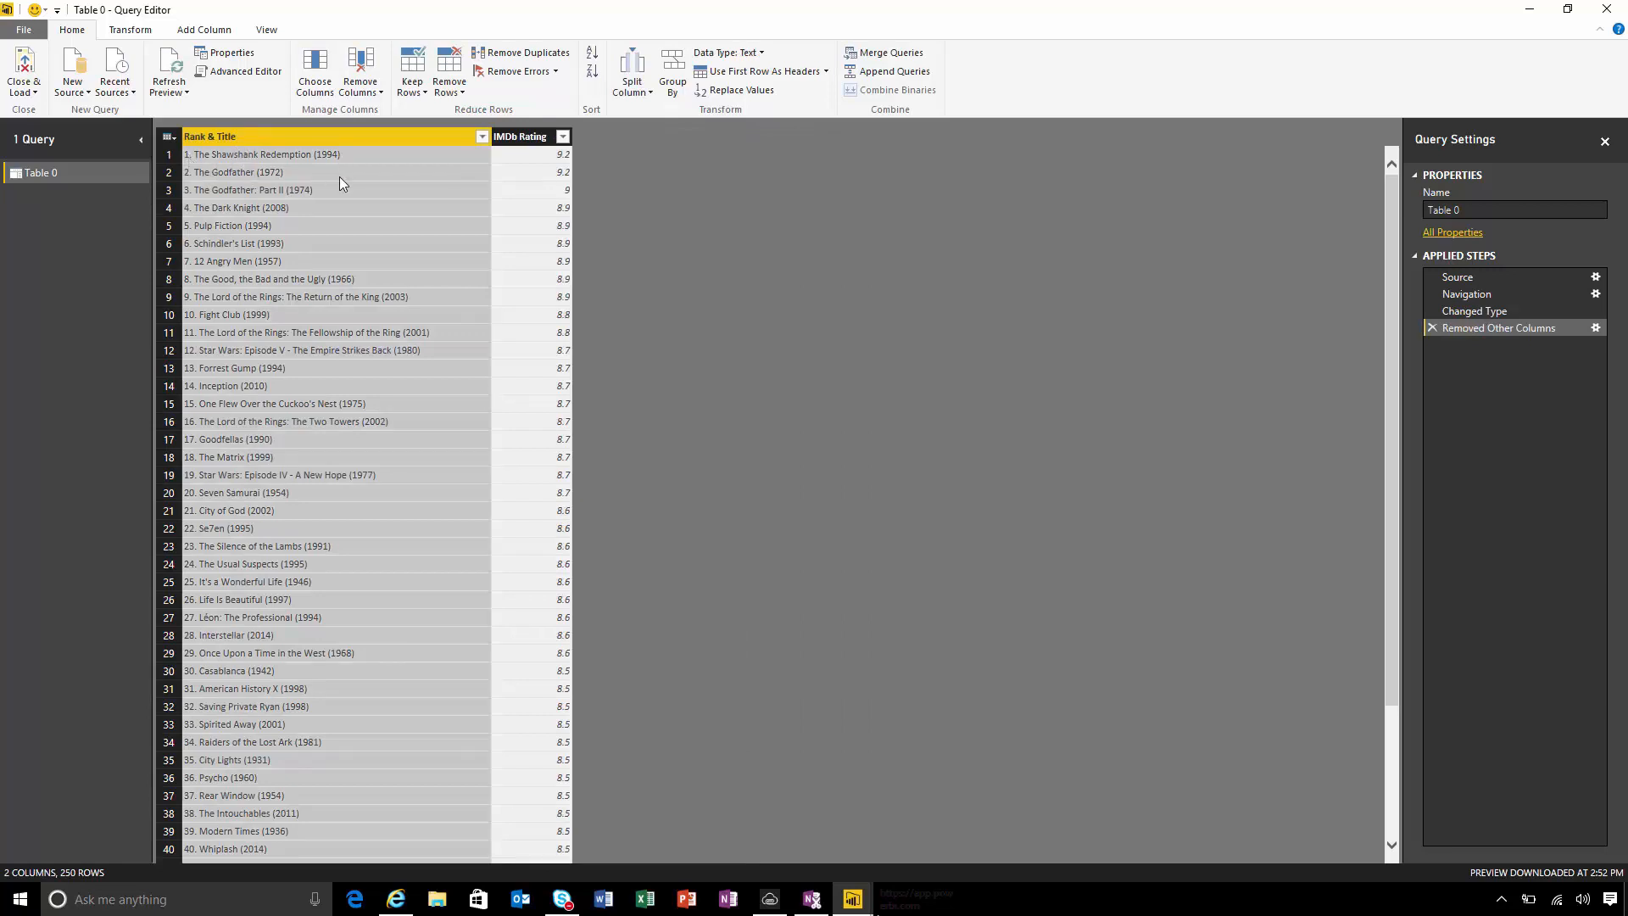
Split Rank & Title at the left-most '.' delimiter into rank and title
click(631, 71)
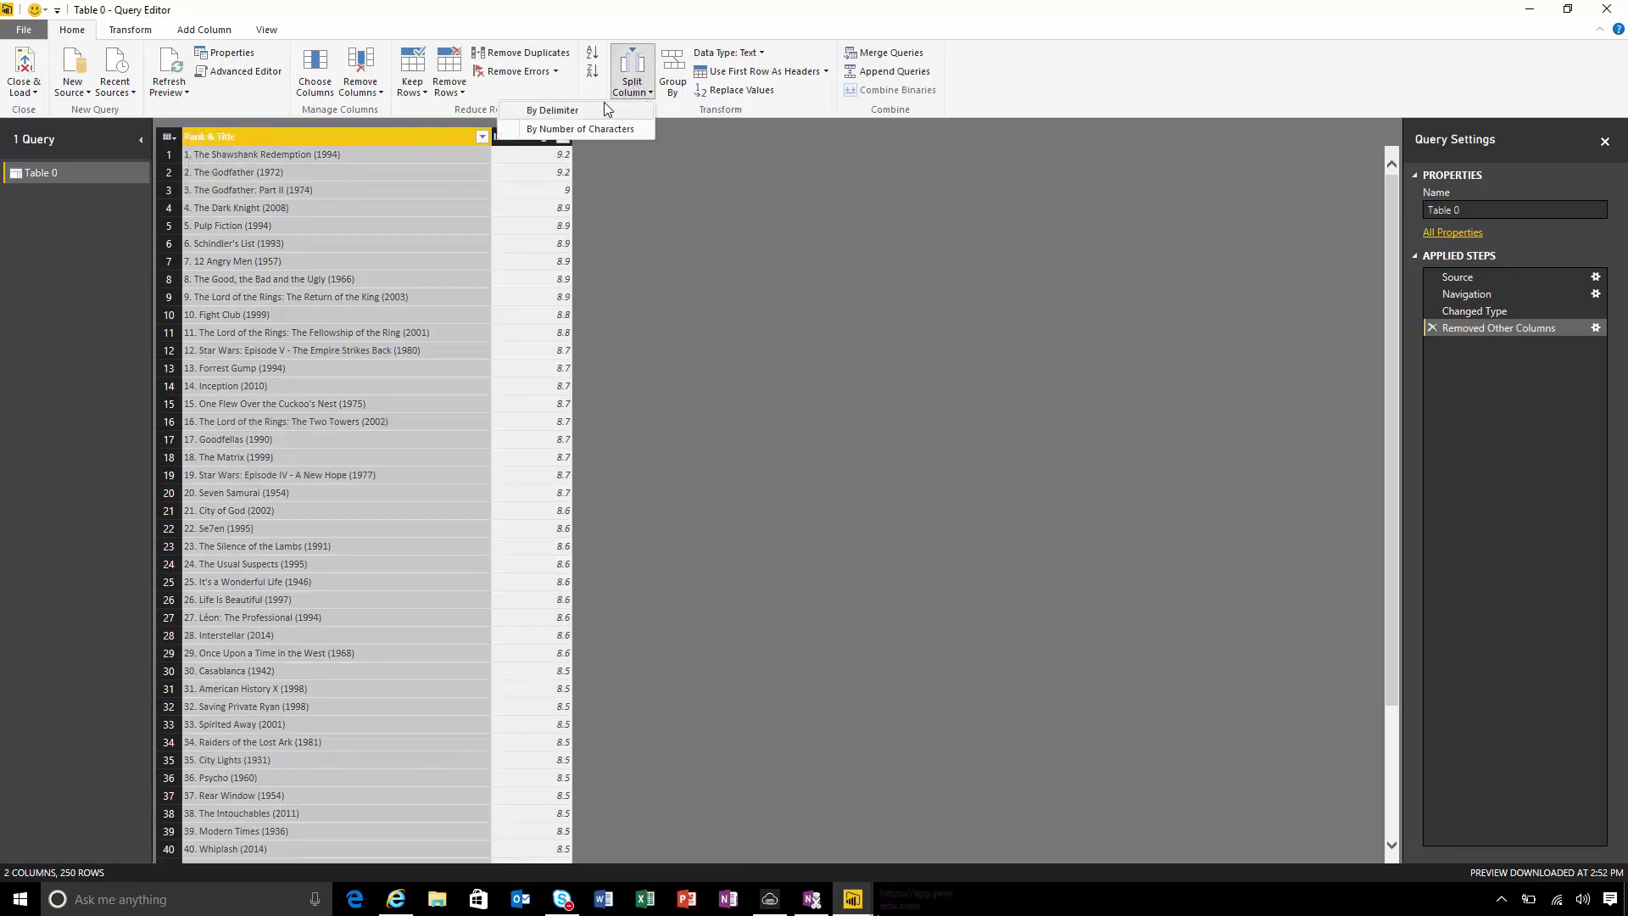
click(552, 110)
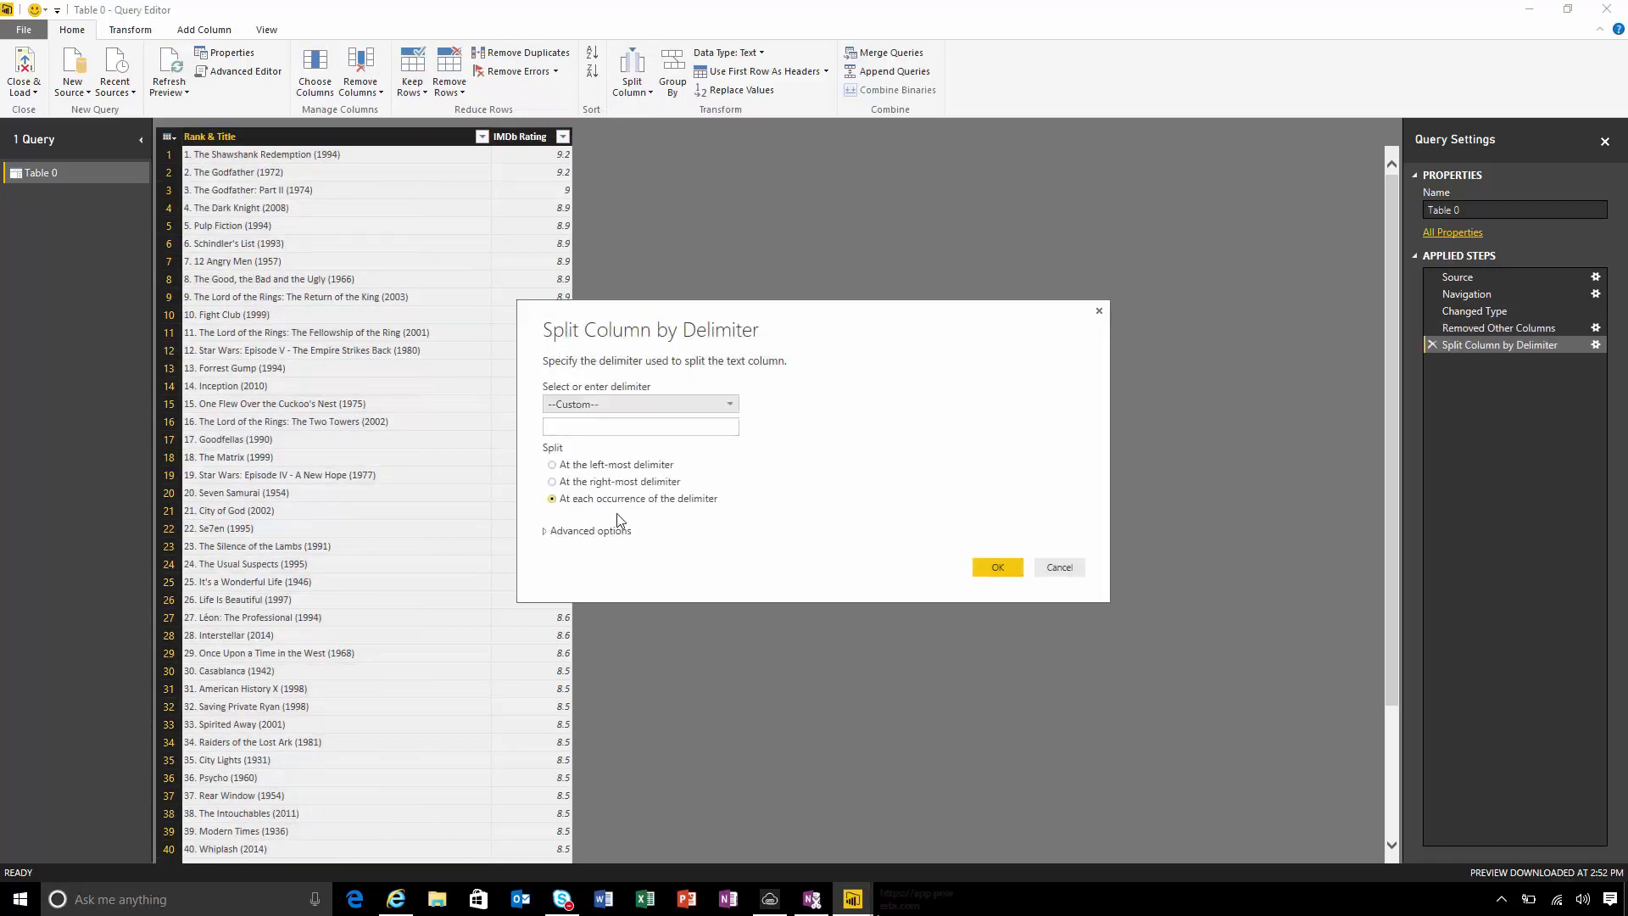
click(552, 463)
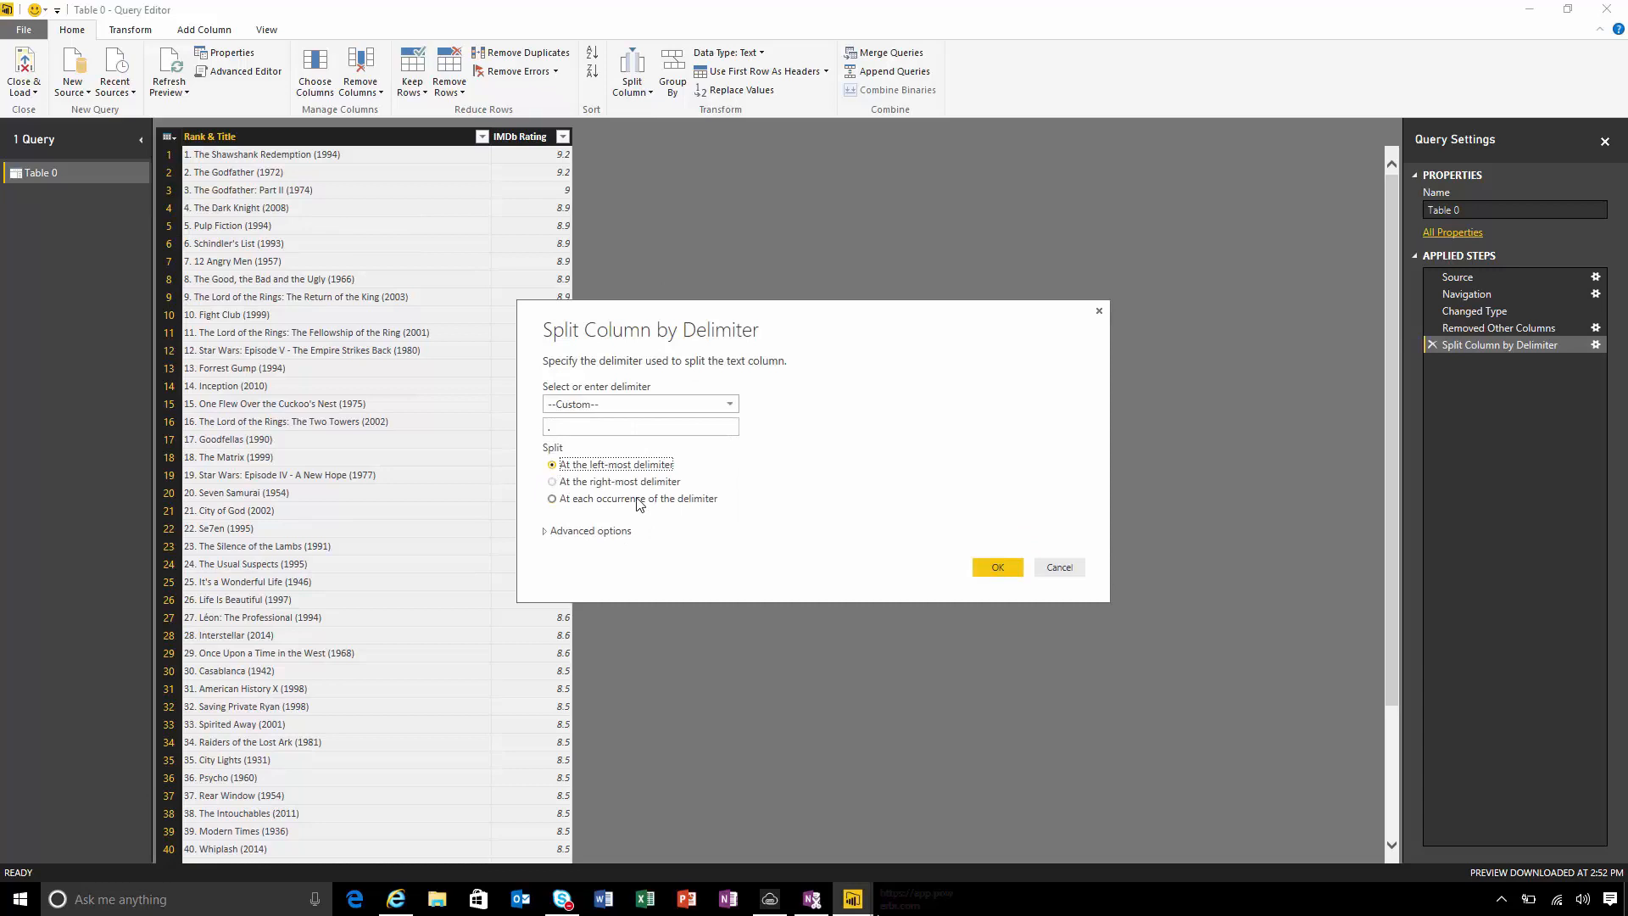
click(994, 568)
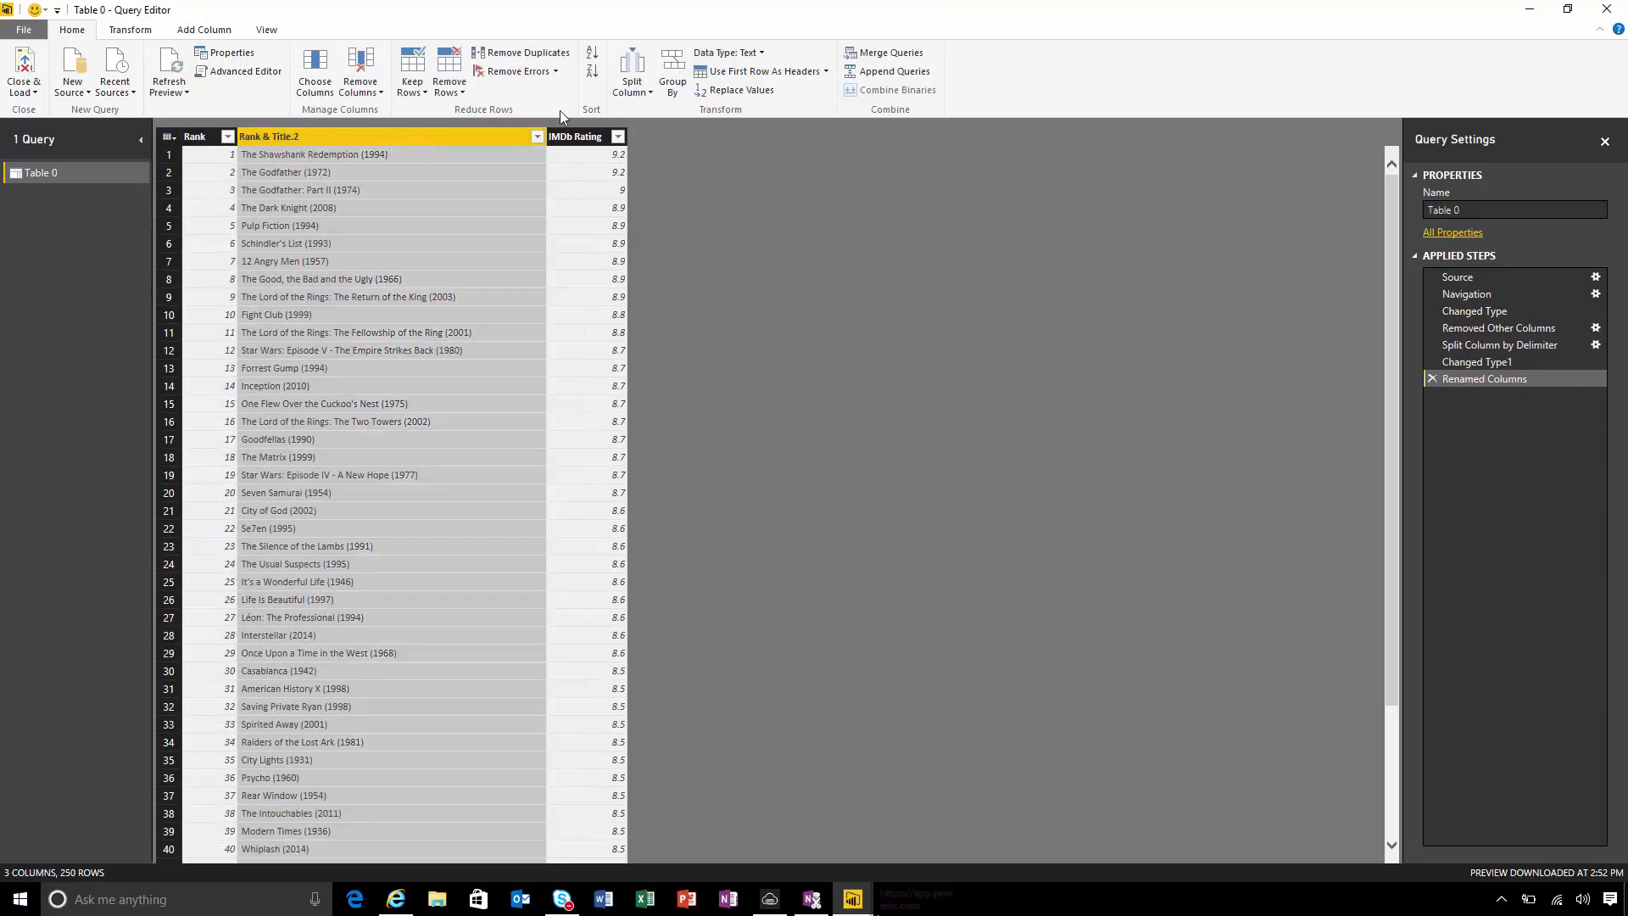
Split the title column at the right-most custom '(' delimiter to separate years
click(630, 67)
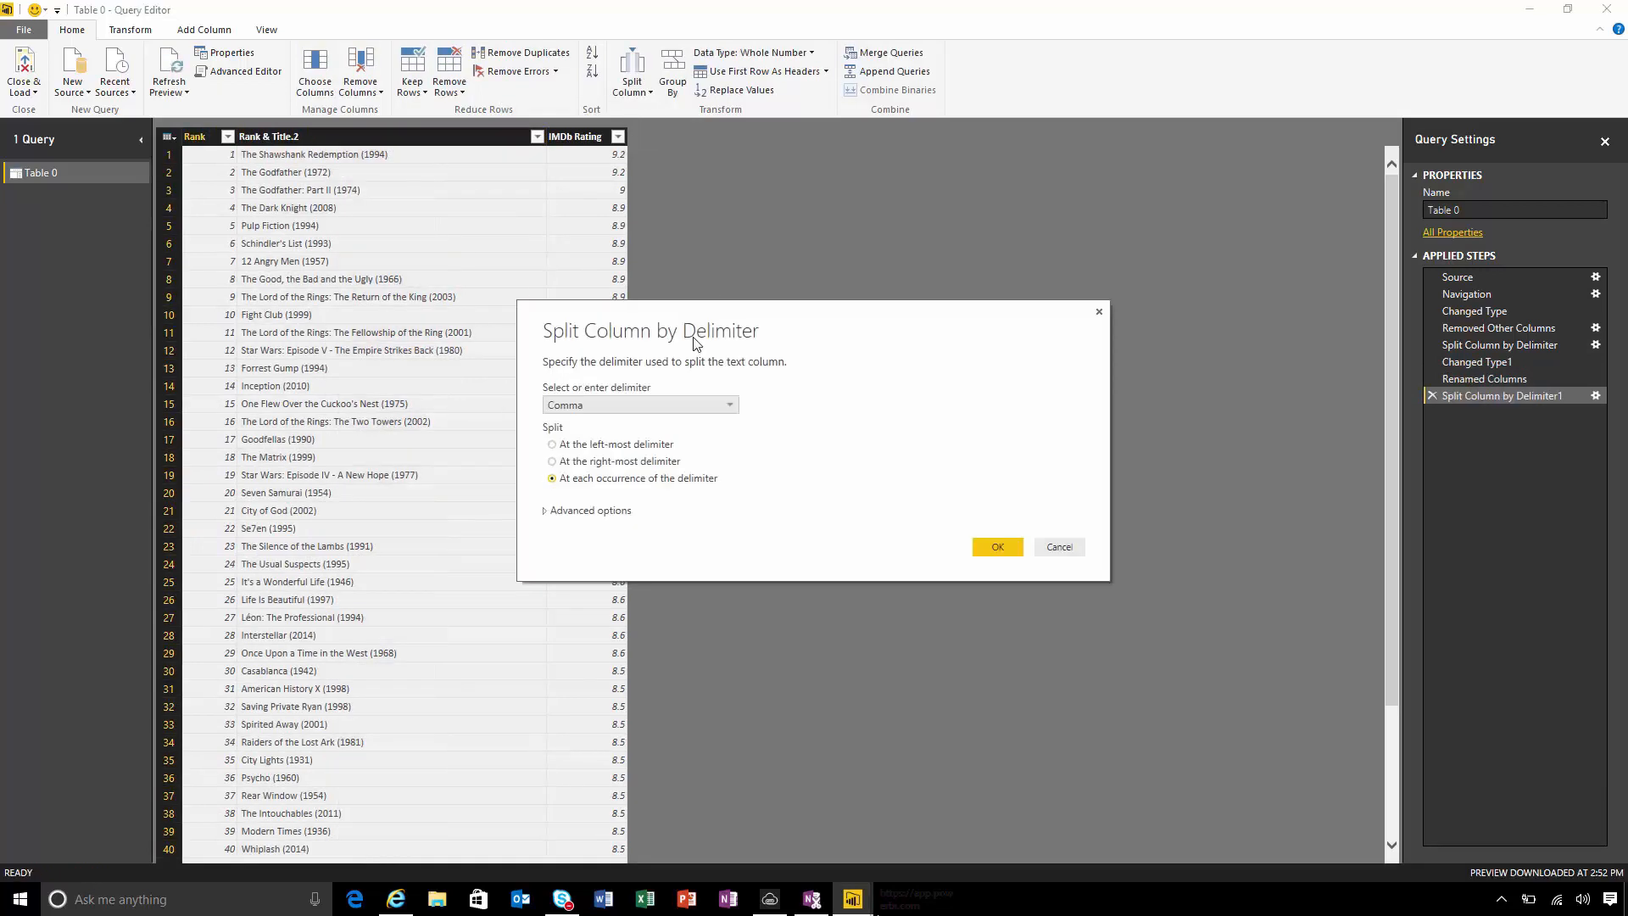
click(729, 406)
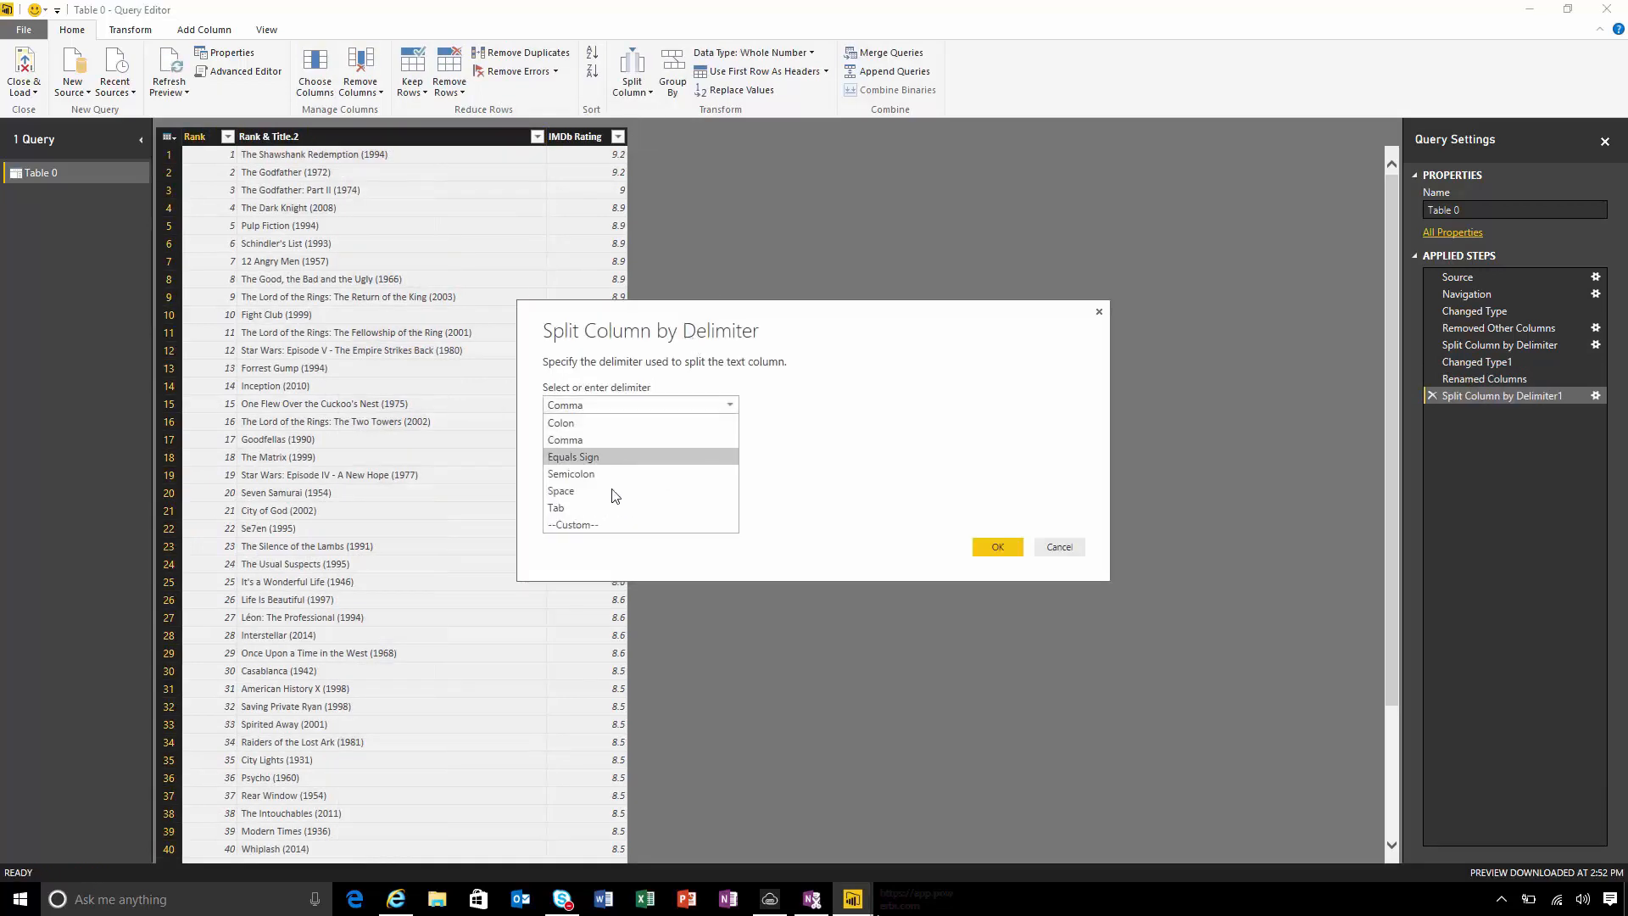
click(572, 524)
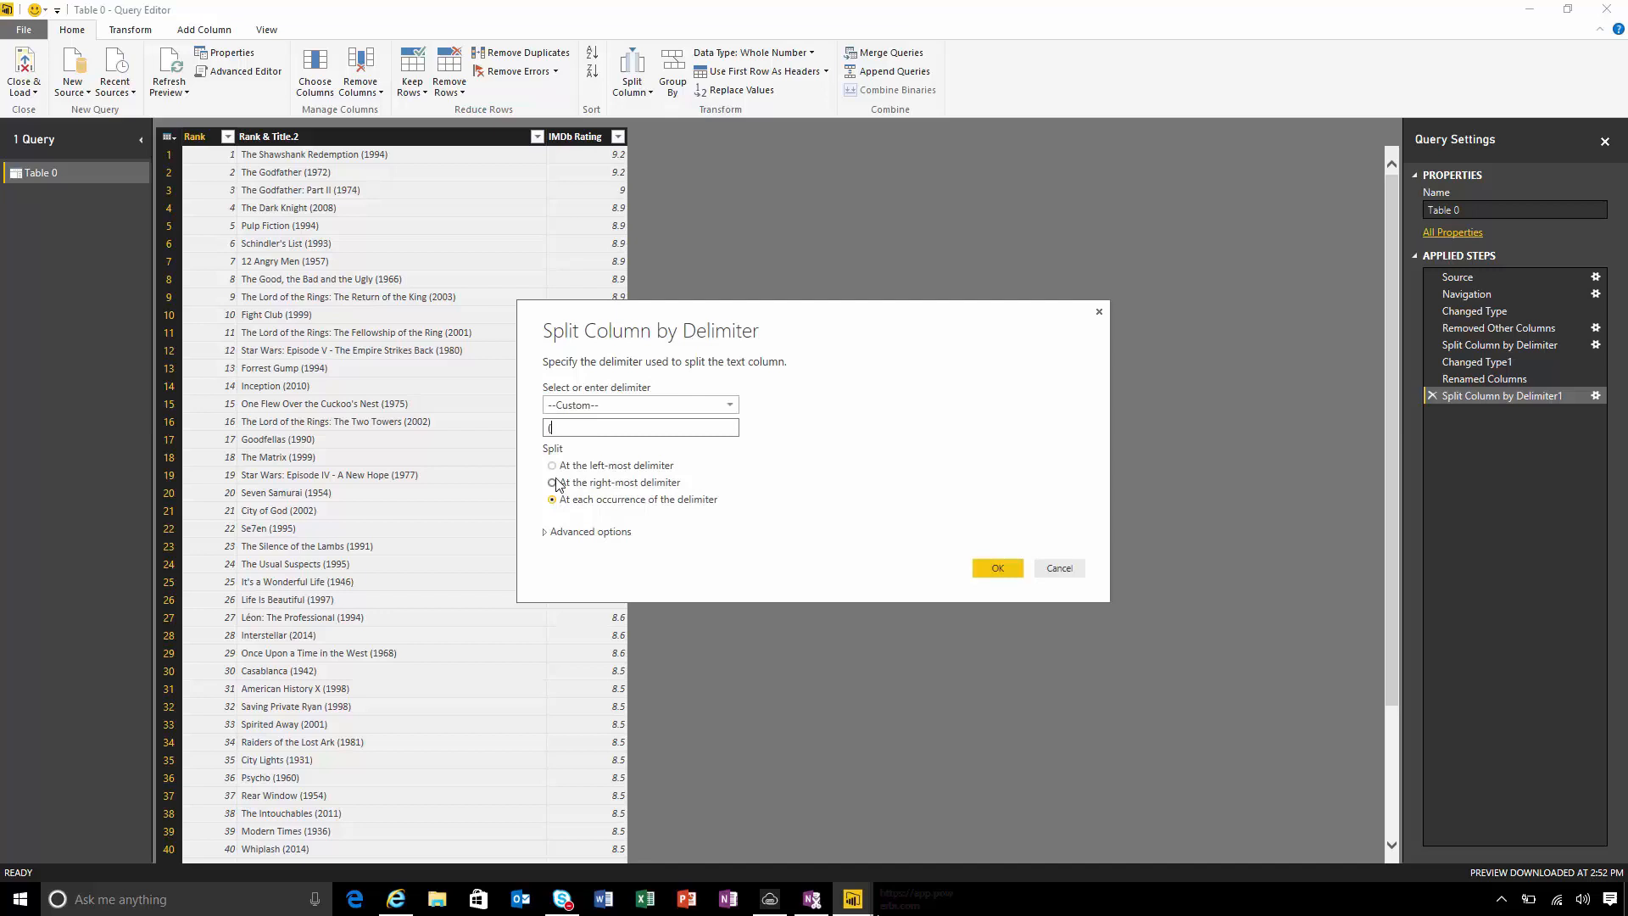
click(995, 568)
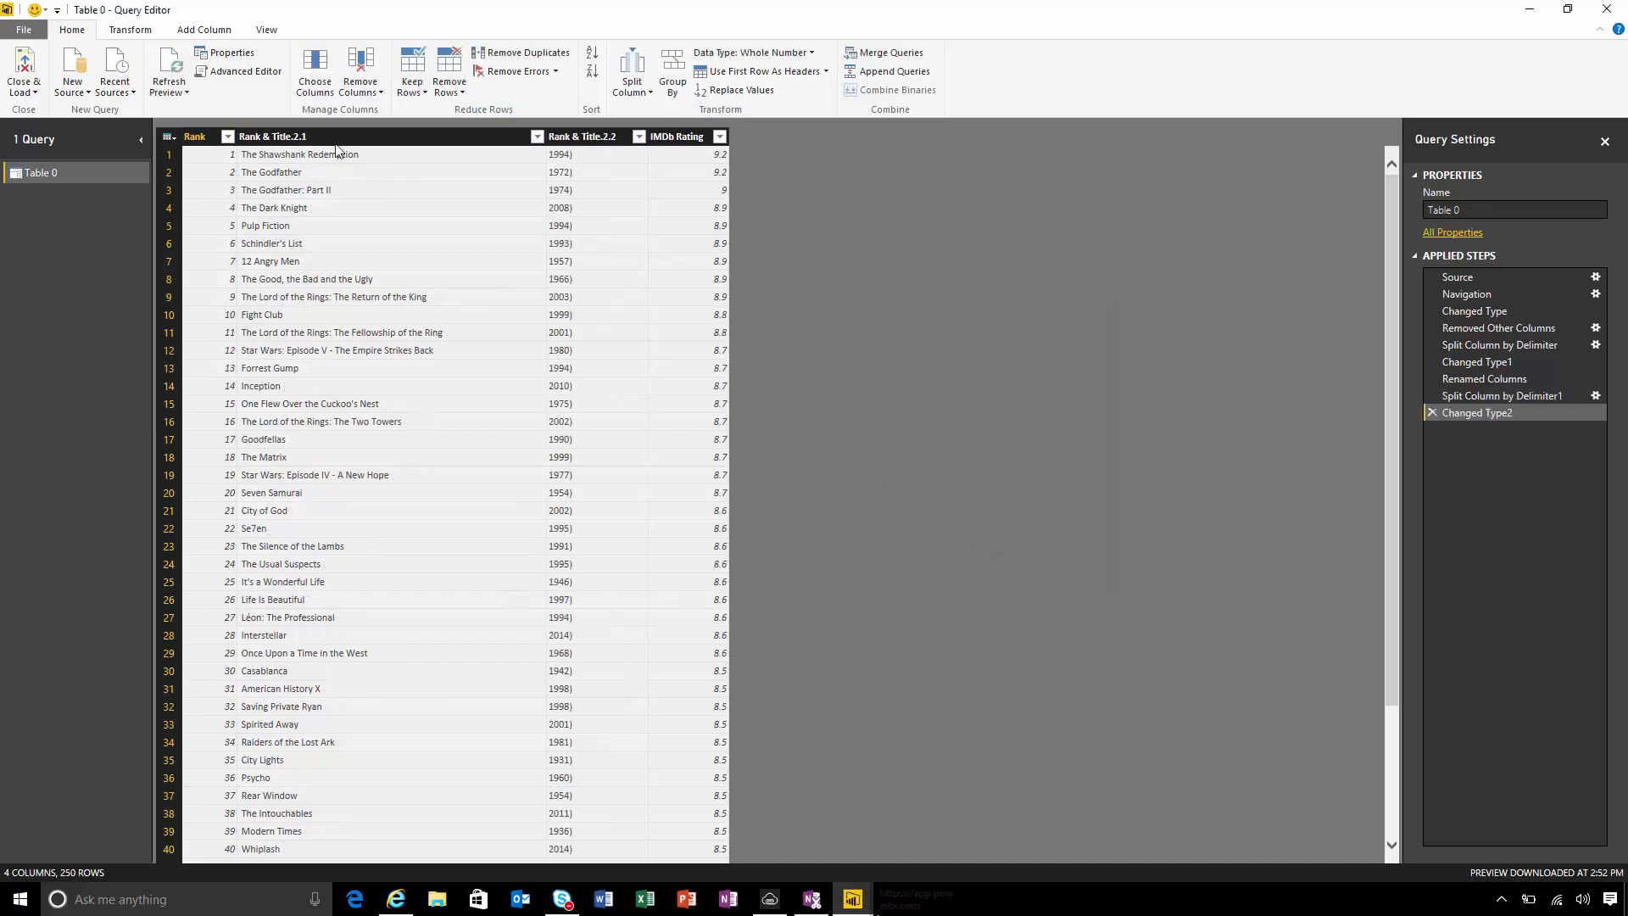
Rename the title column to Title and start Replace Values on the year column
click(273, 136)
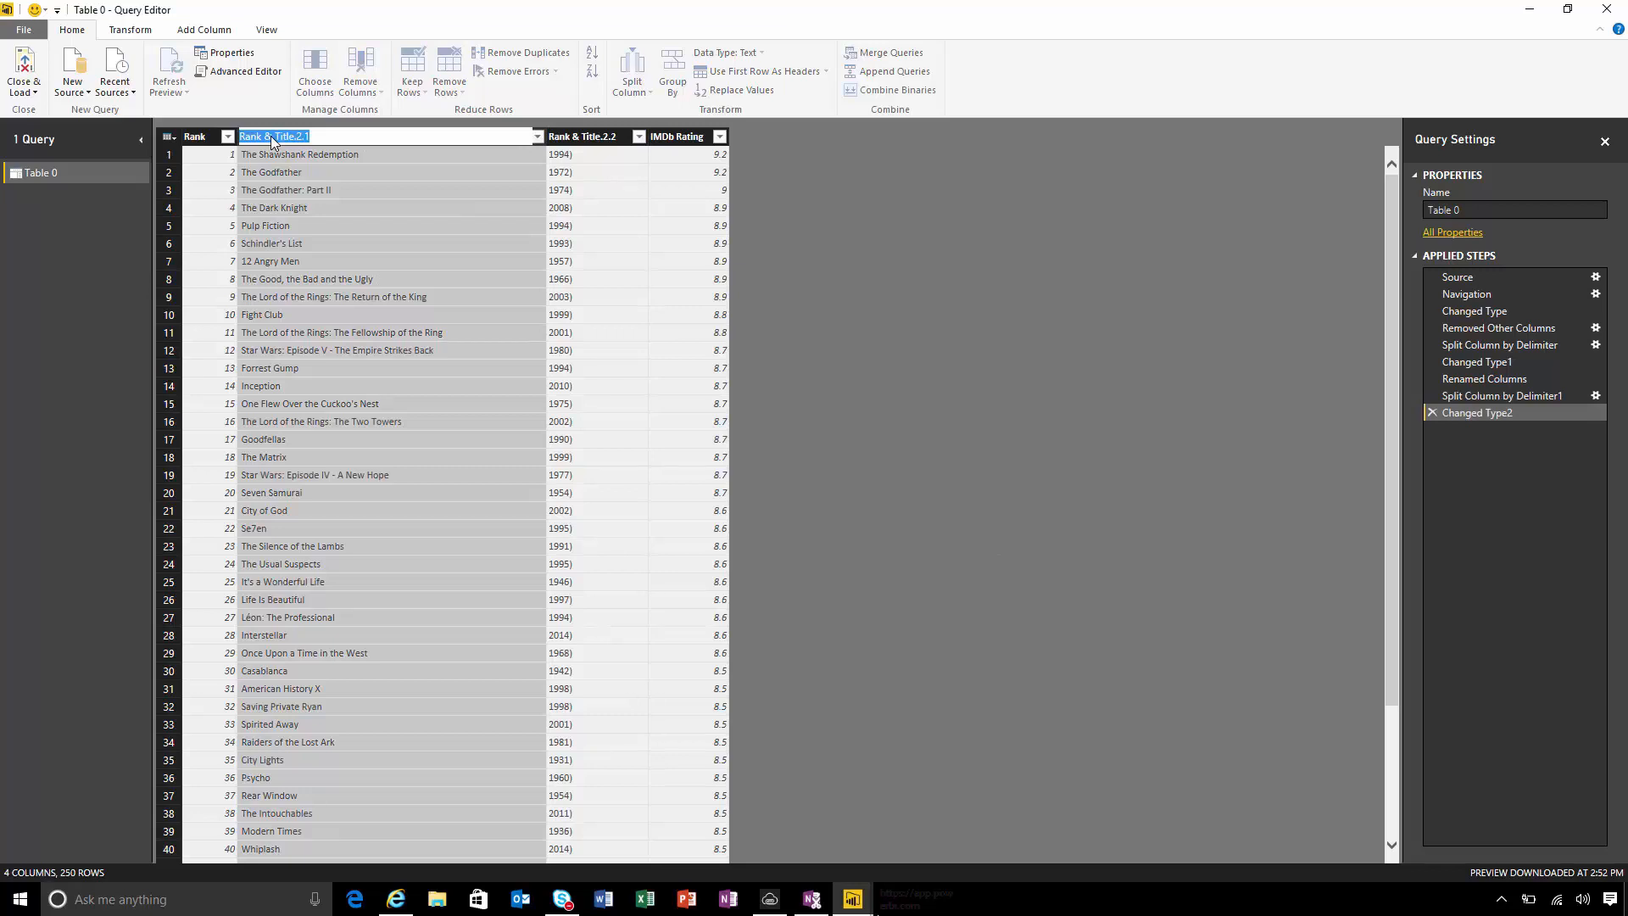
text(Title)
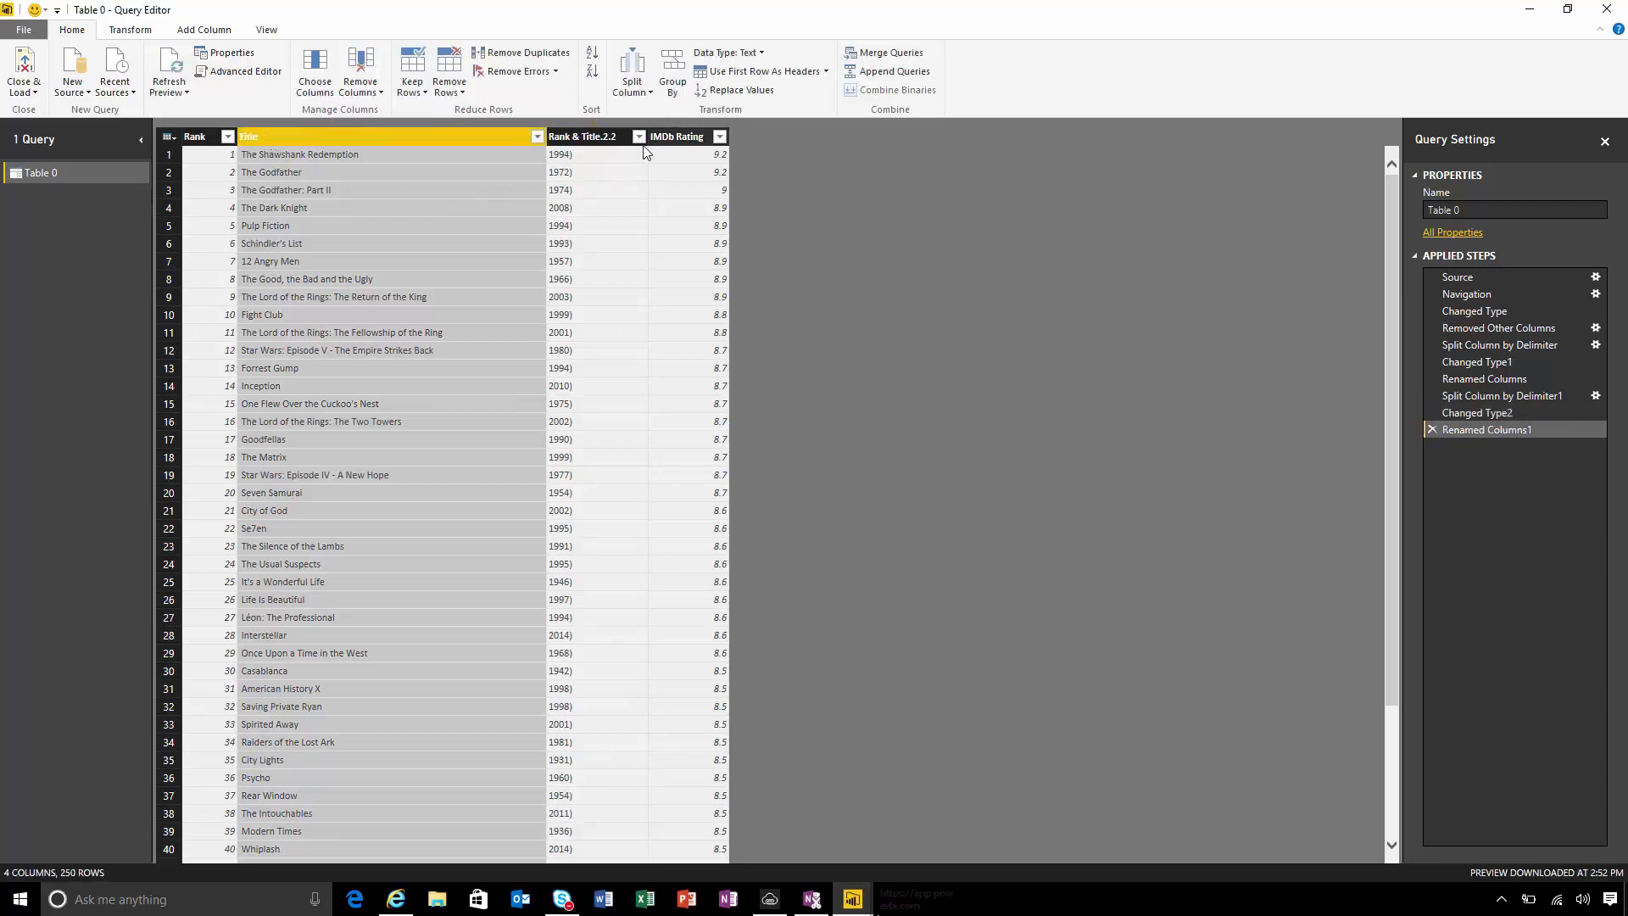
click(581, 136)
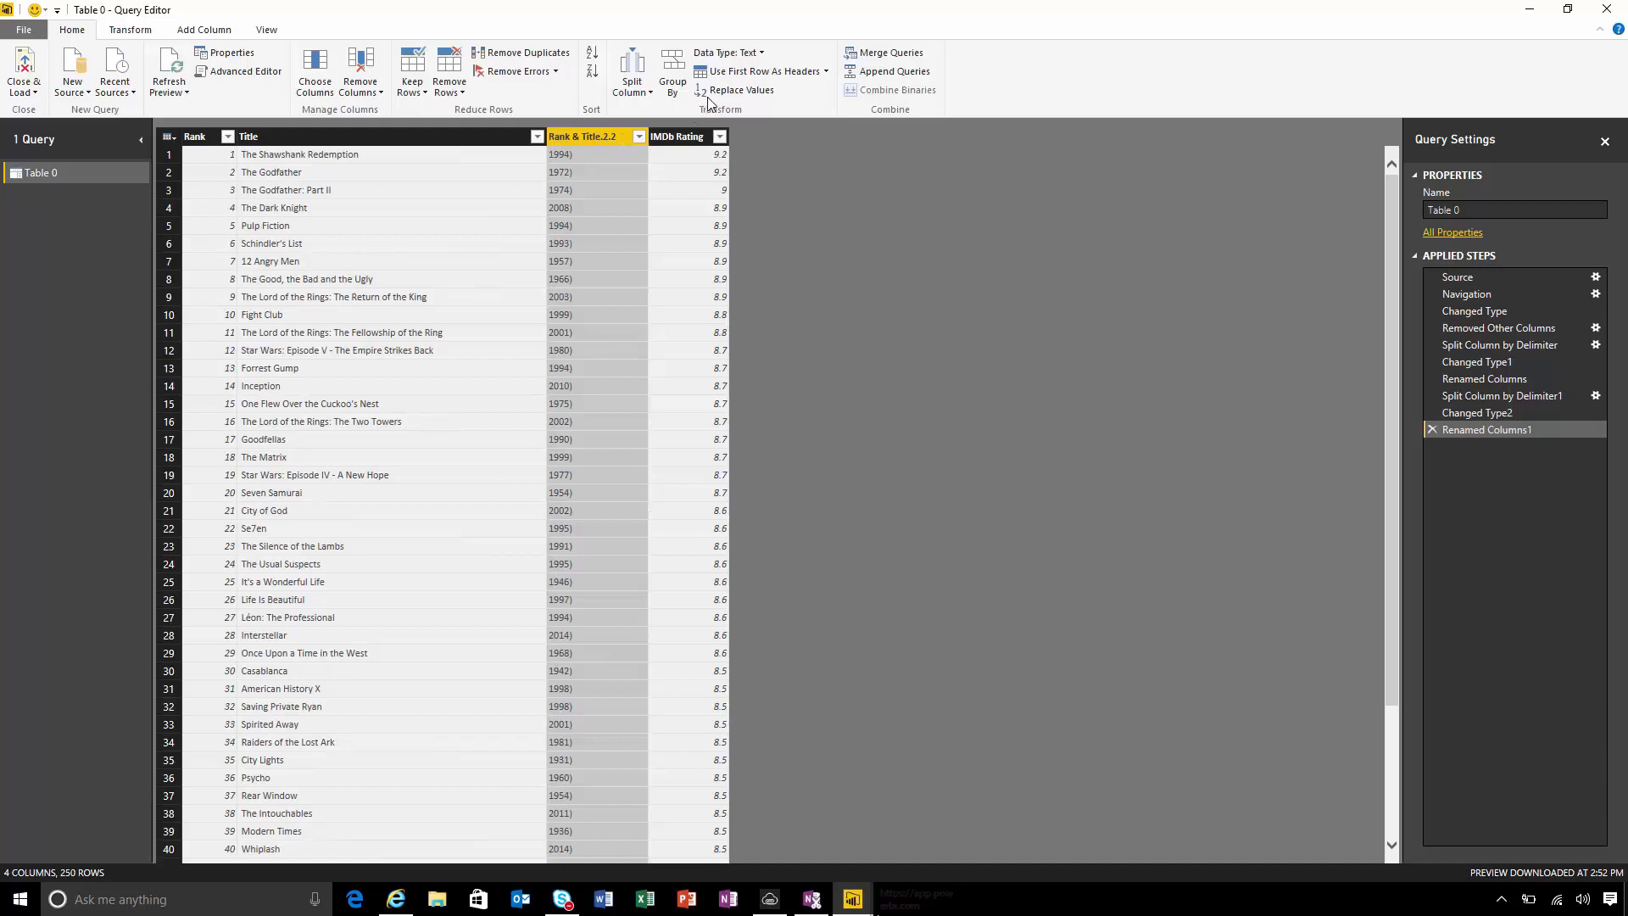
click(740, 89)
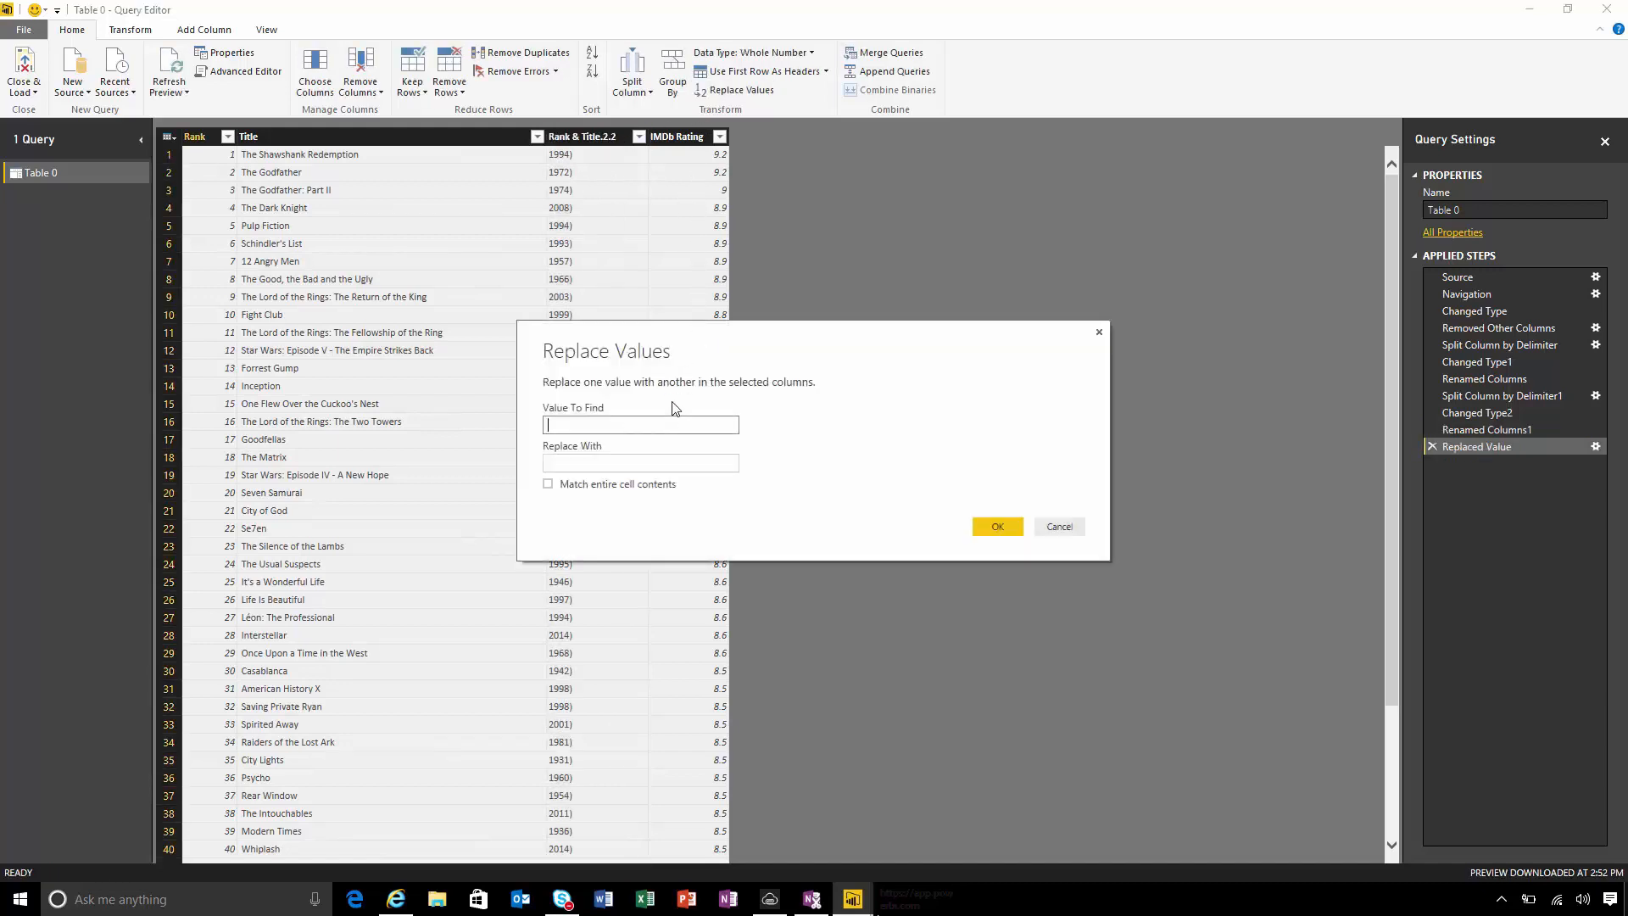
click(995, 526)
text(Year)
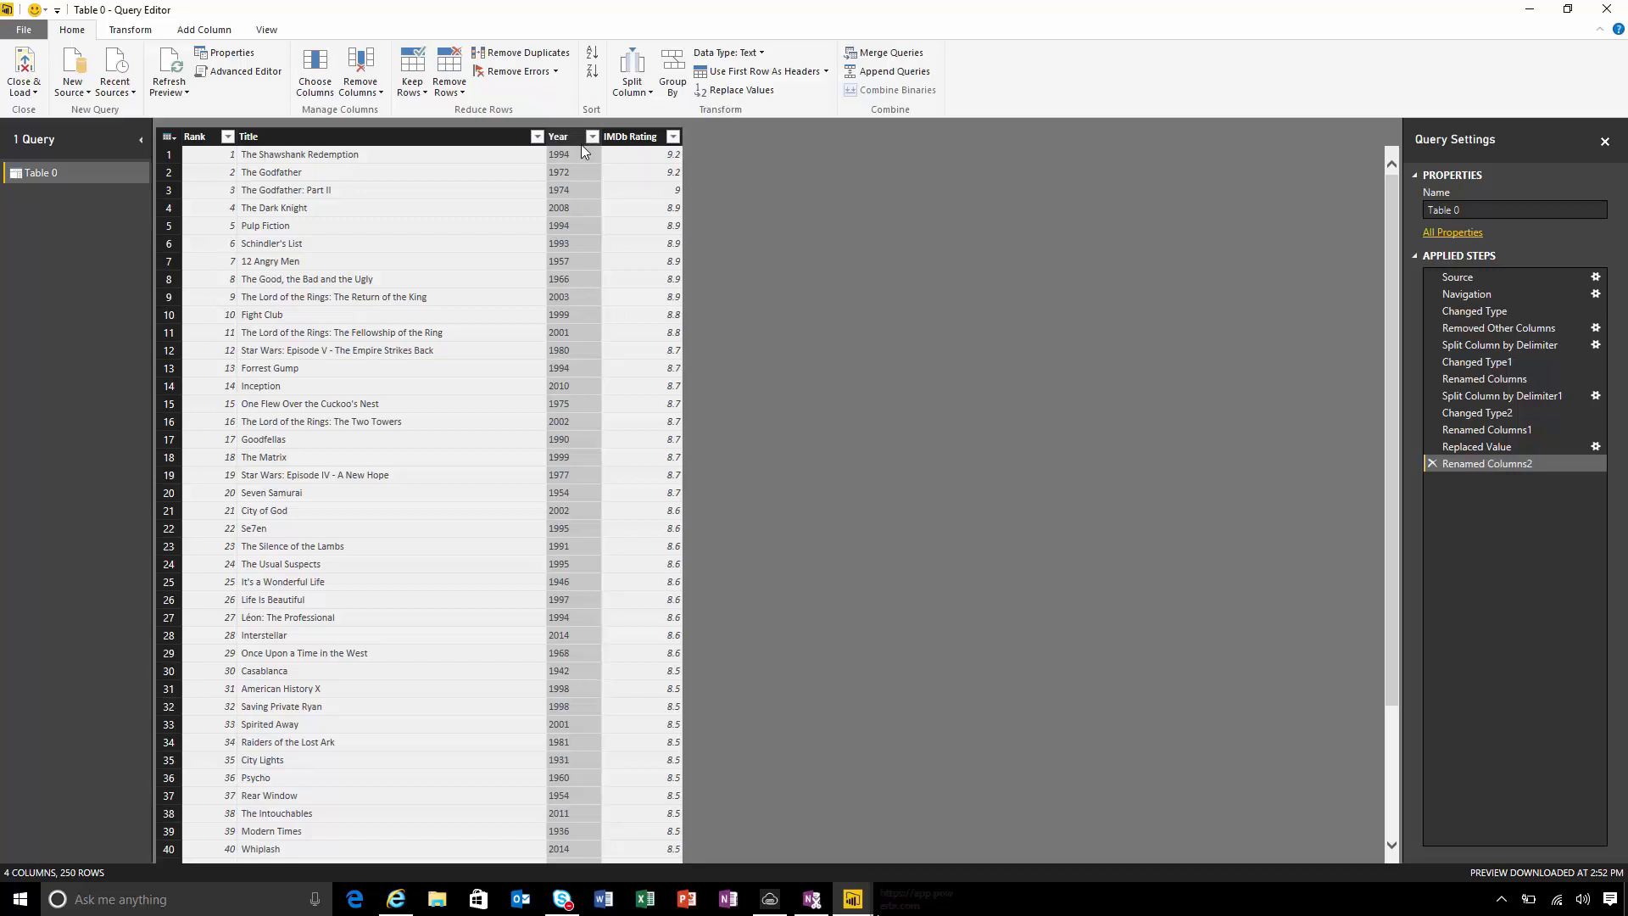
Start a custom column from the Add Column commands
click(203, 29)
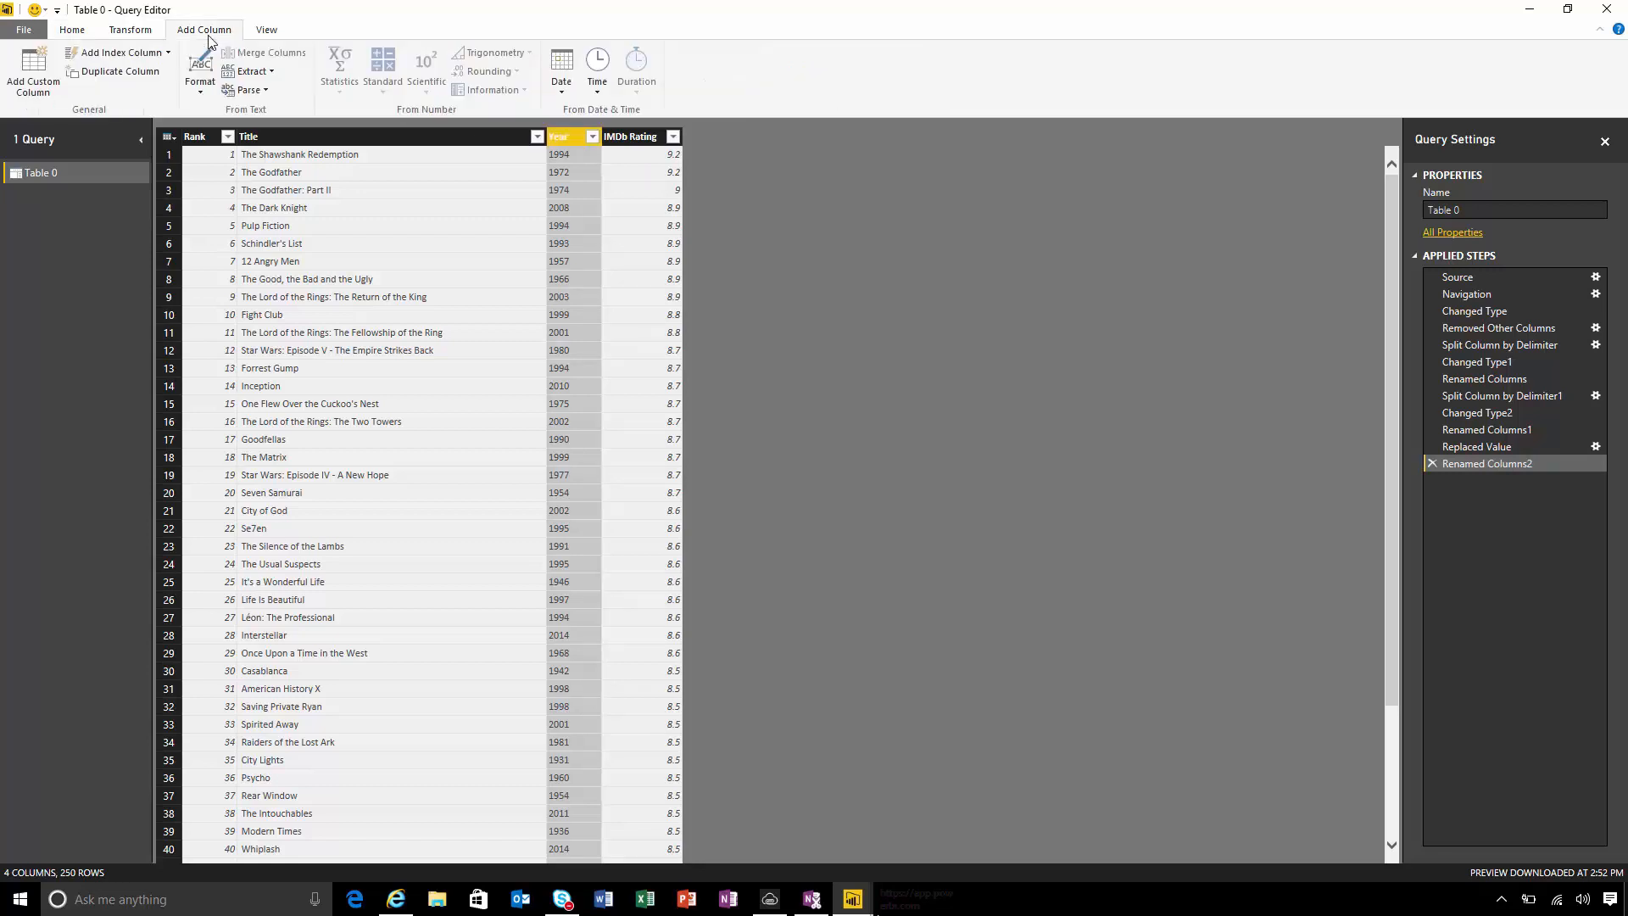
click(32, 78)
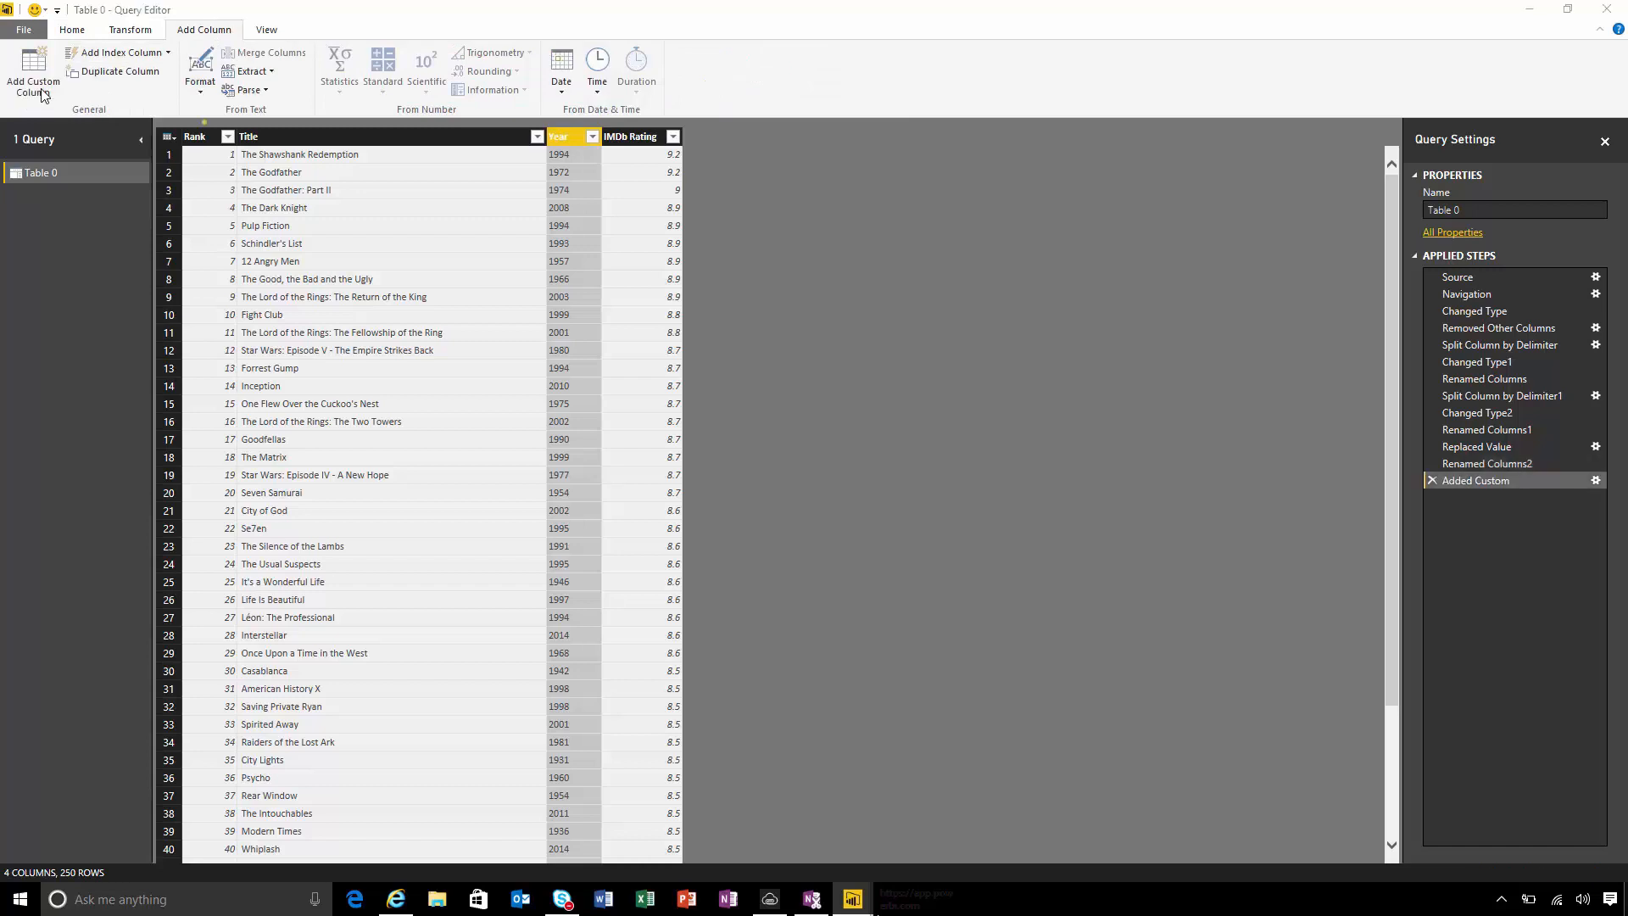
Create the Decade column with formula Text.Start([Year],3) & "0s"
click(32, 78)
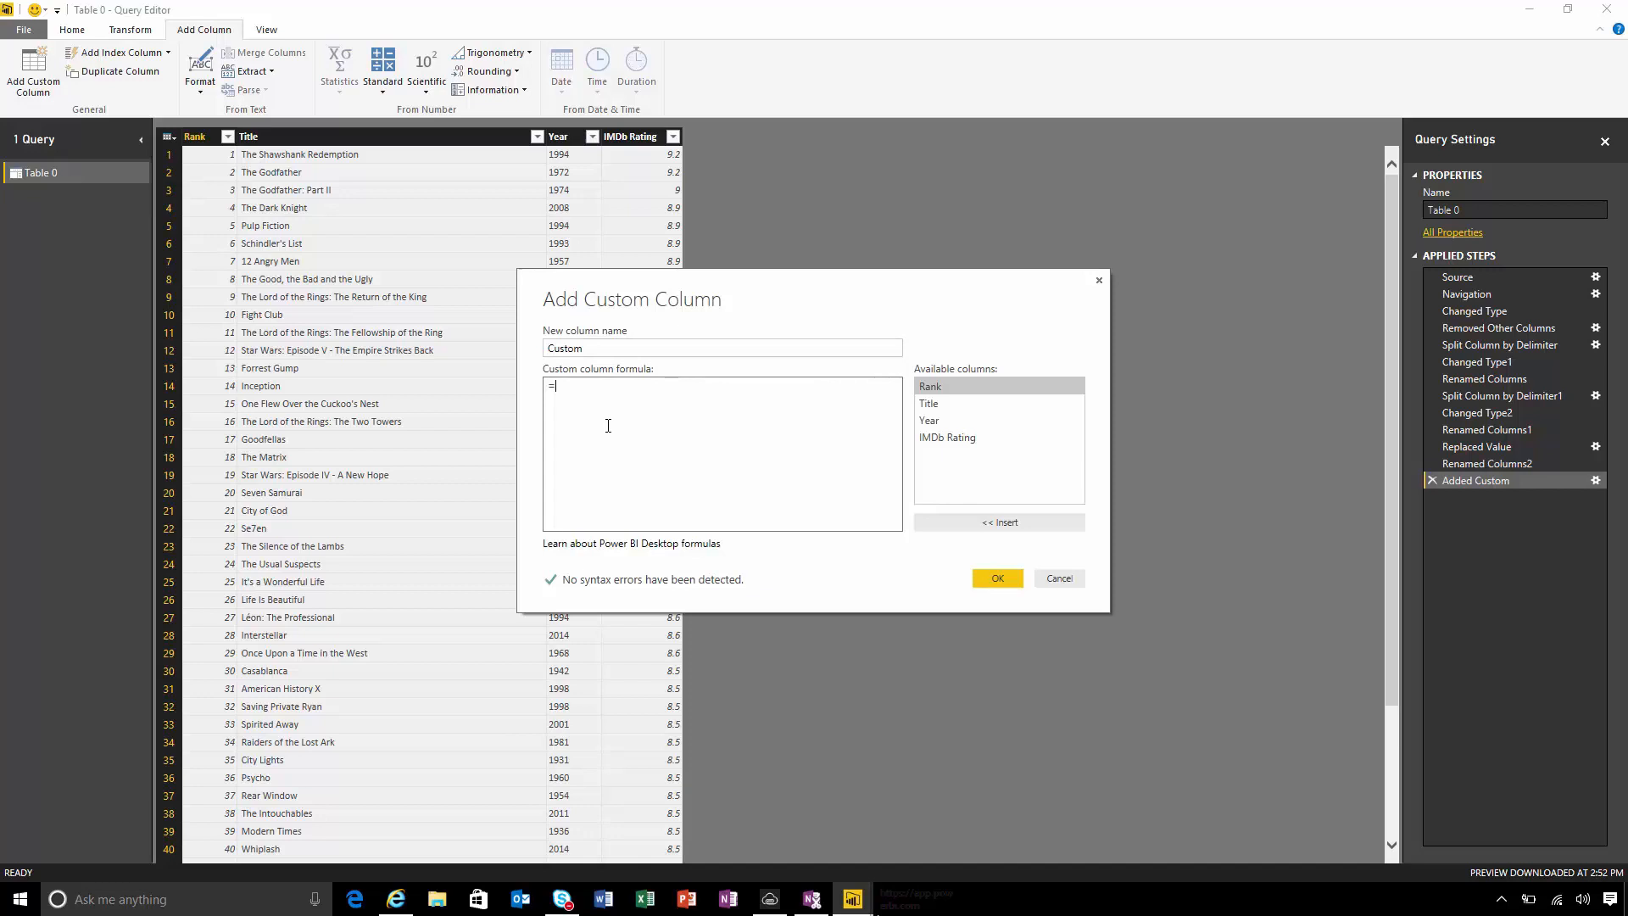
text(Text.Start([Year],3) & "0s")
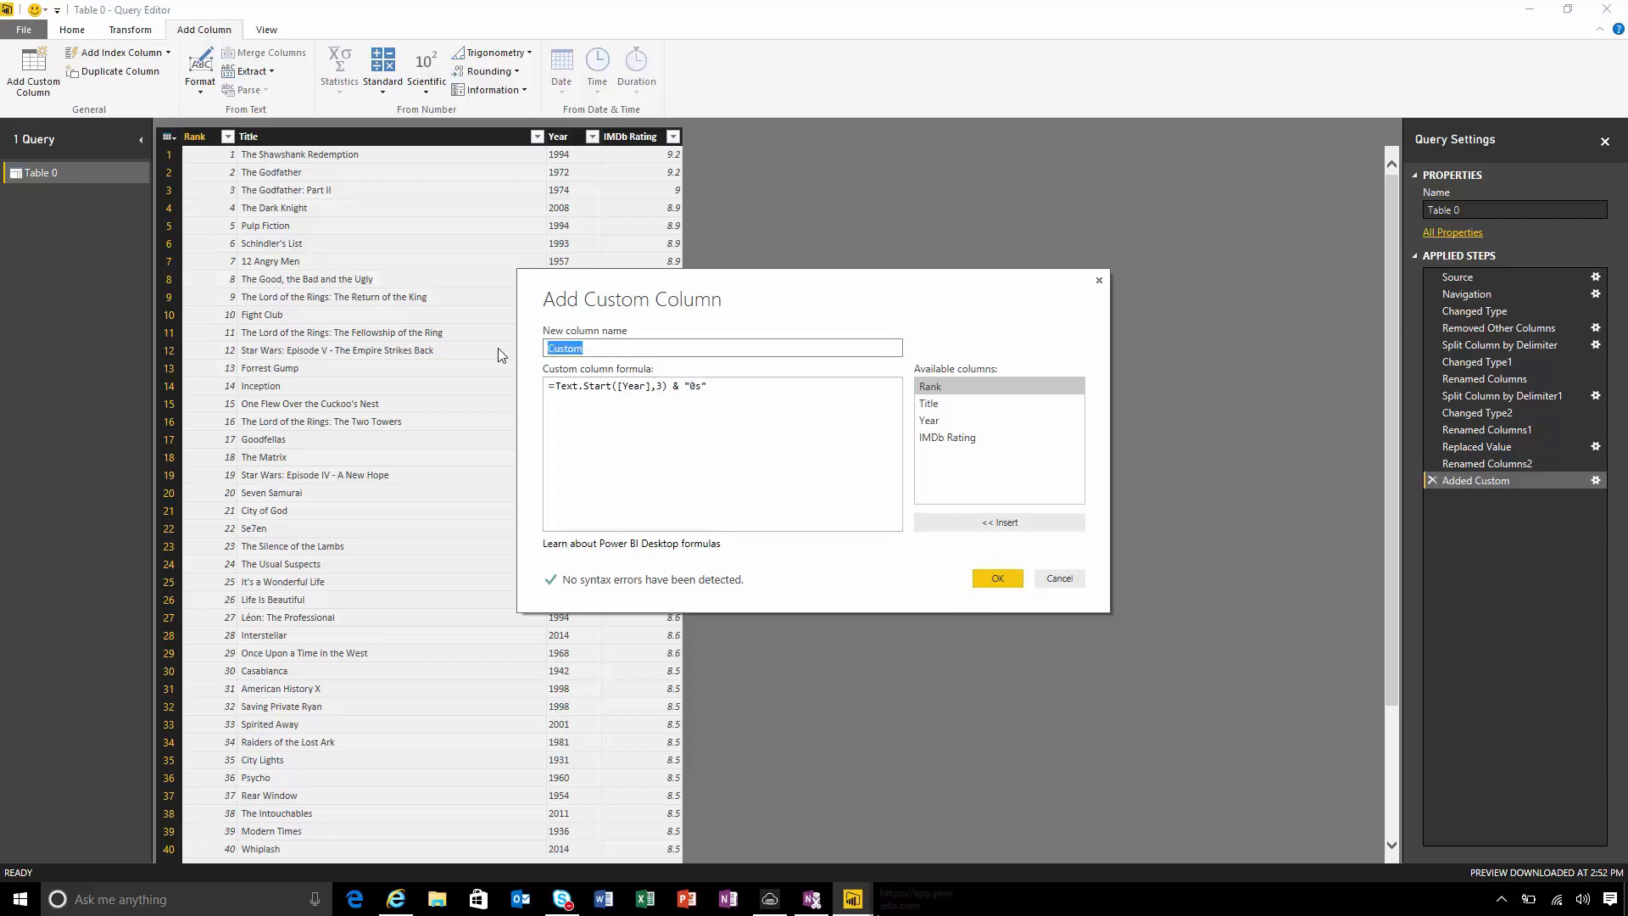
text(Decade)
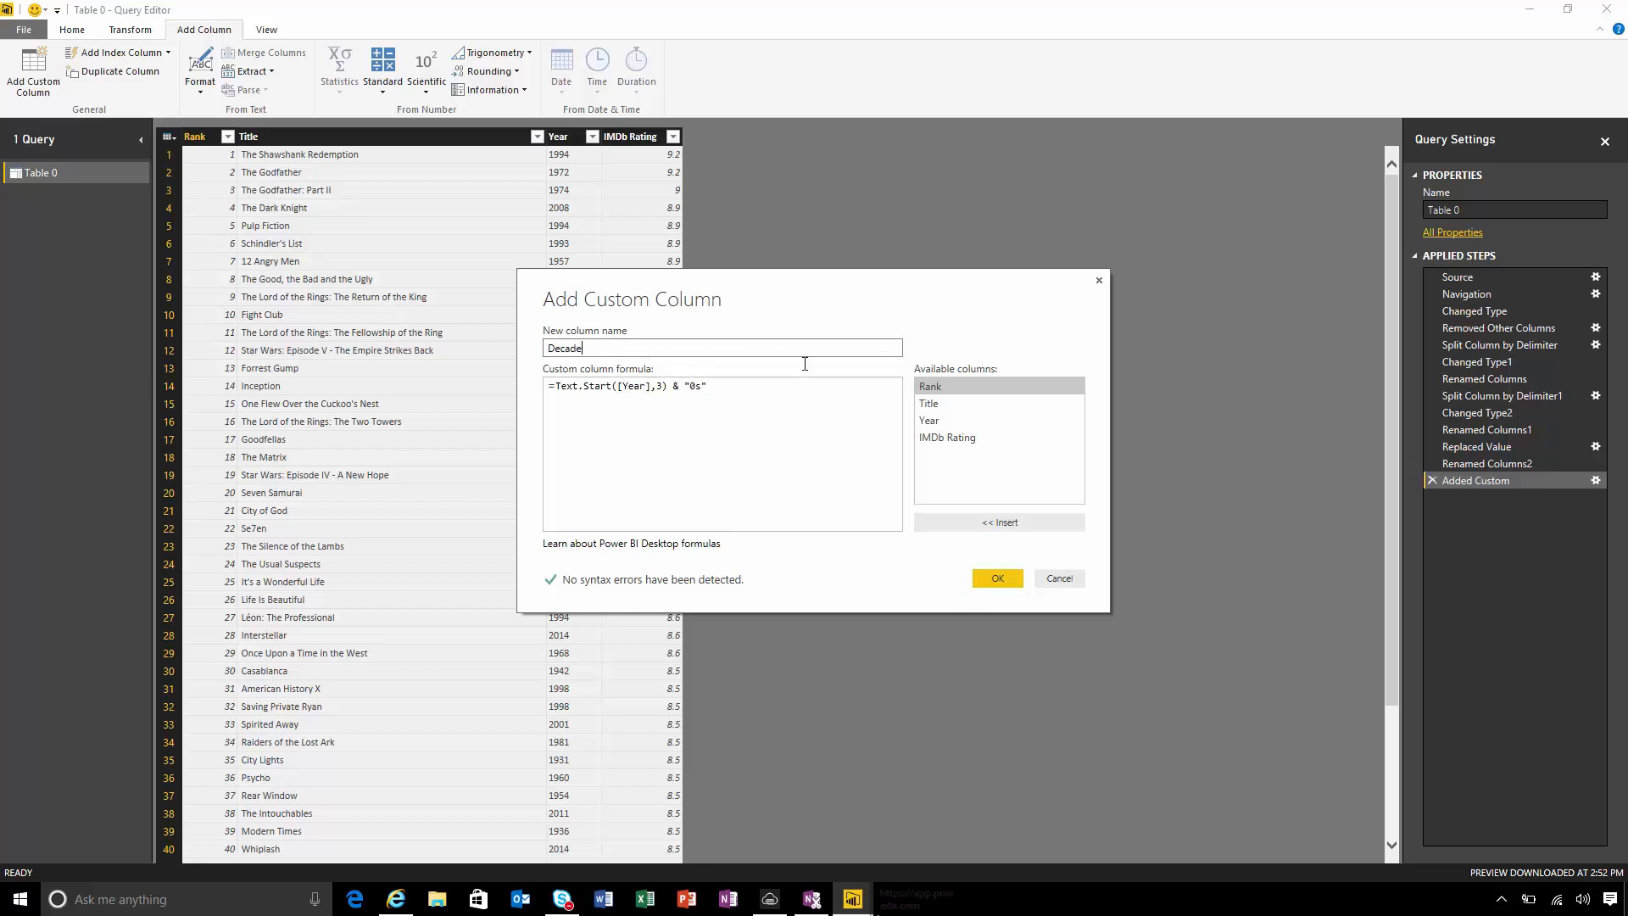
click(995, 578)
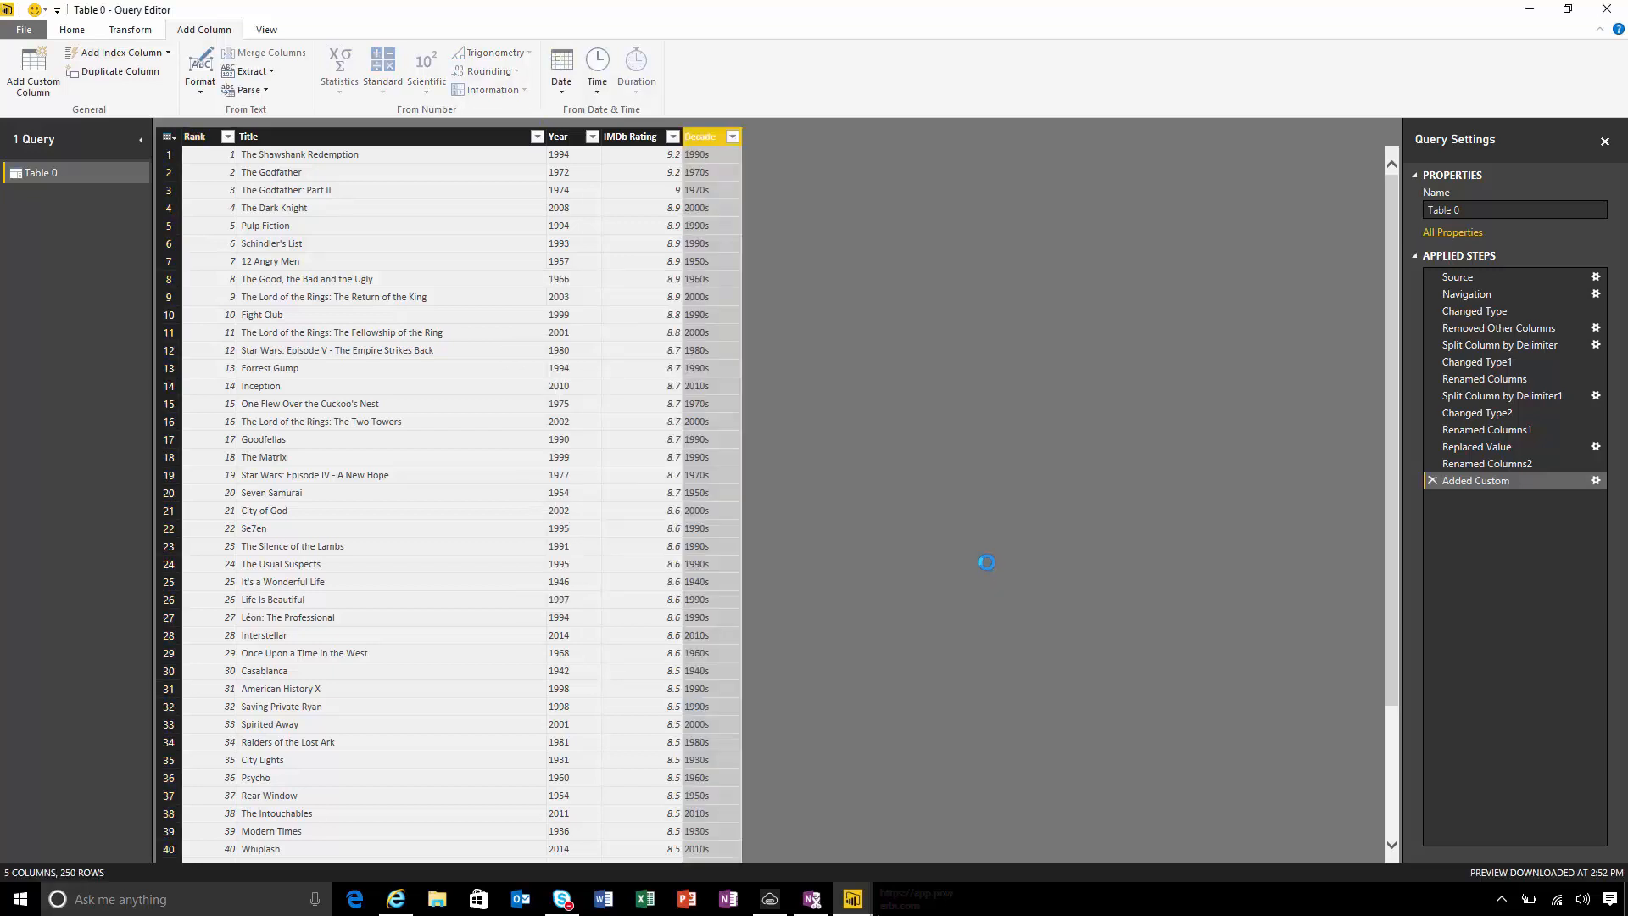
Rename the query to Top 250 Movies and Close & Apply
click(70, 29)
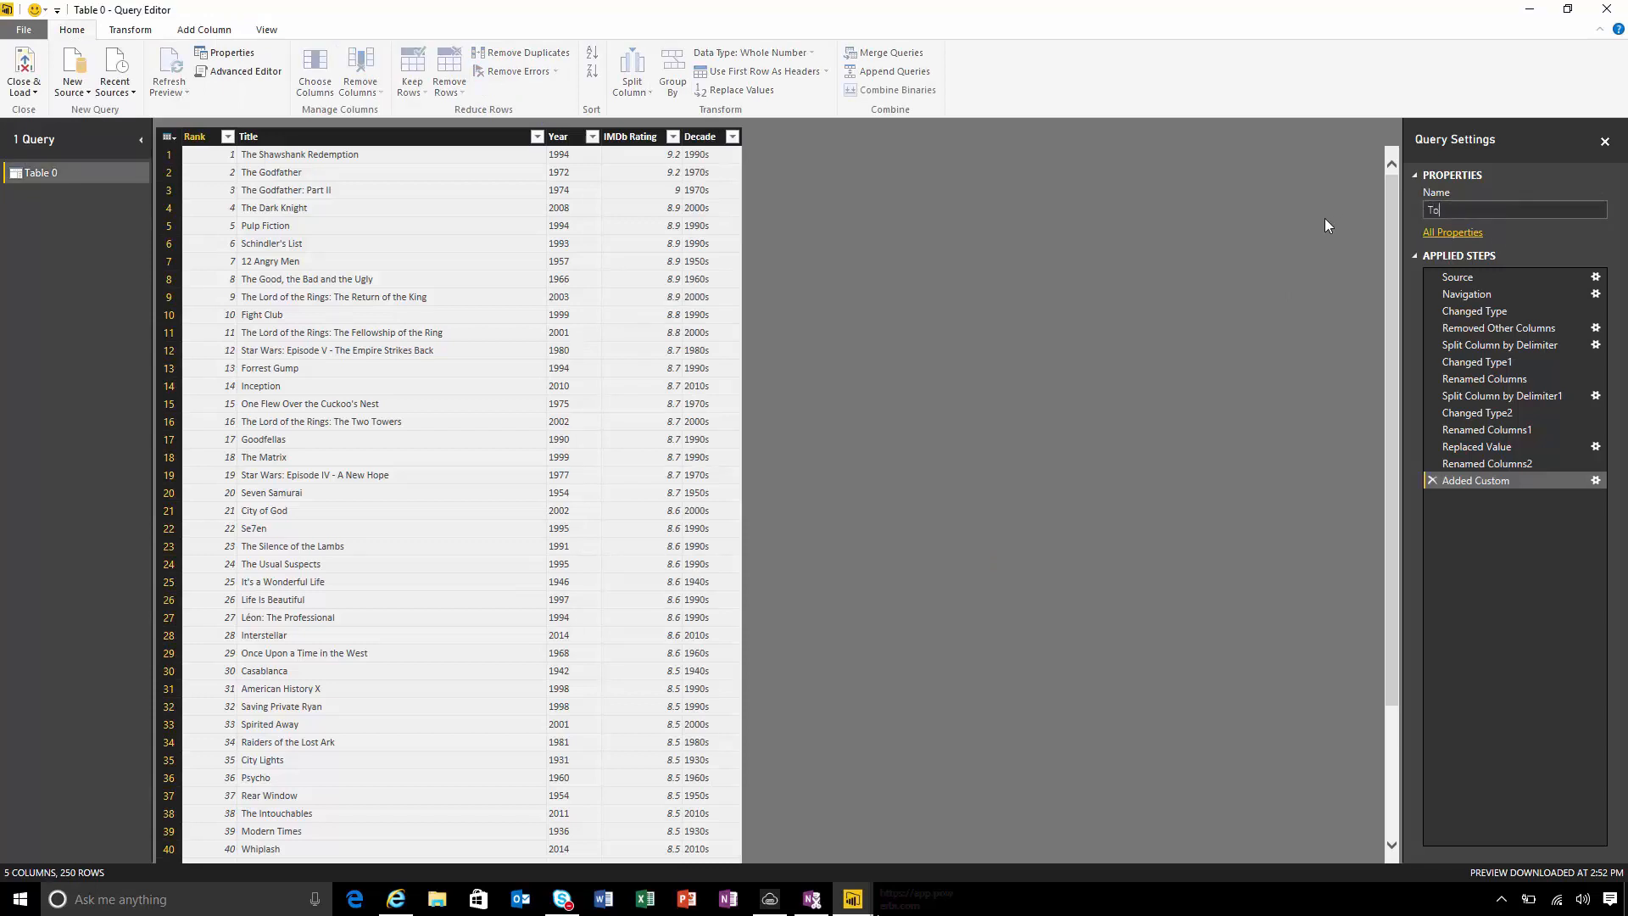
text(Top 250 Movies)
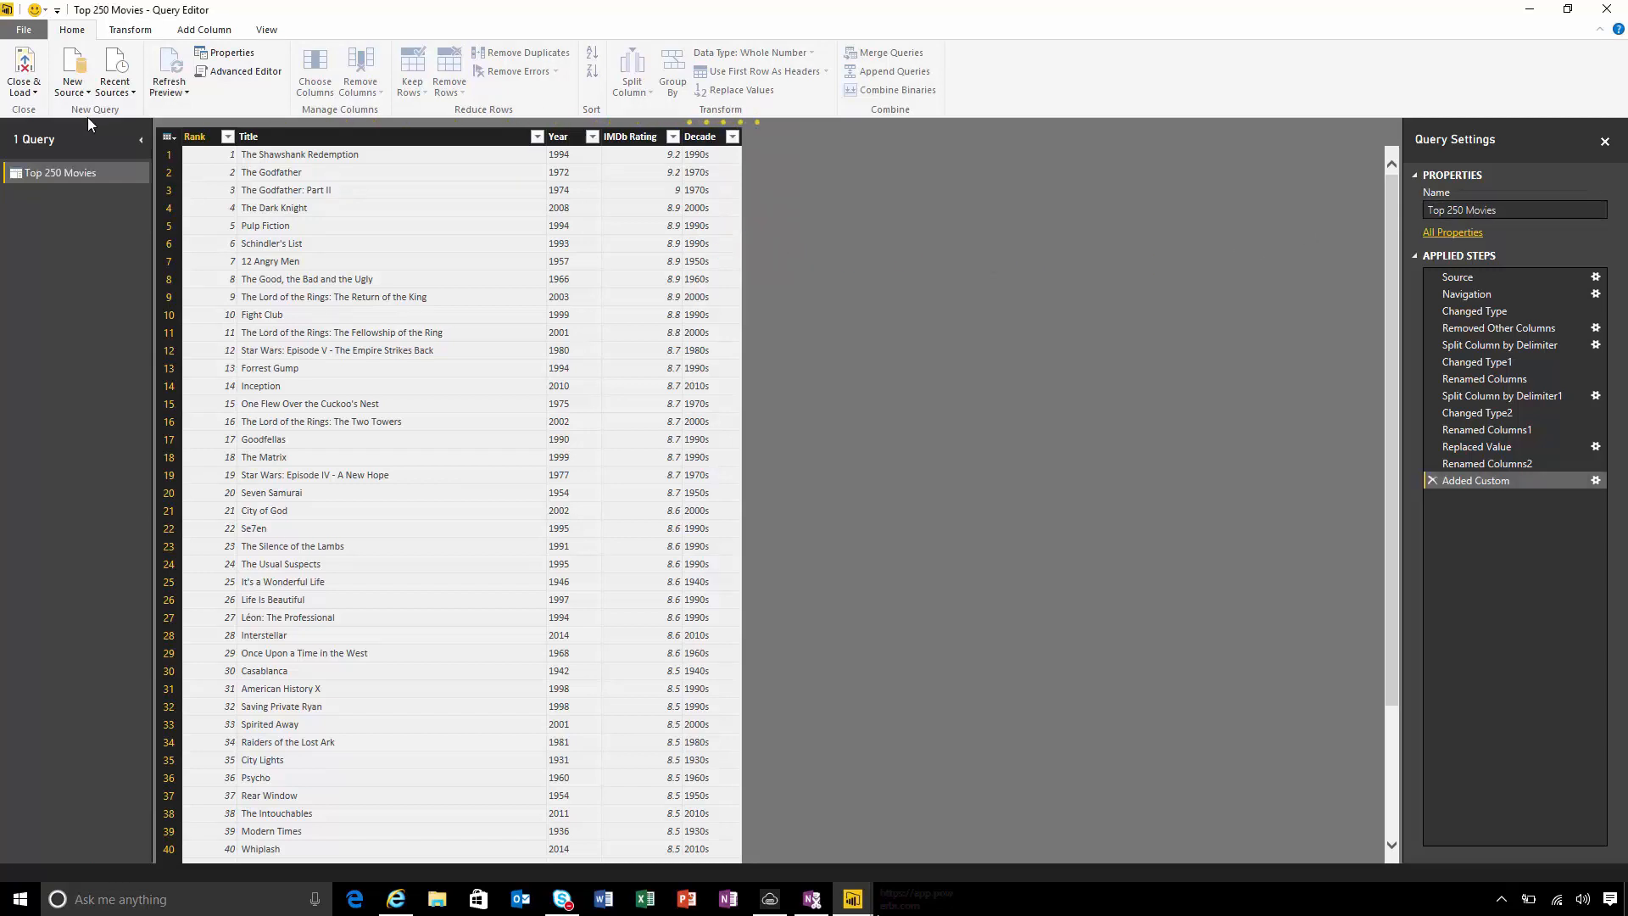
click(23, 73)
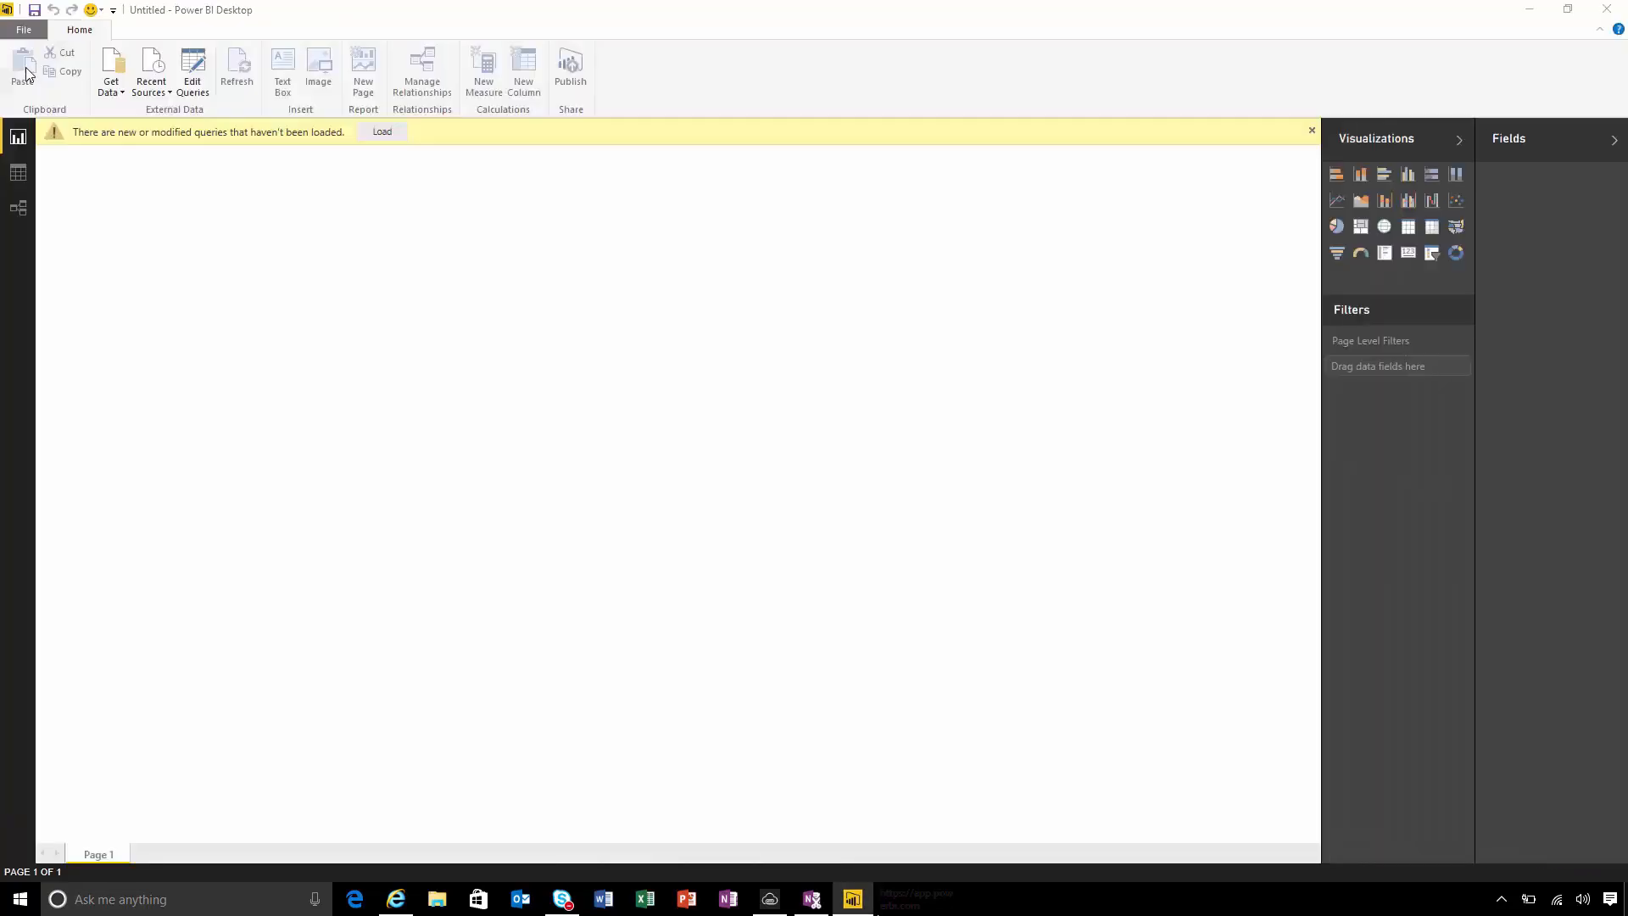
Load Top 250 Movies and add a table of film titles to the report
click(381, 132)
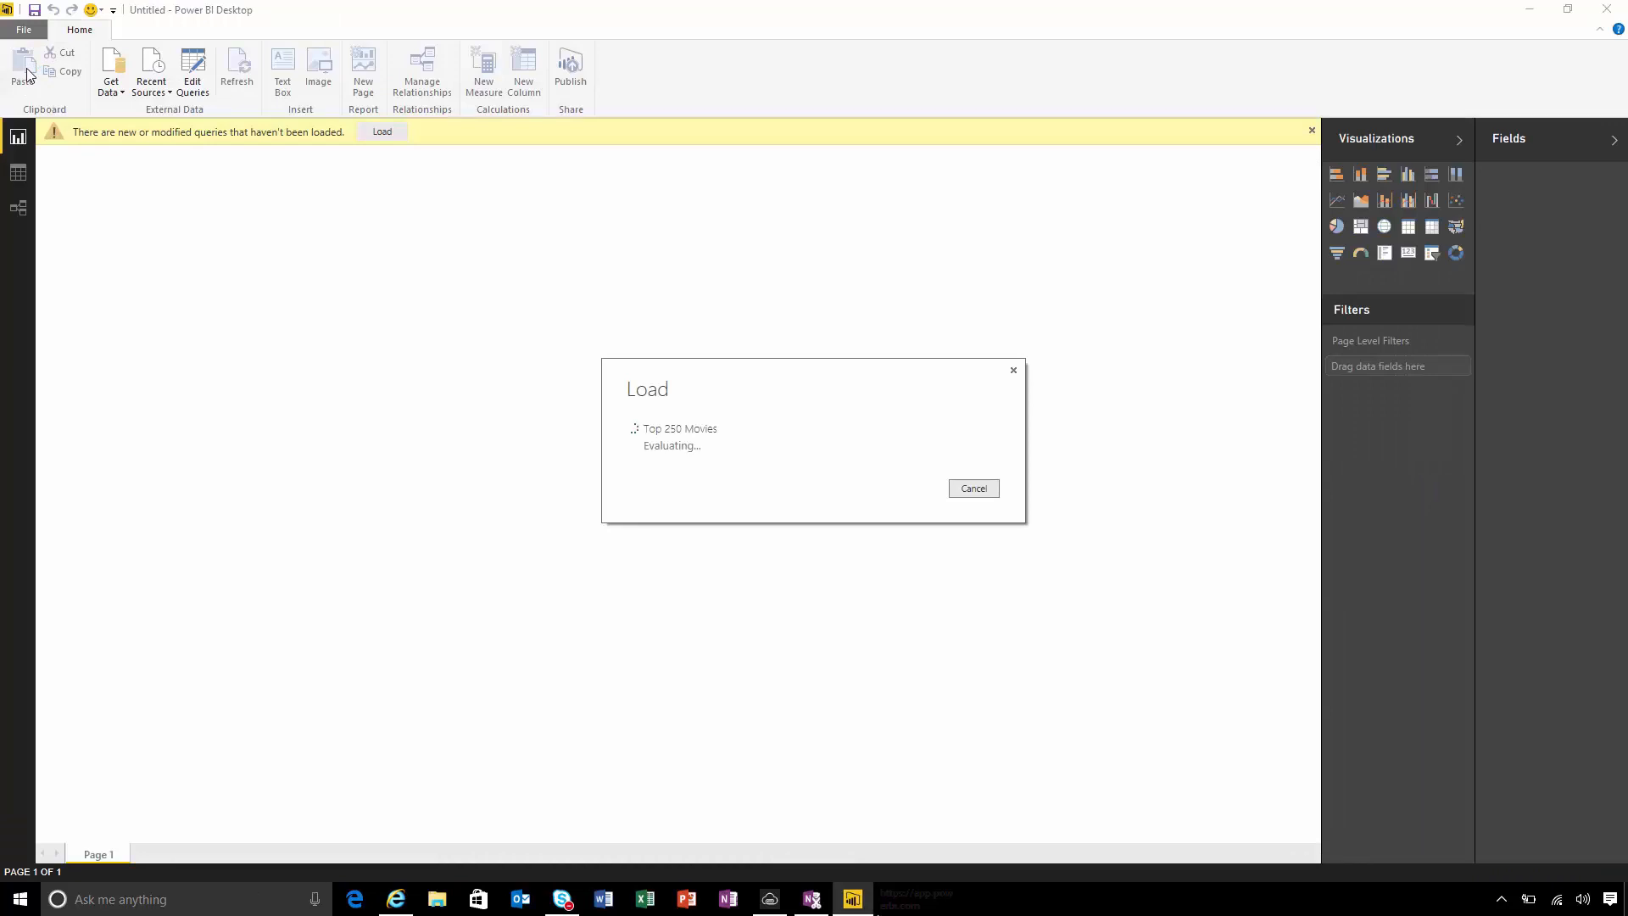
click(380, 131)
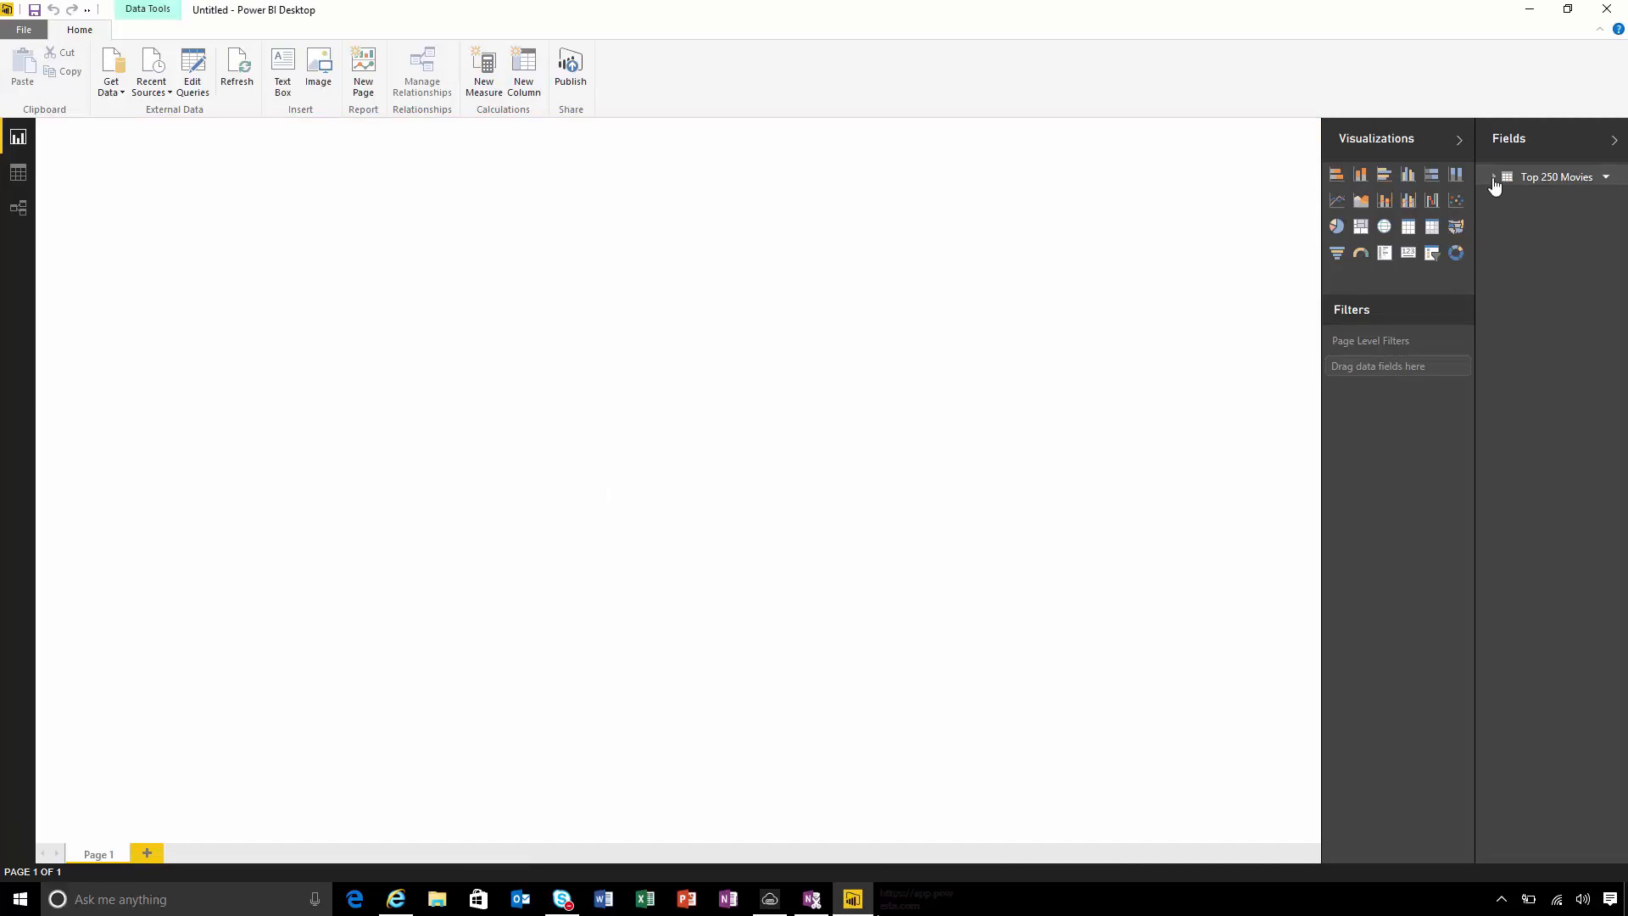
click(1494, 176)
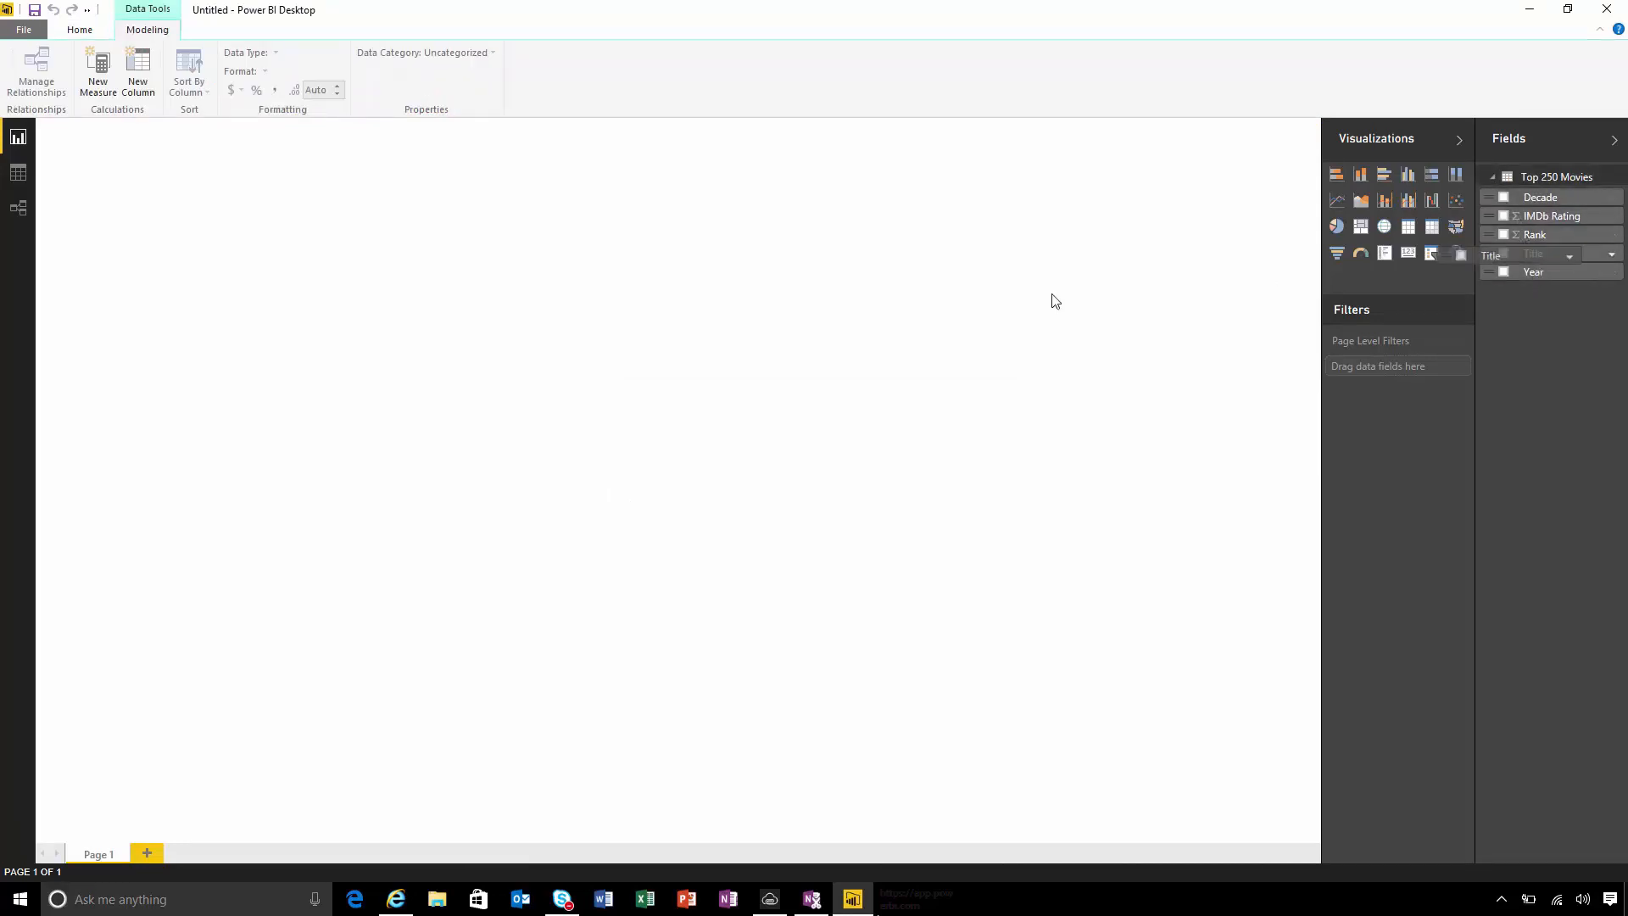
click(1502, 253)
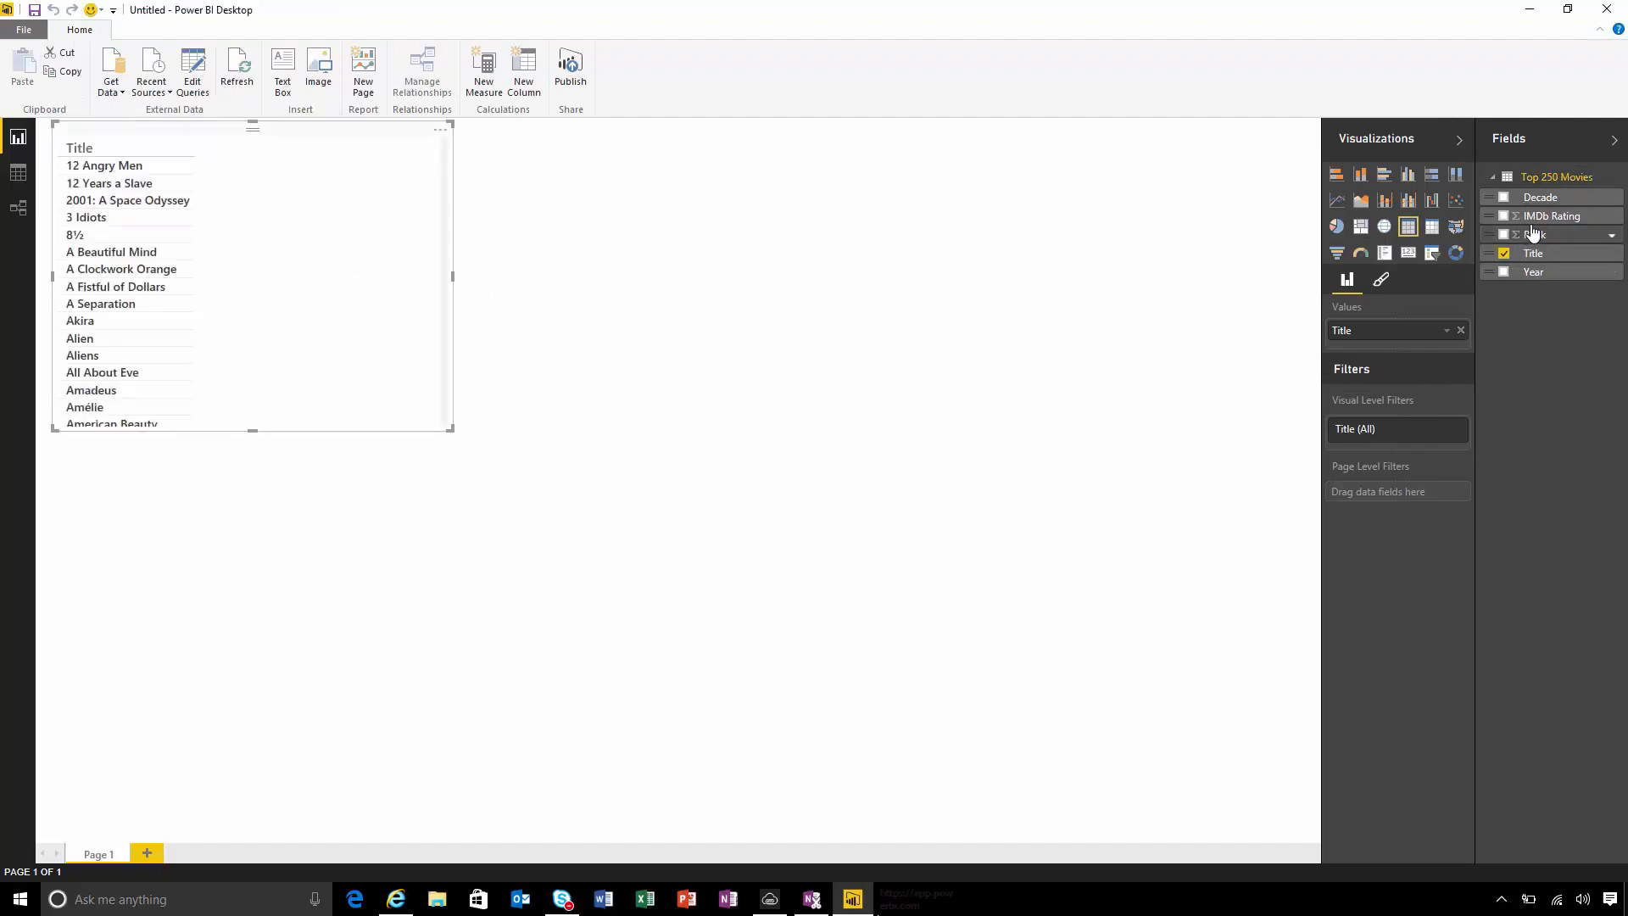
Add IMDb Rating to the titles table, convert it to a clustered bar chart, and sort it descending
click(1504, 217)
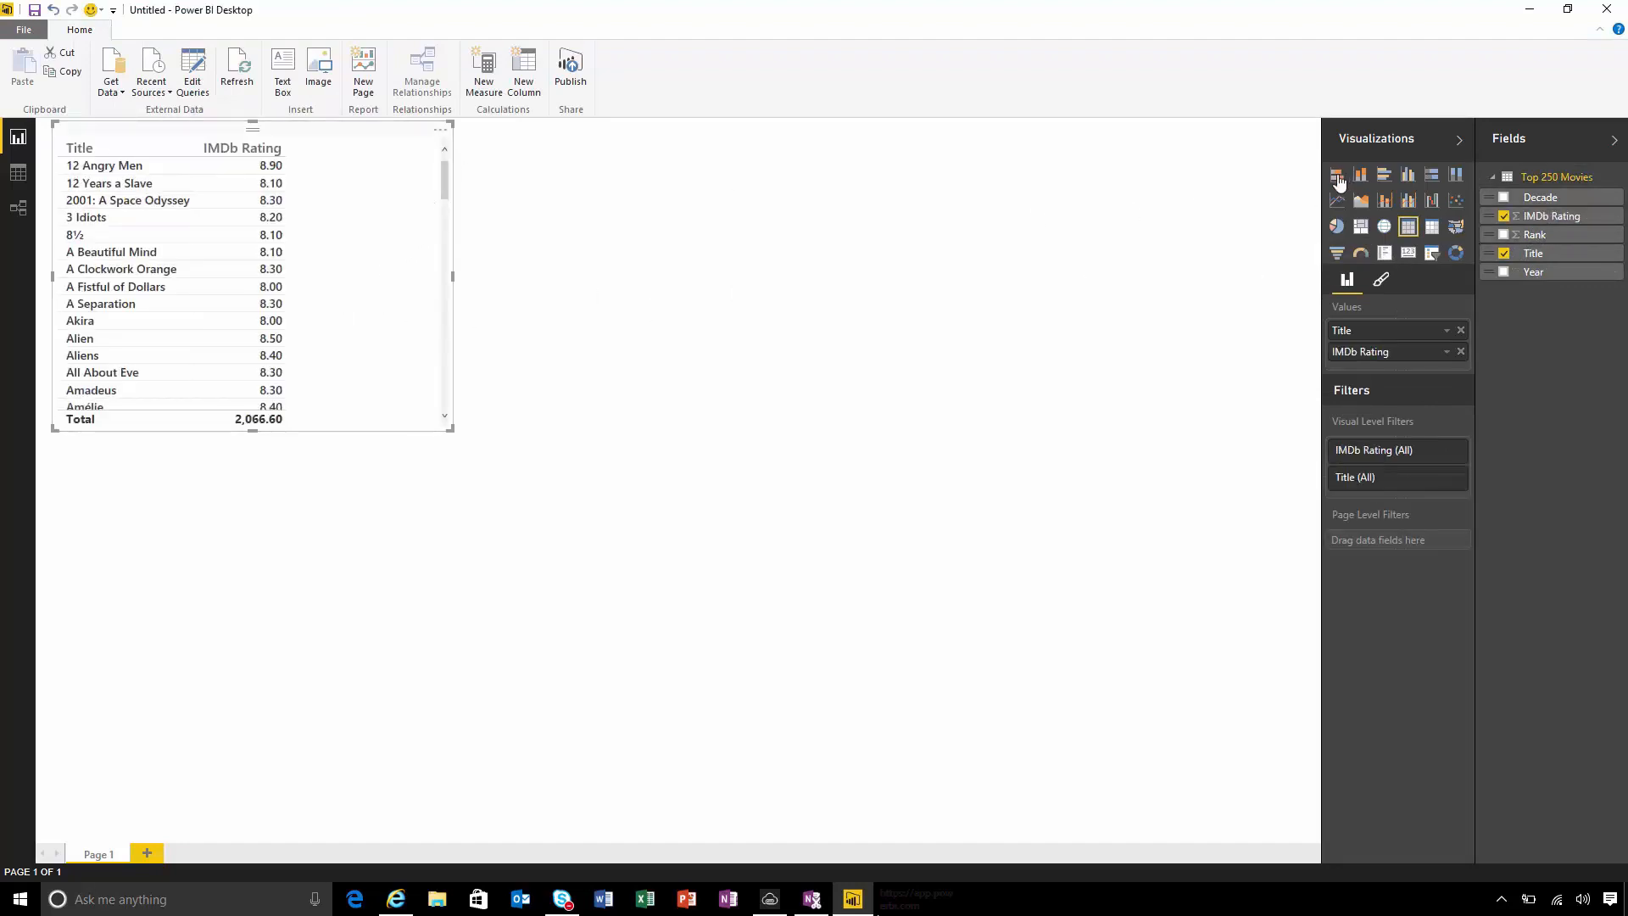
click(1337, 173)
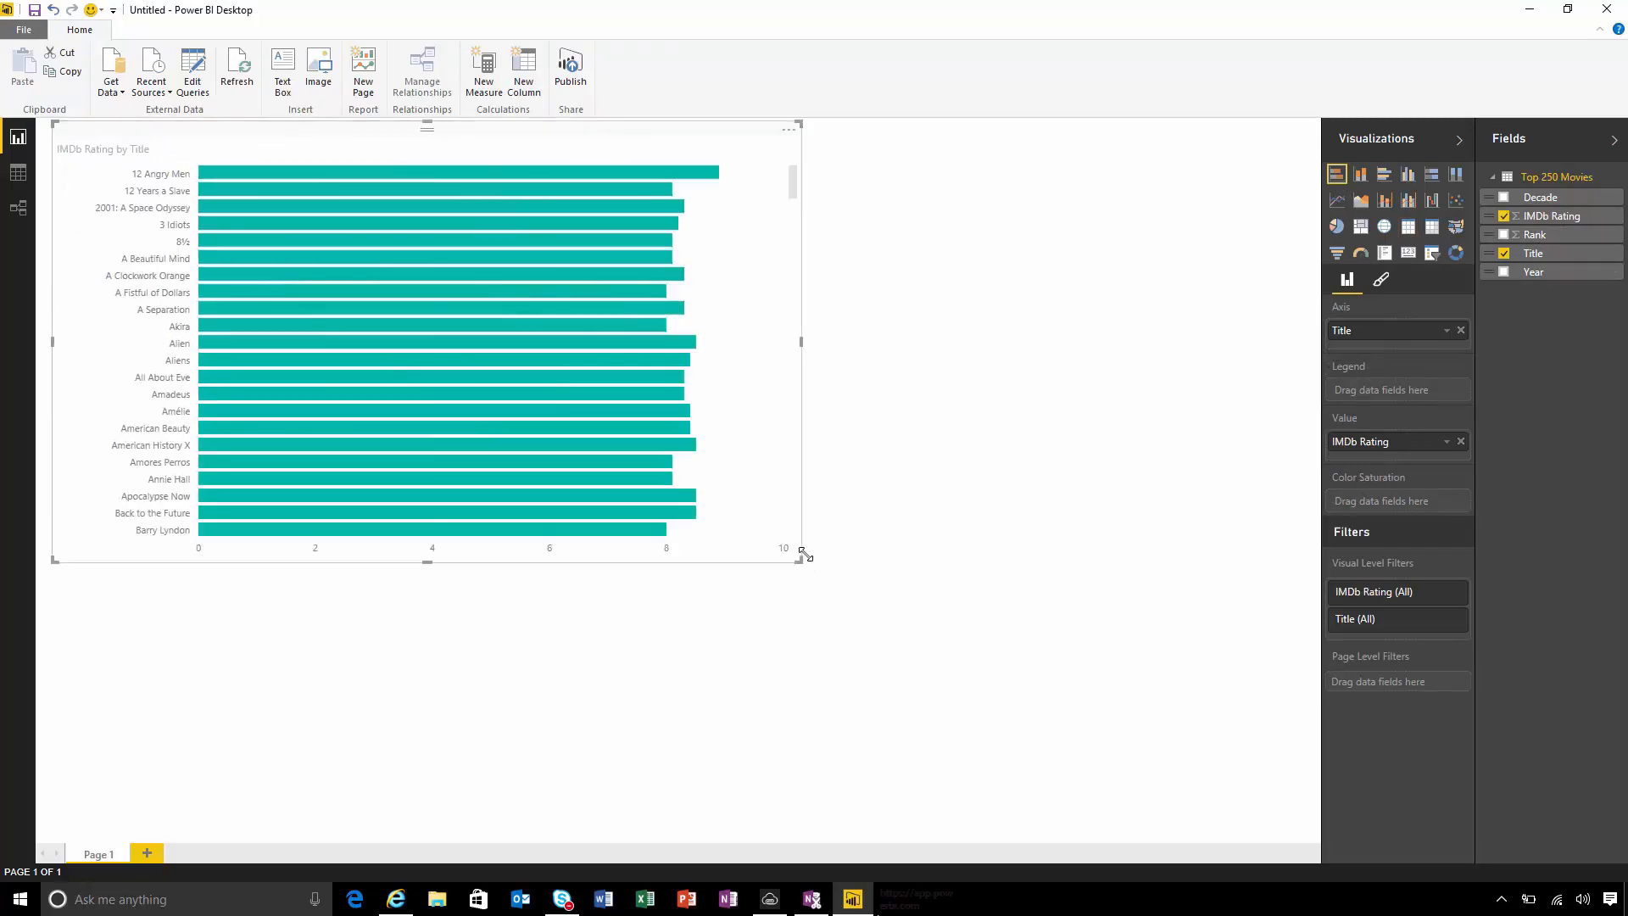
click(785, 128)
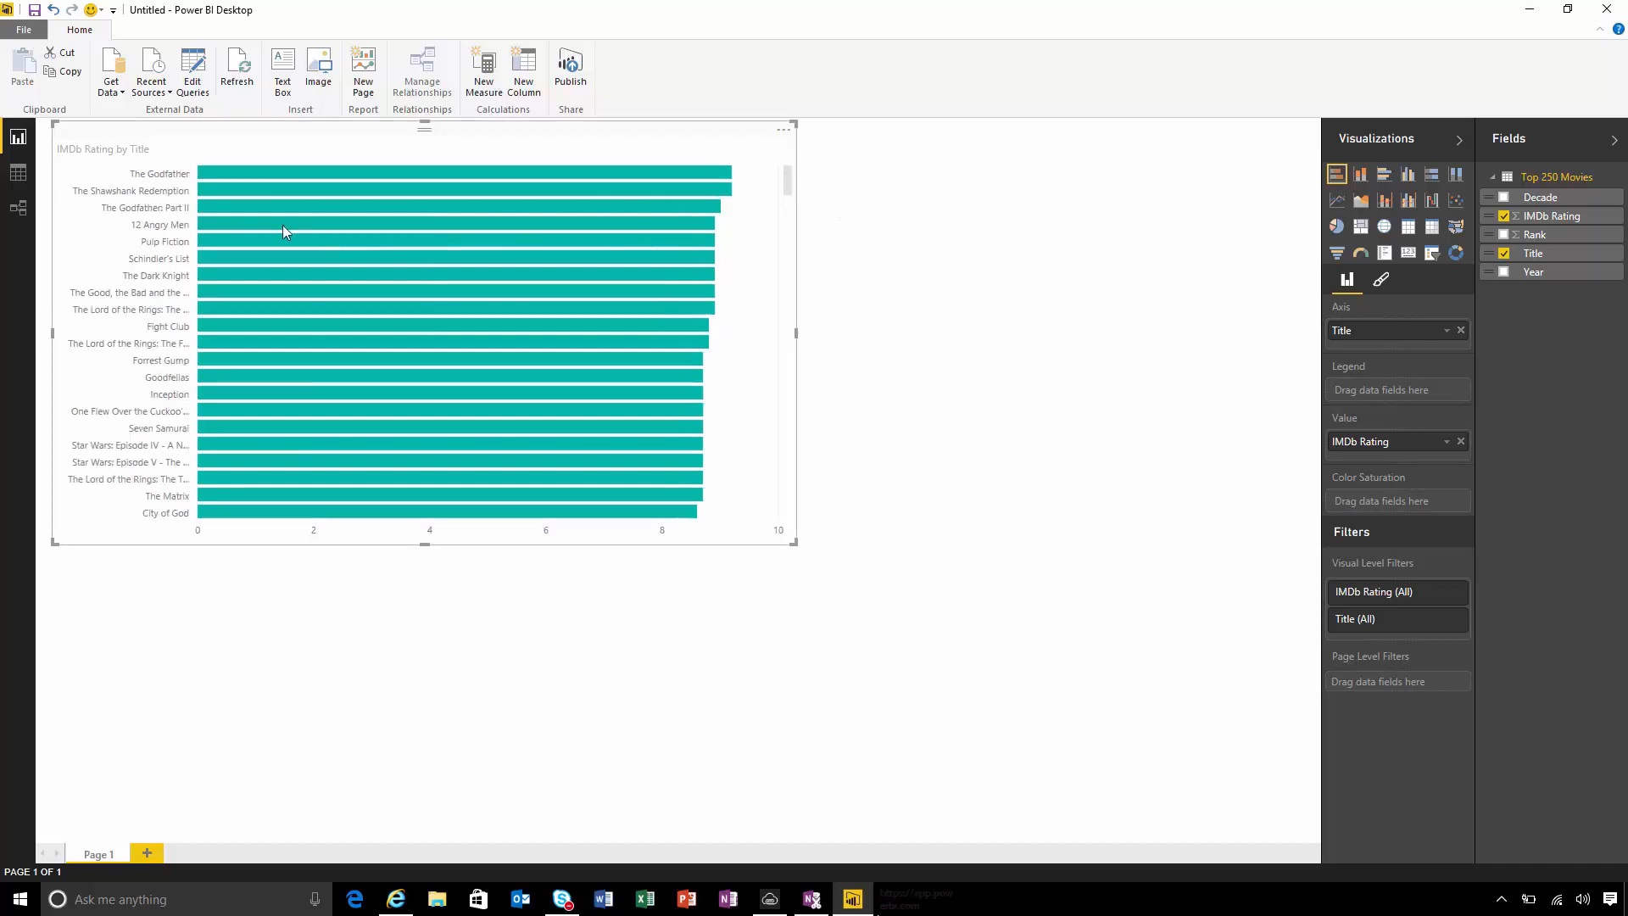
mouse_move(207, 175)
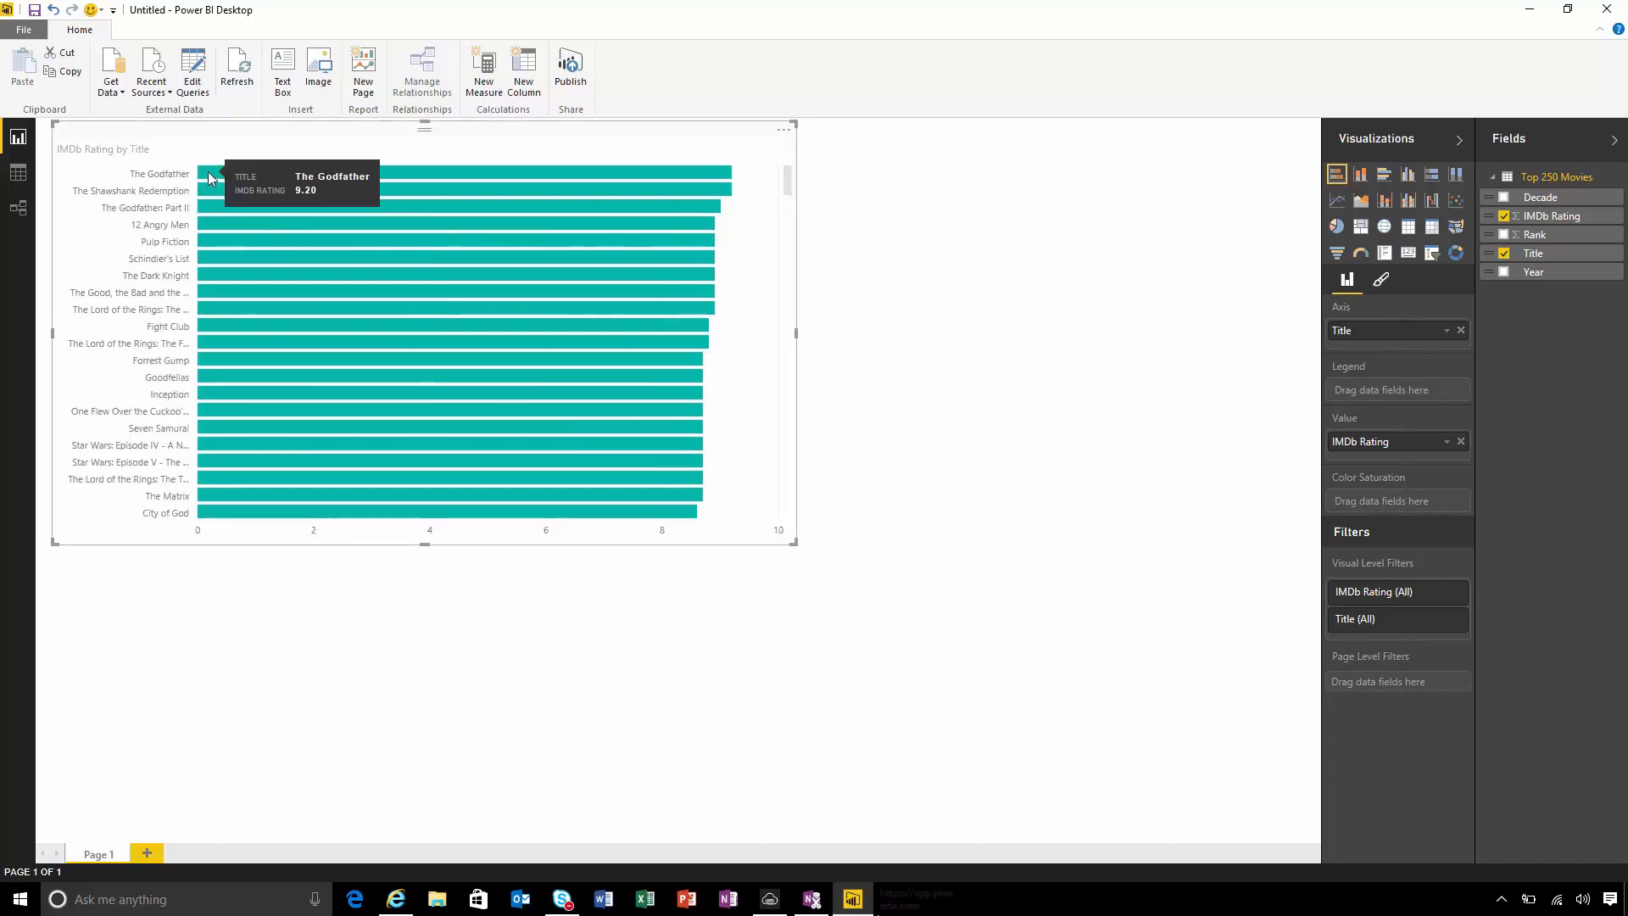
mouse_move(824, 565)
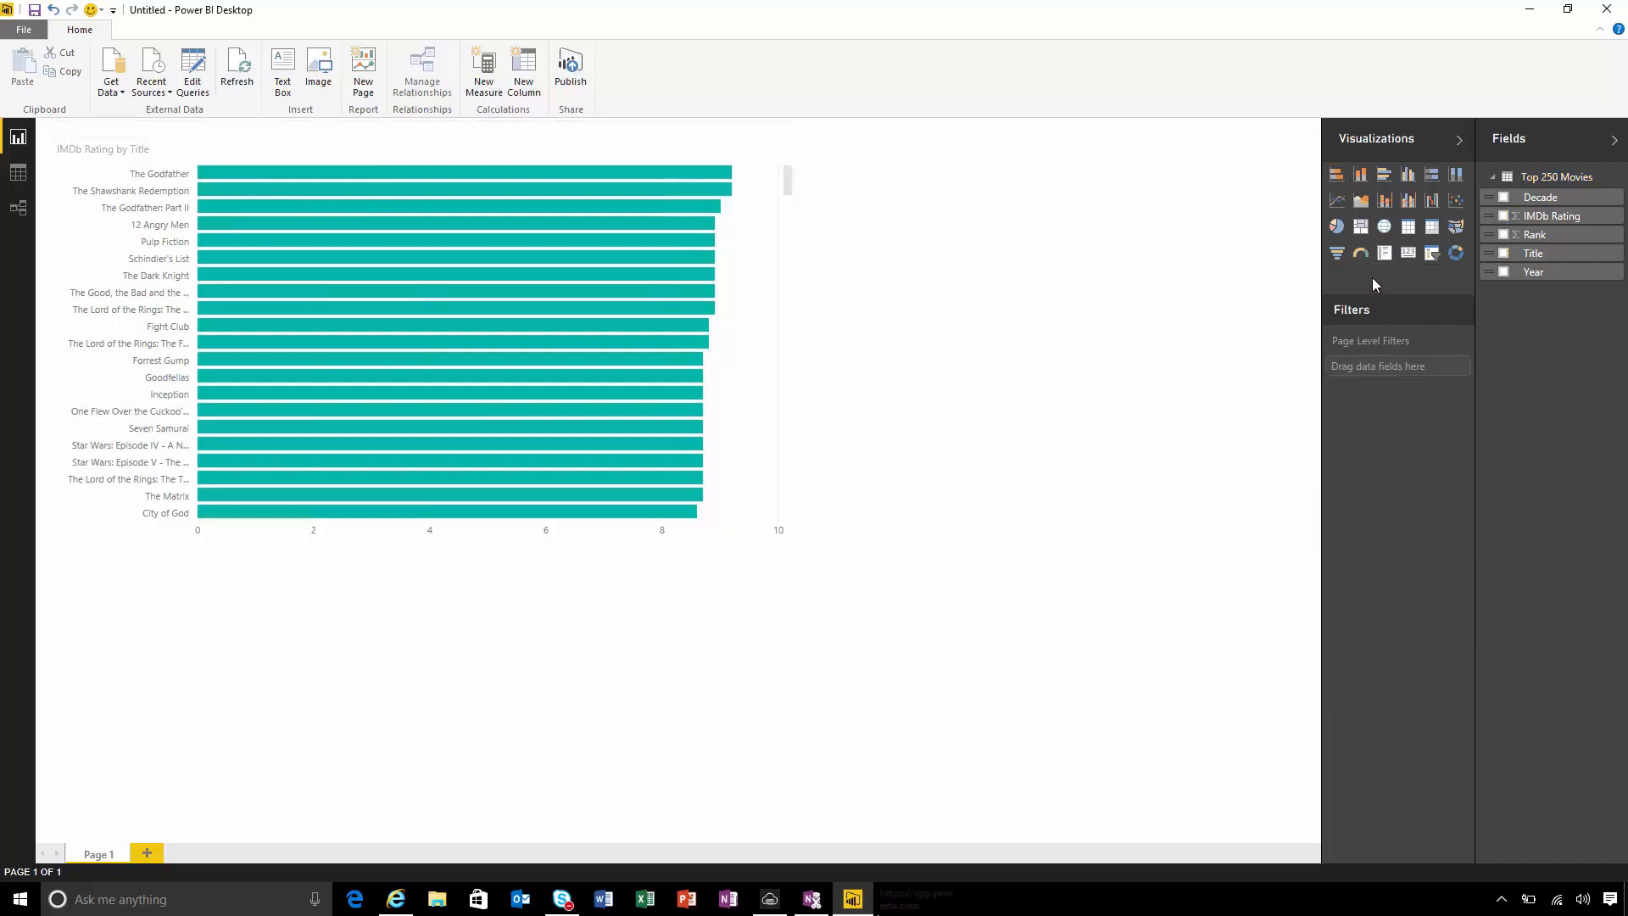
Create a pie chart with Decade as the legend and Count of Title as values
click(1337, 227)
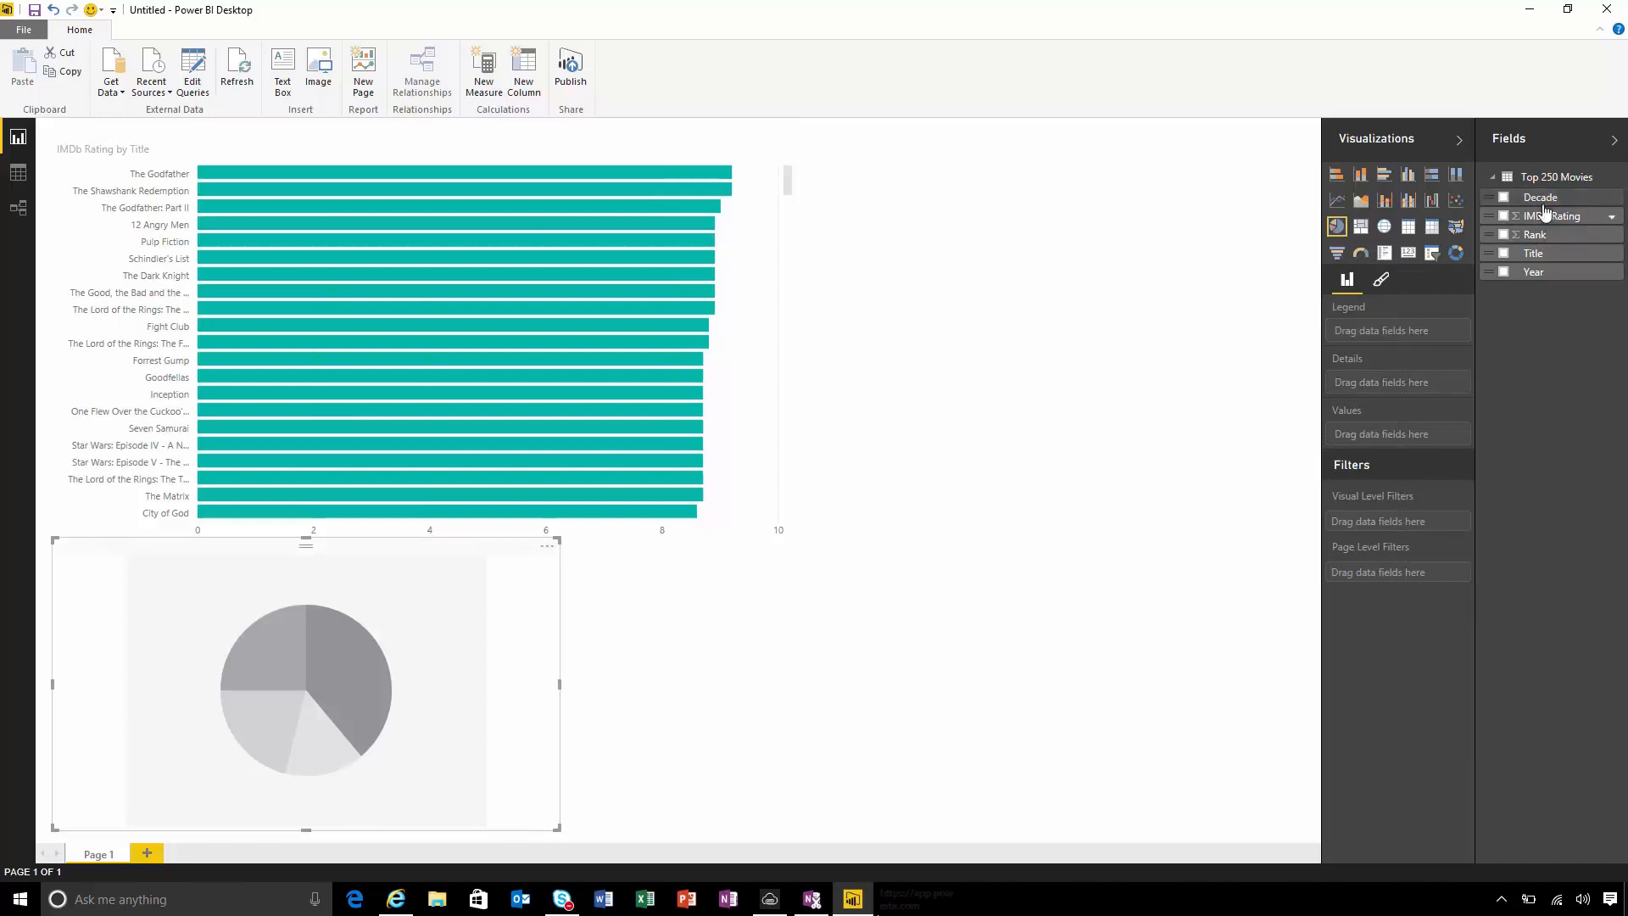
click(1503, 198)
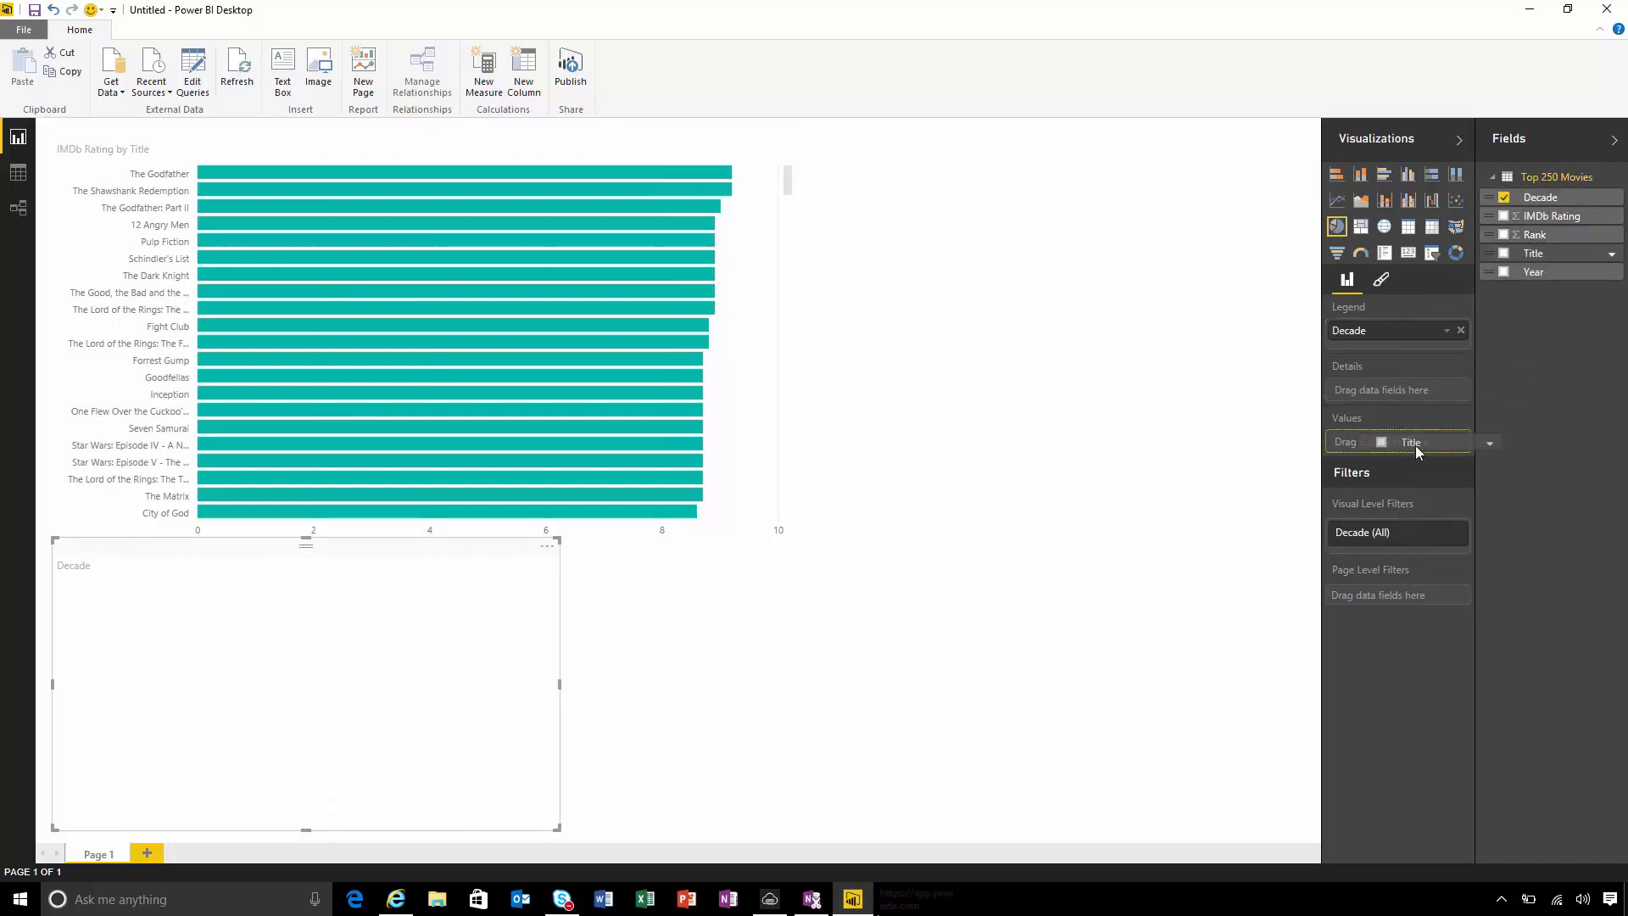
click(1504, 253)
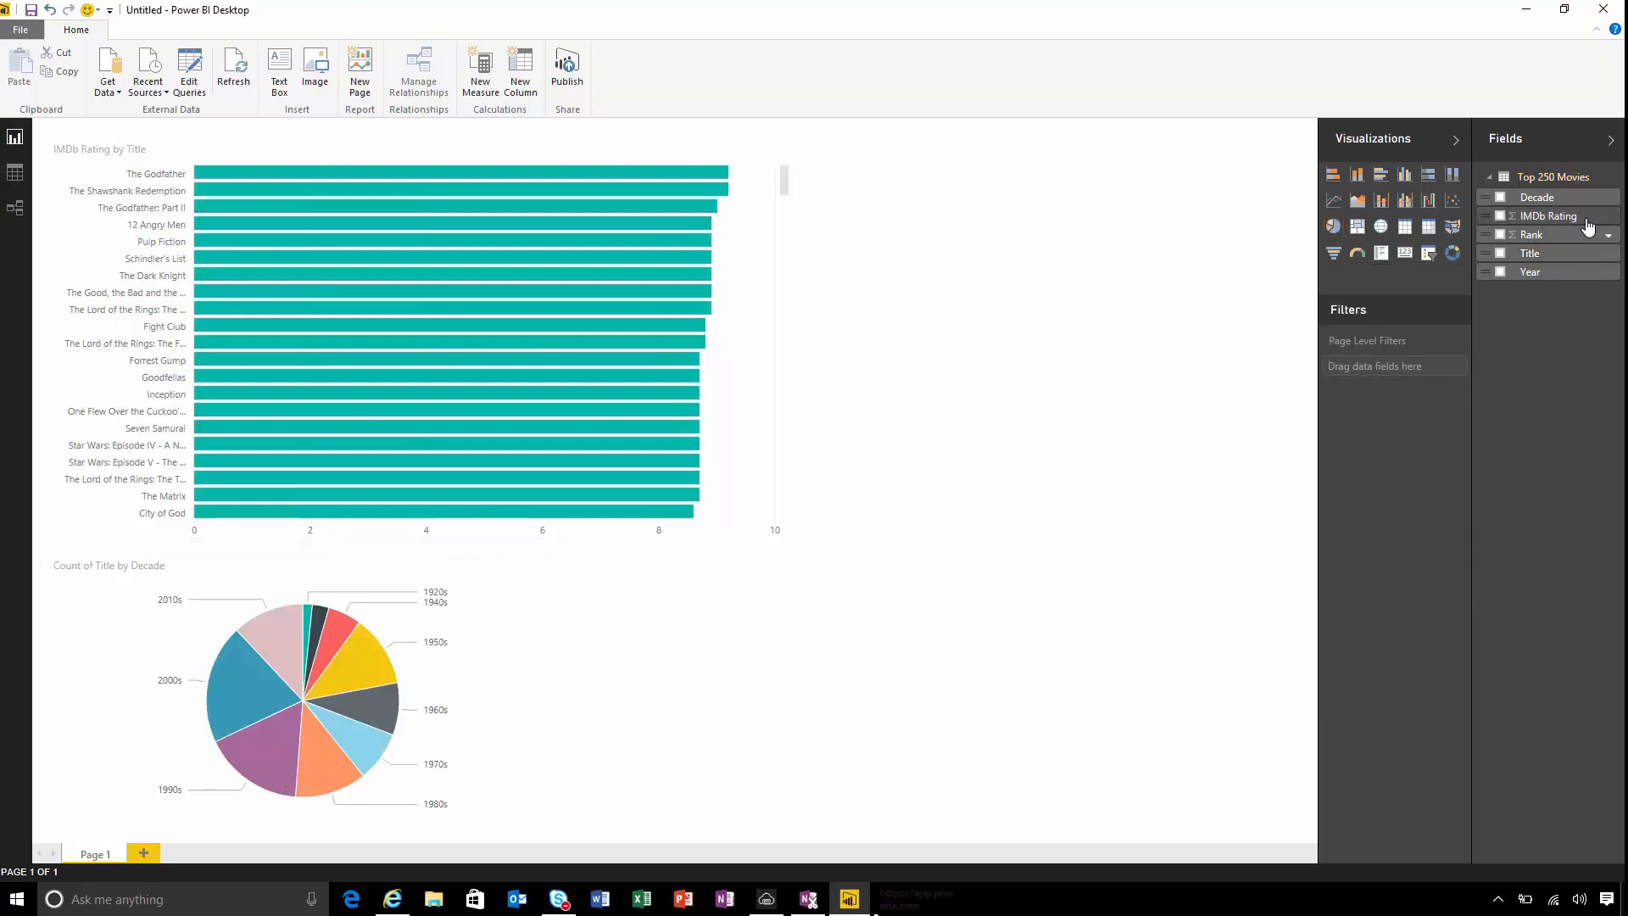
Plot Average of IMDb Rating by Decade as a line chart
click(1503, 198)
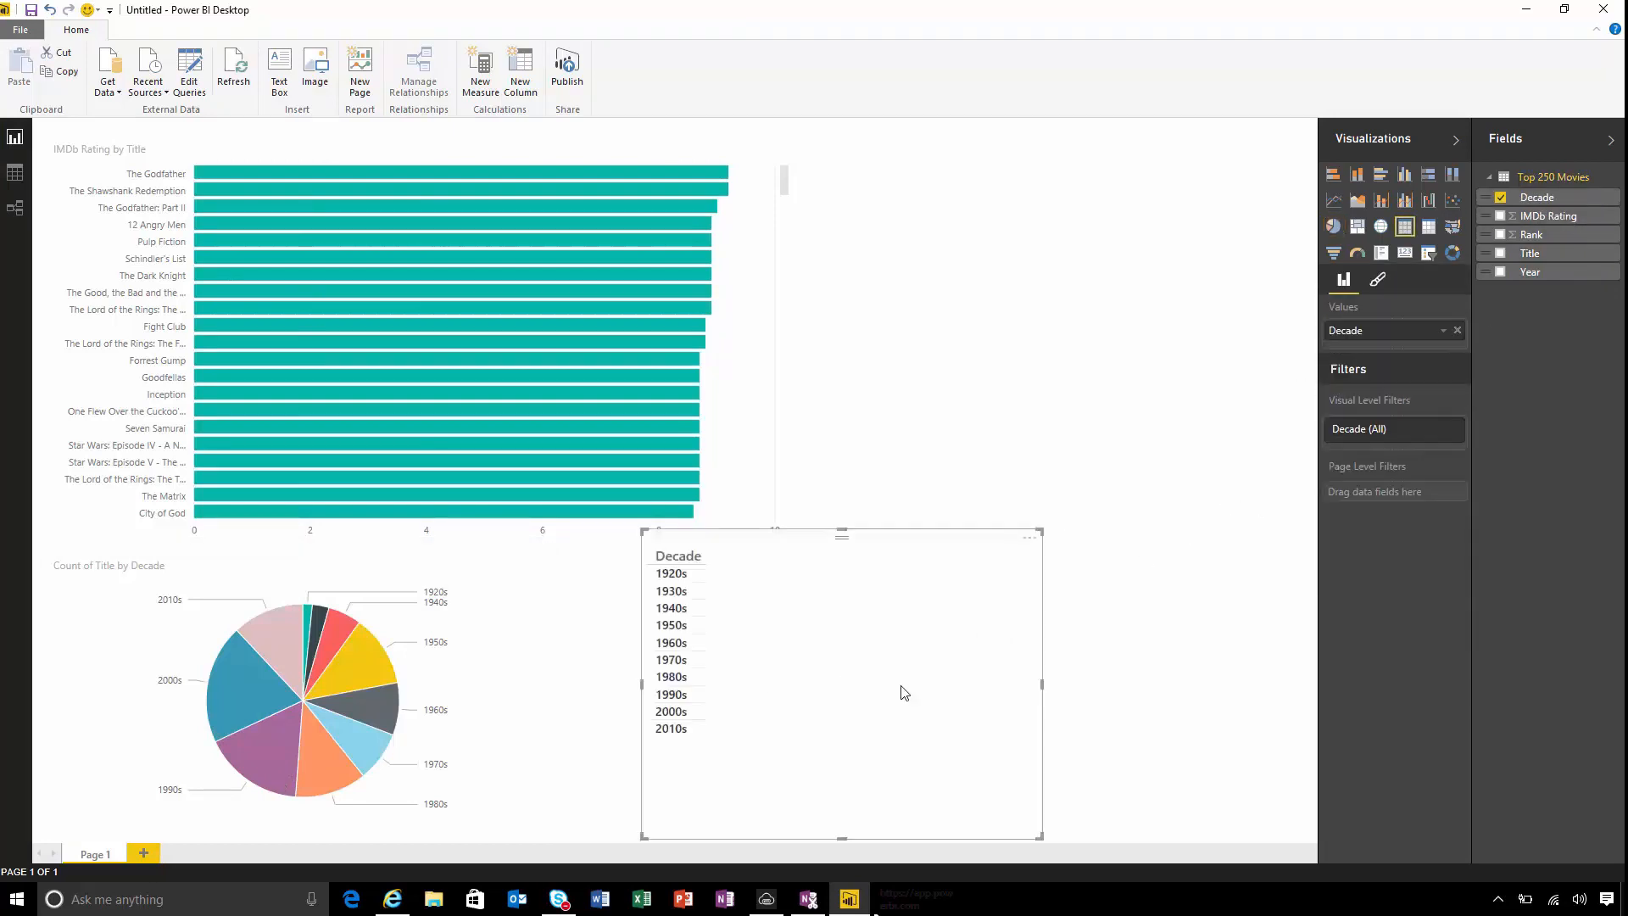
click(1500, 216)
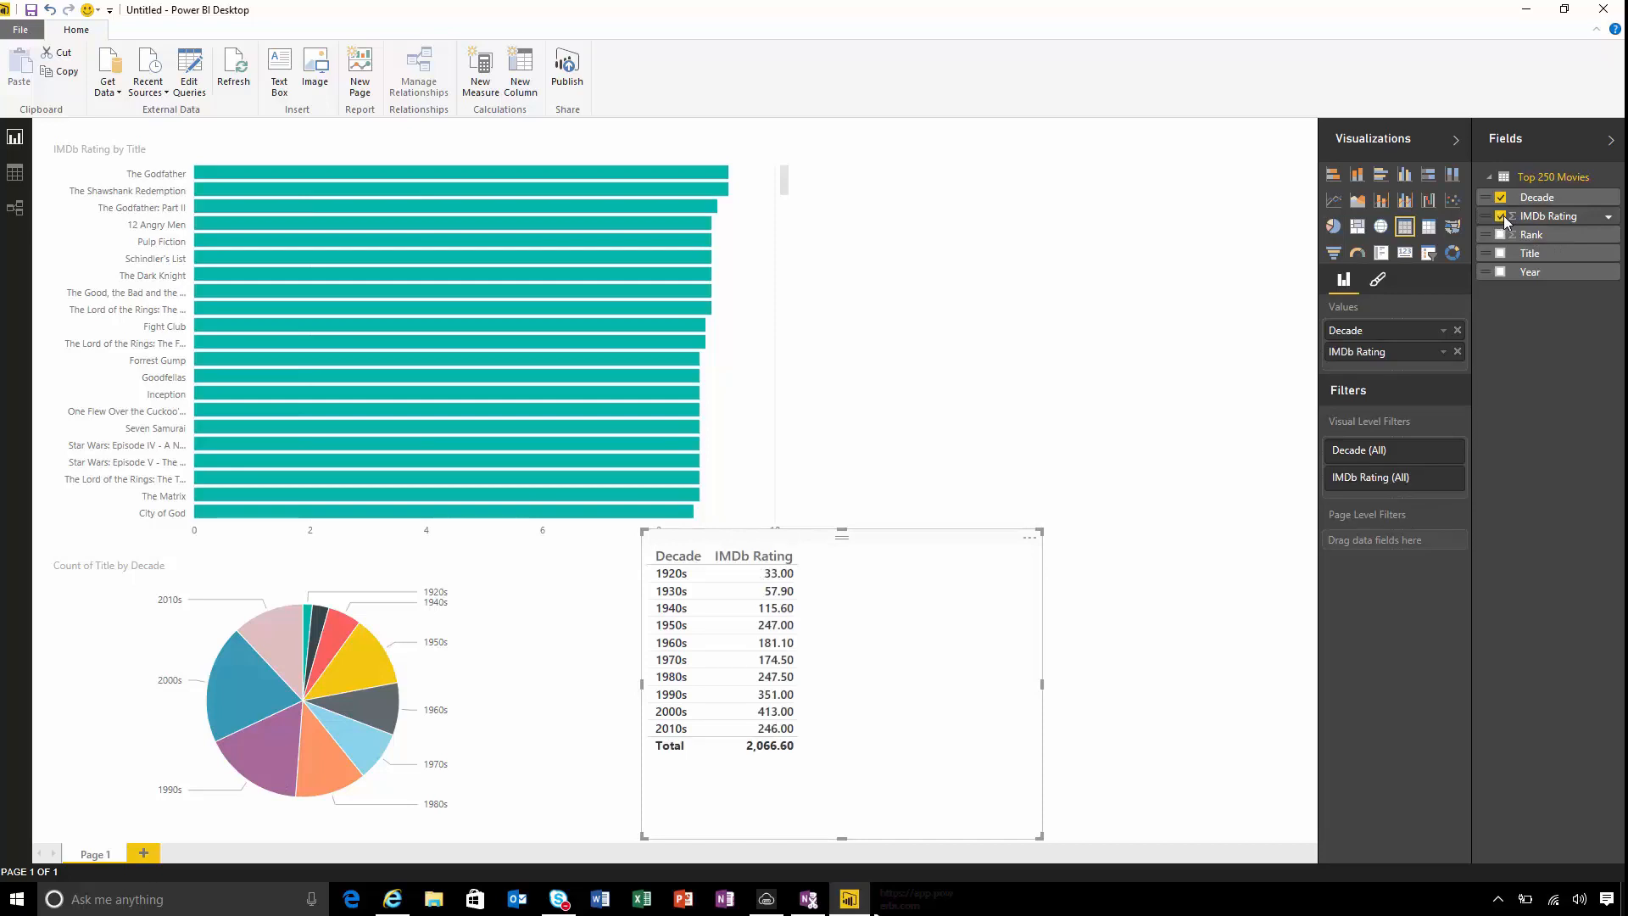
click(1611, 216)
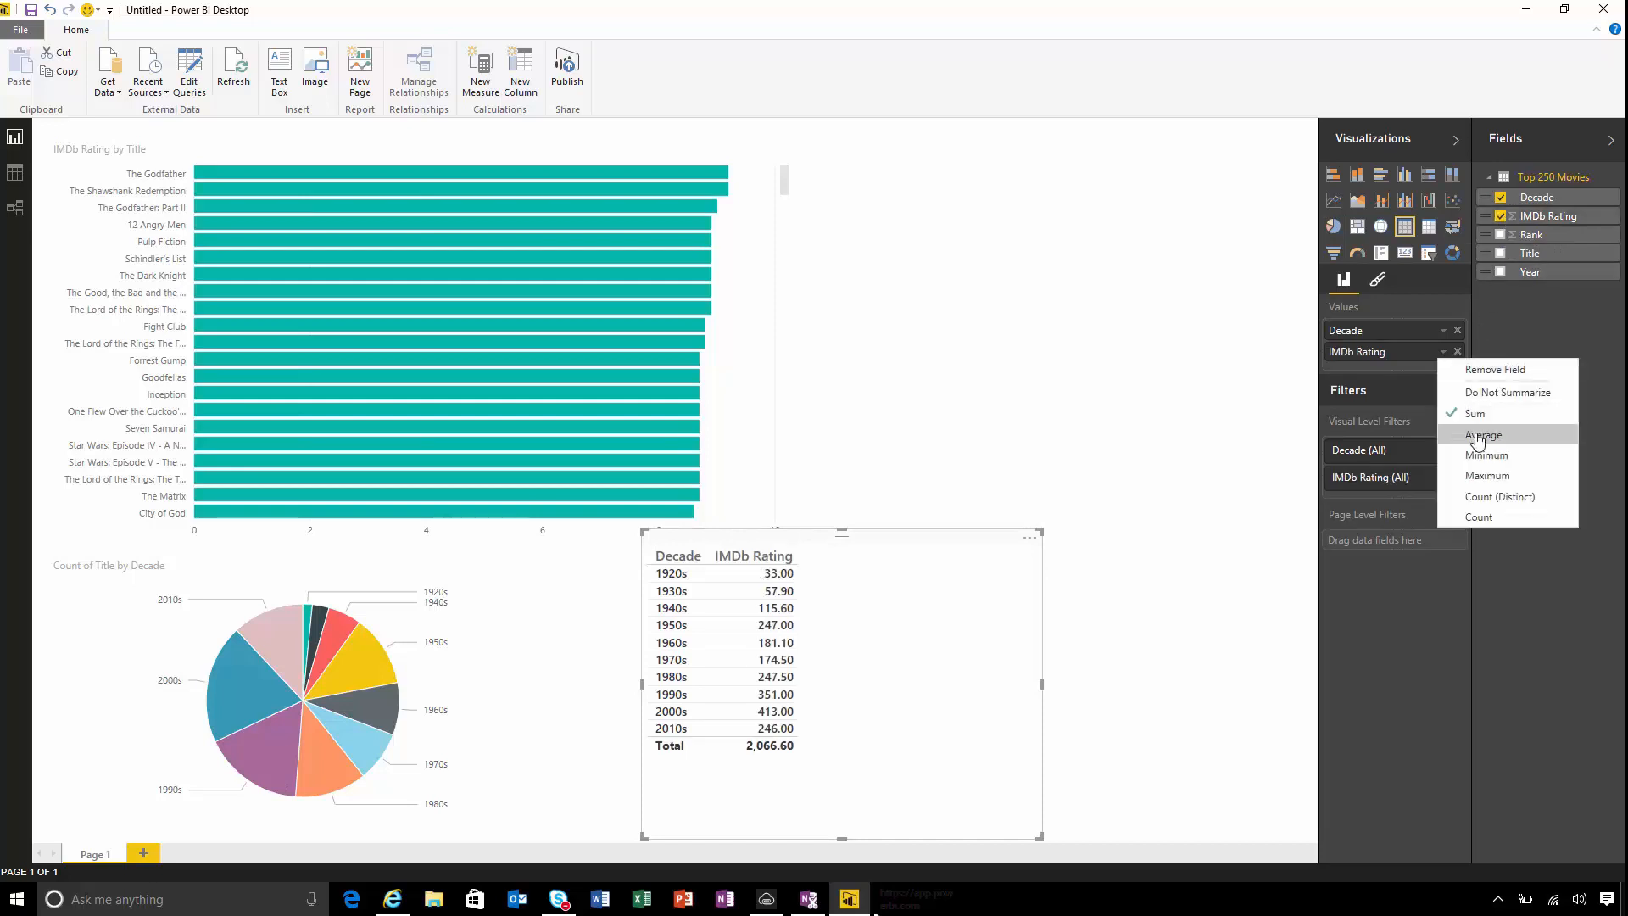
click(1483, 434)
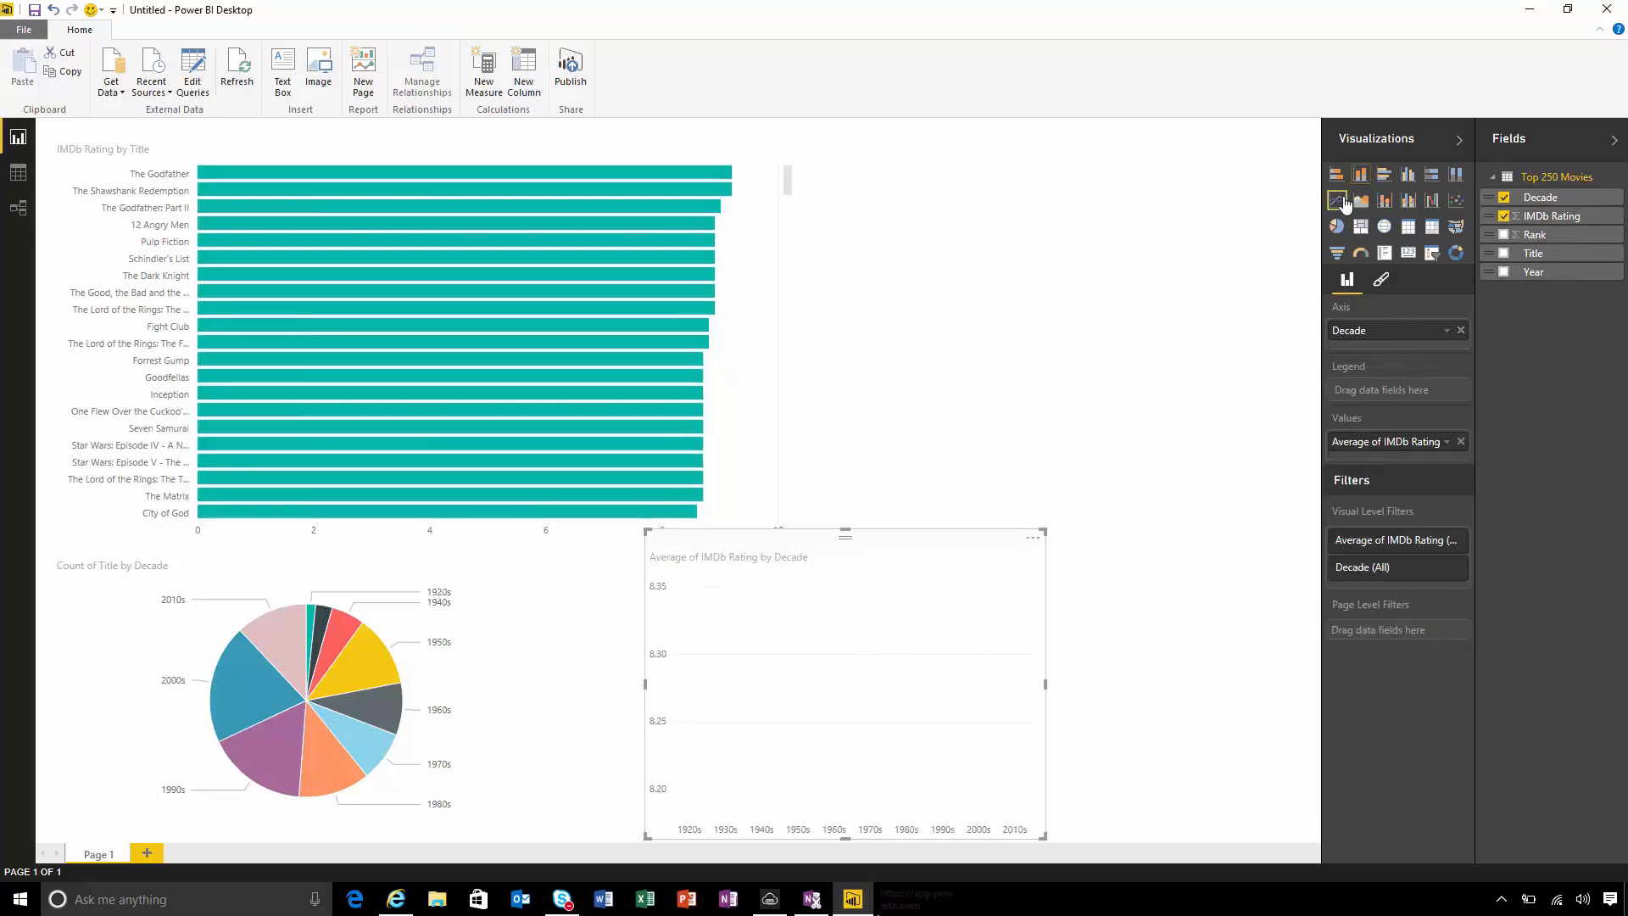
click(1336, 200)
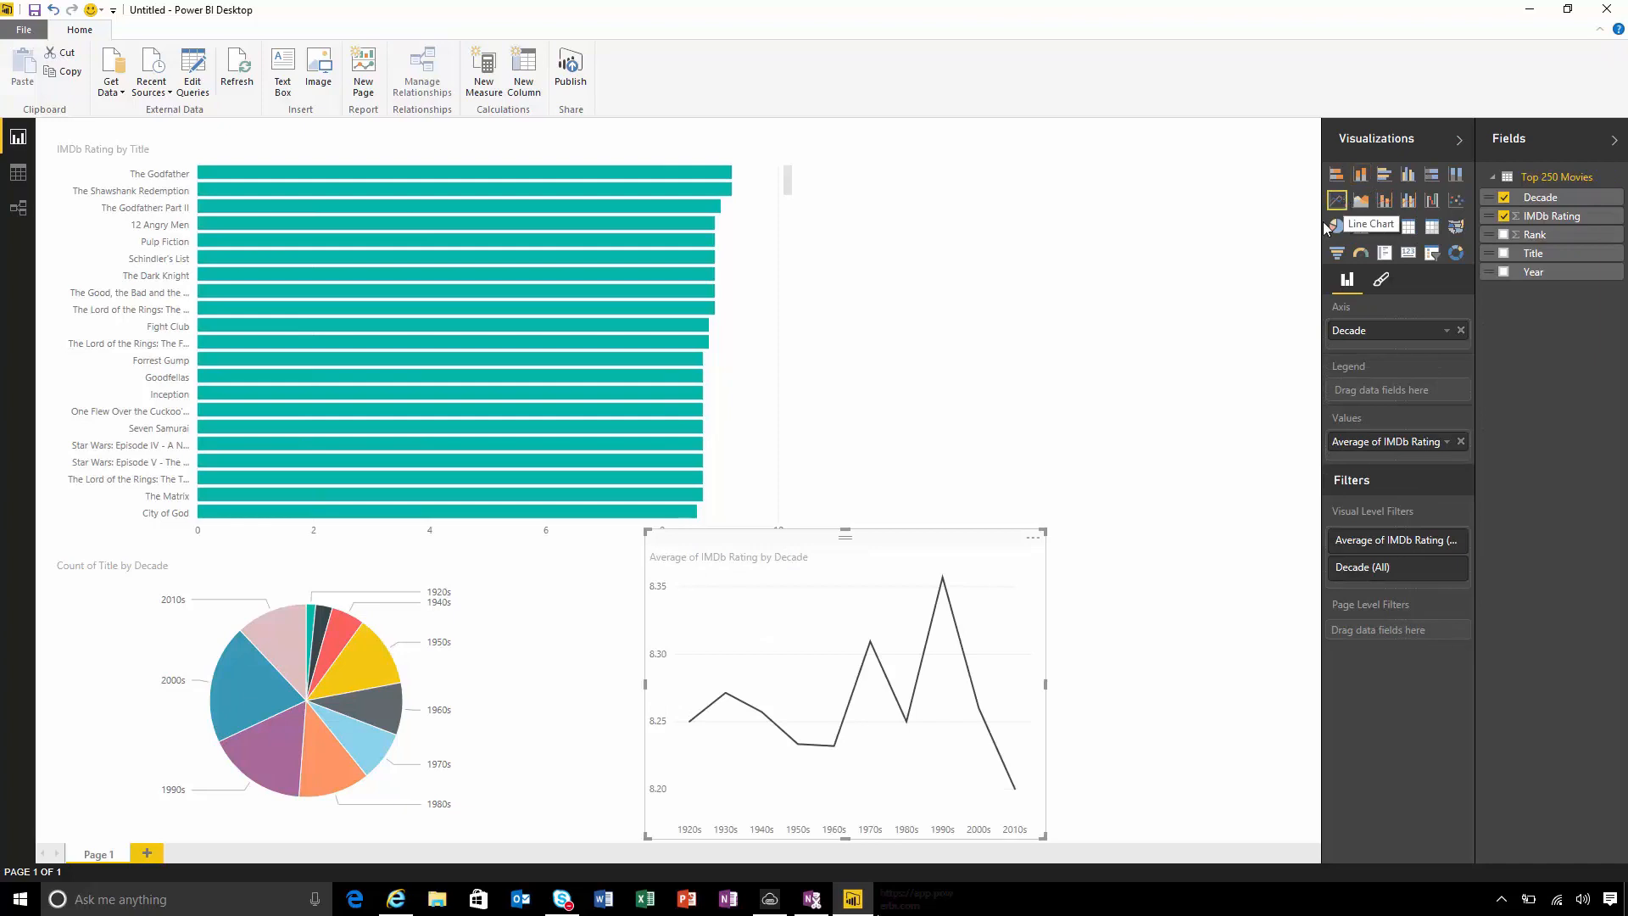
mouse_move(938, 582)
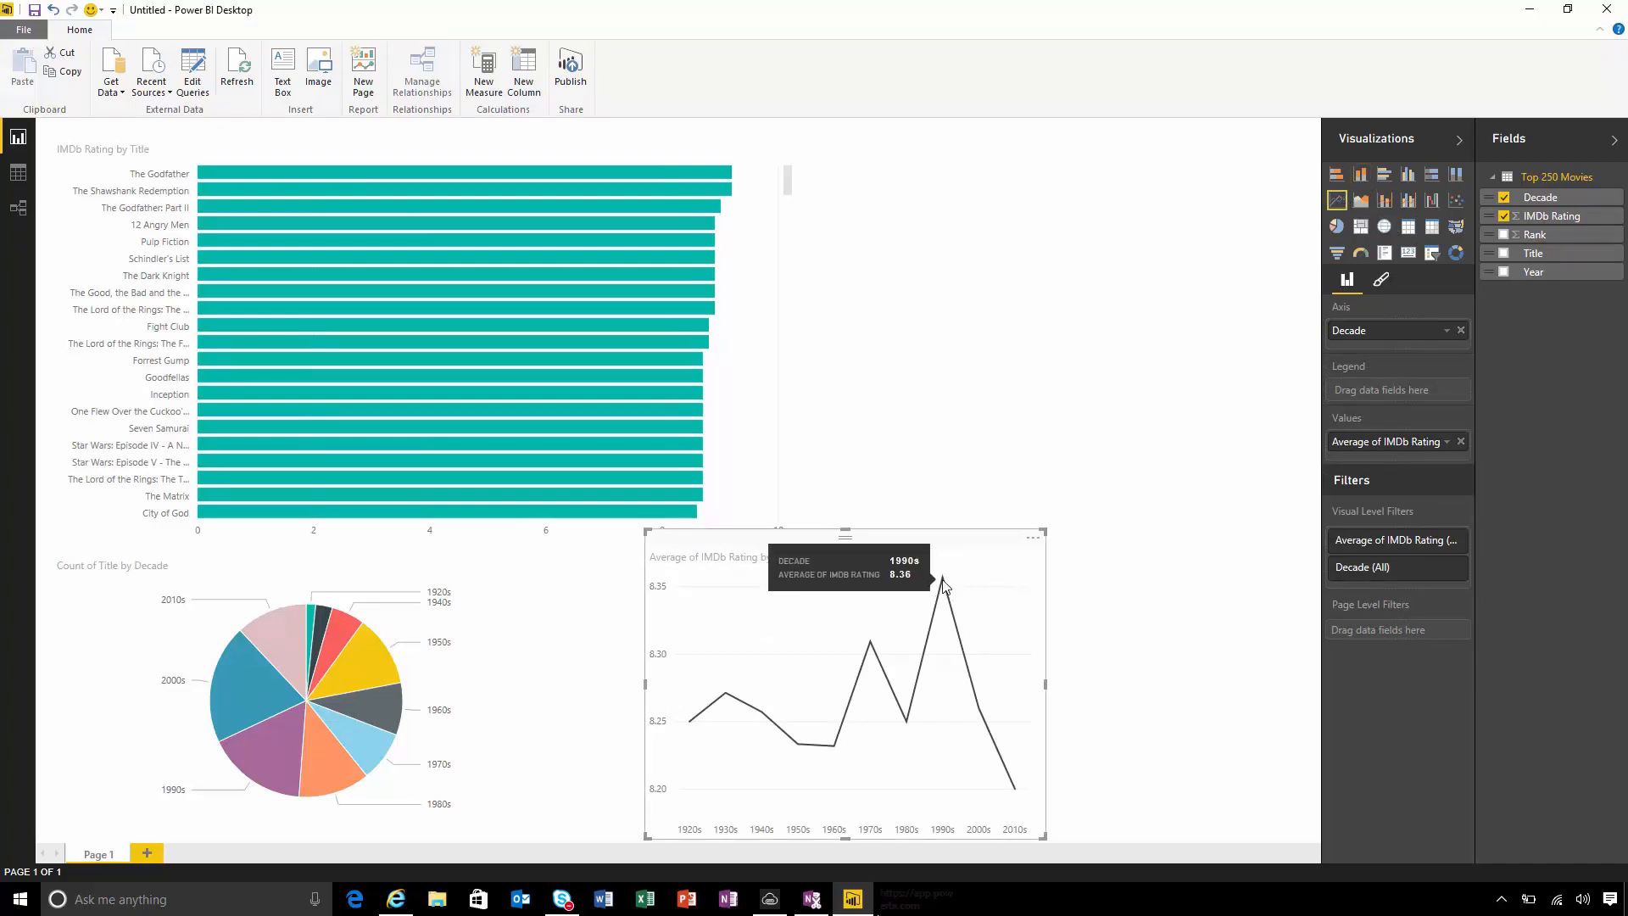
mouse_move(872, 653)
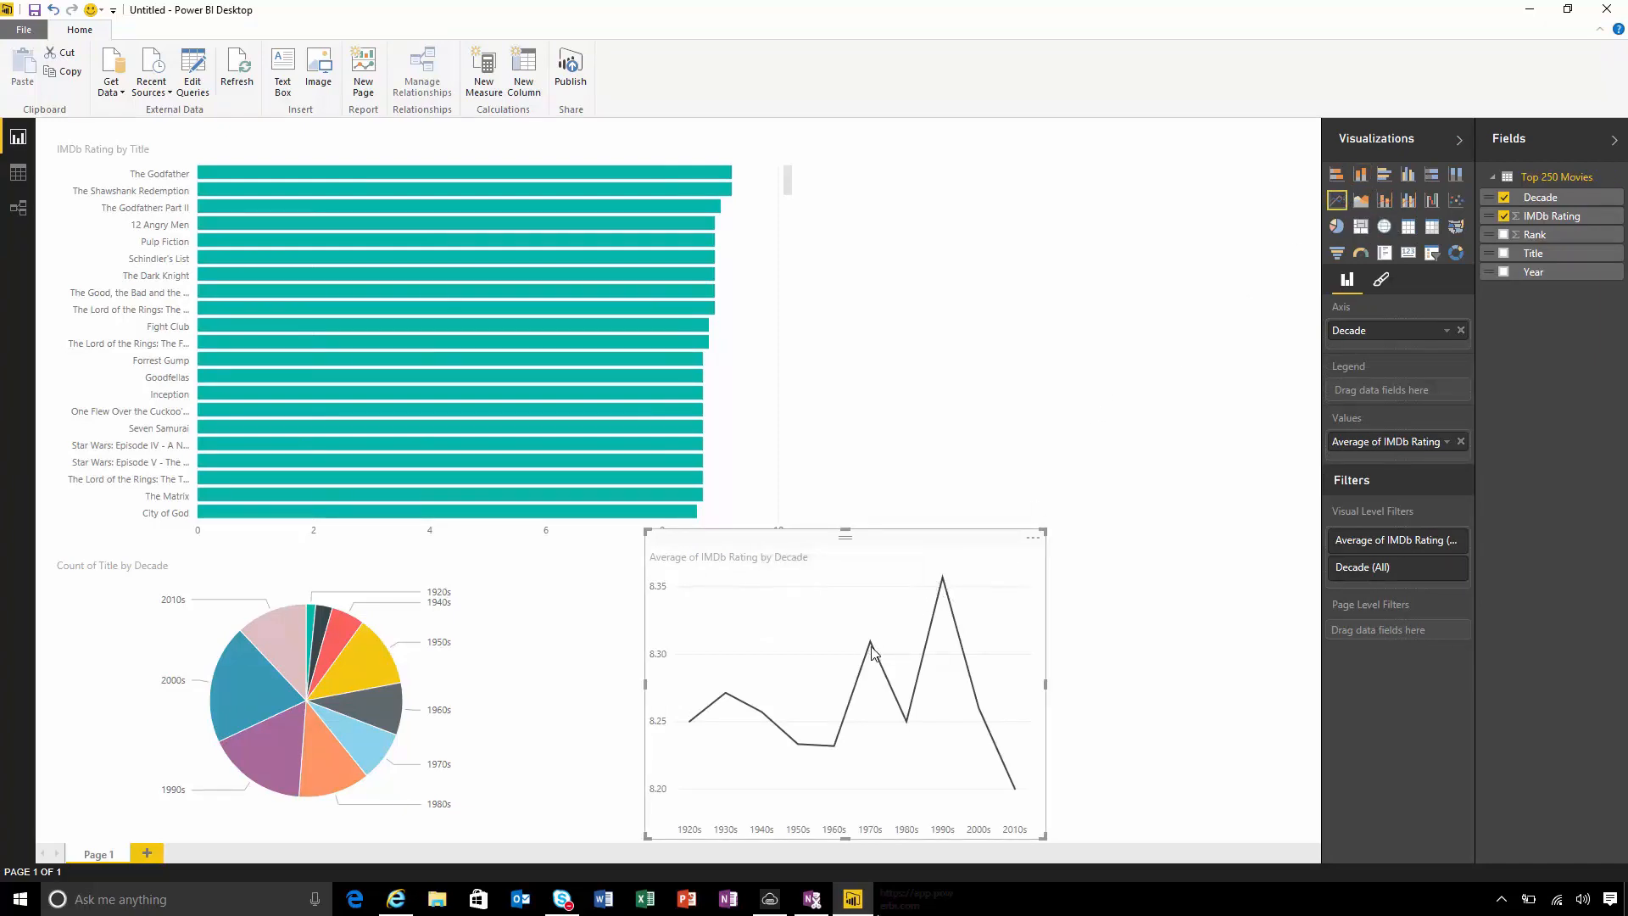